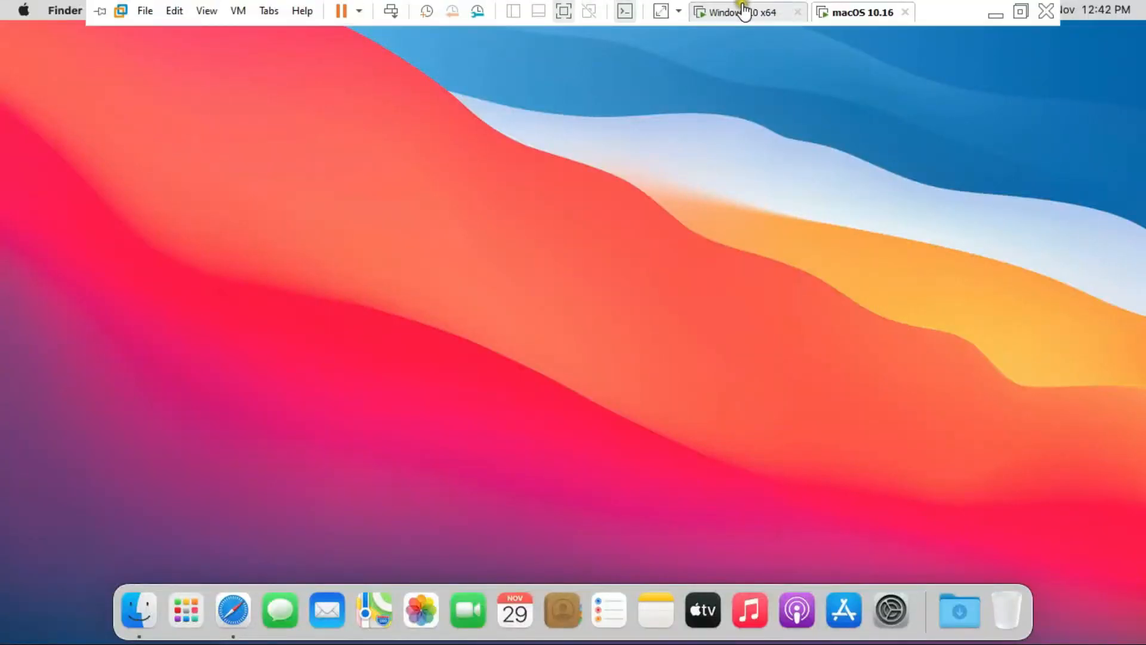
pyautogui.moveTo(773, 15)
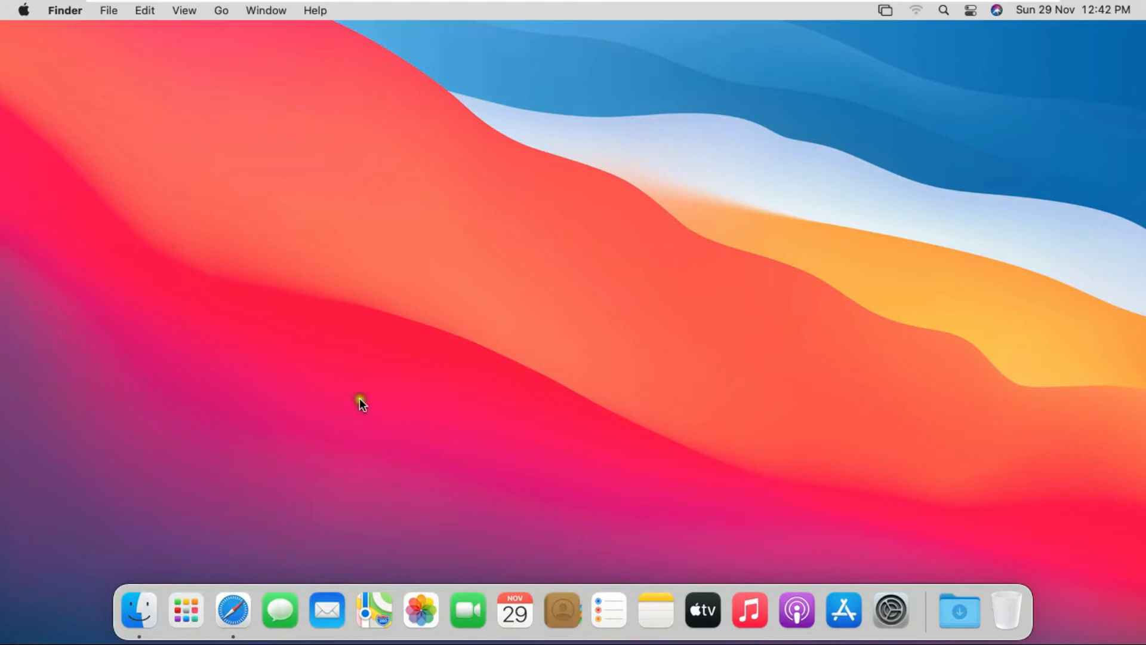
pyautogui.moveTo(69, 36)
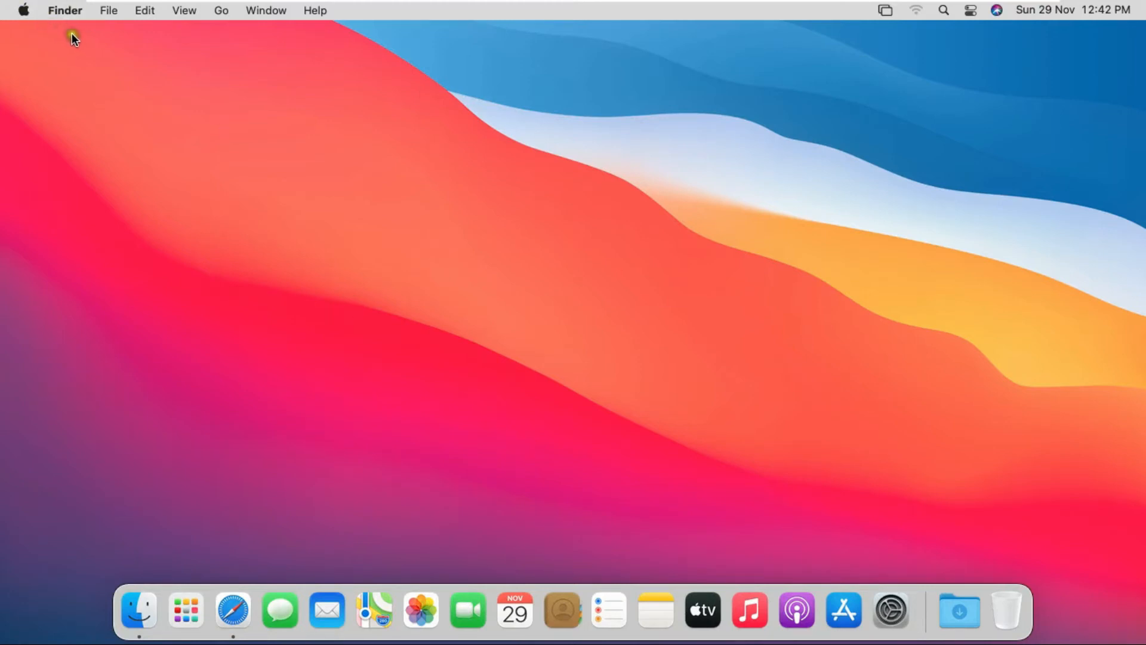
pyautogui.moveTo(141, 614)
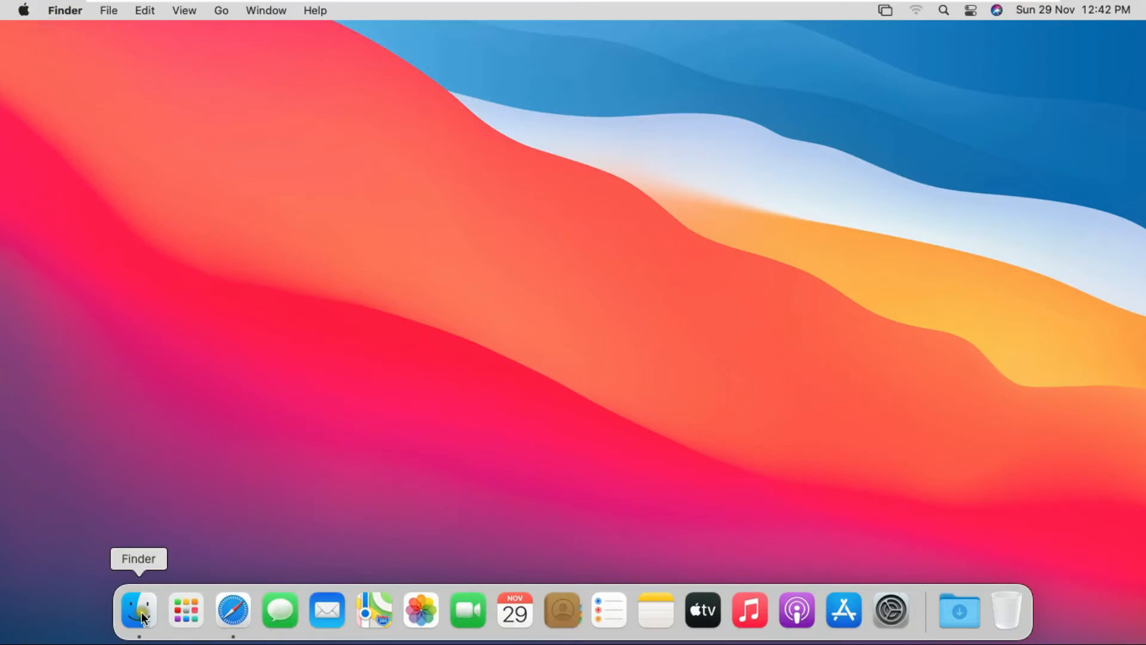
# - In Finder's Documents folder, create a new folder and name it Data-Mac
pyautogui.click(135, 613)
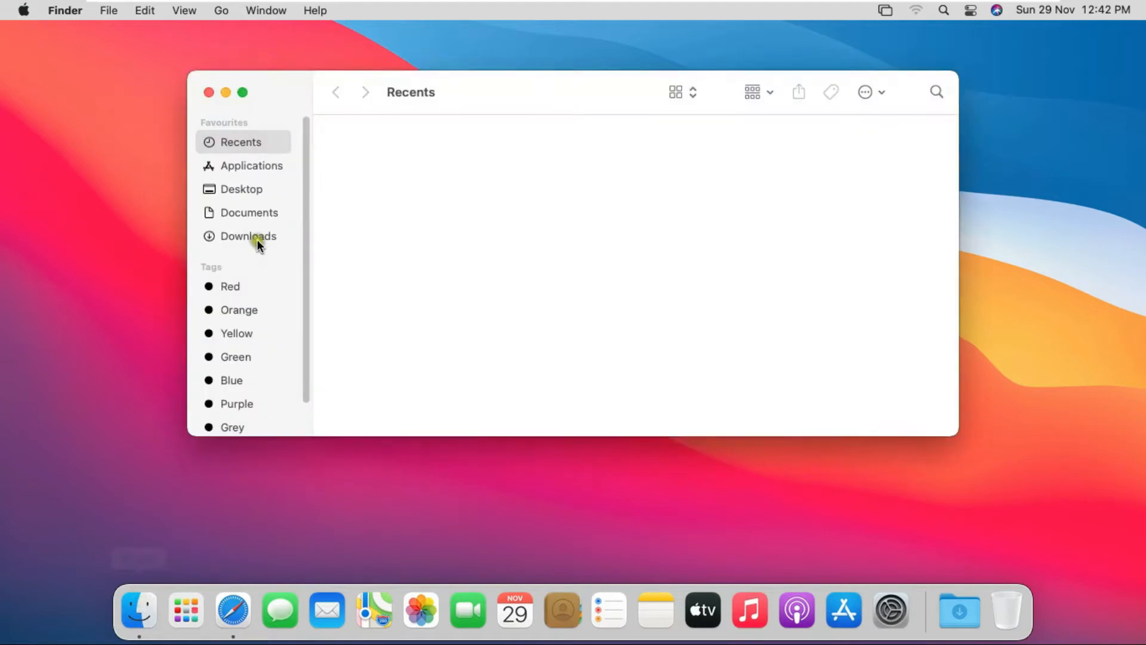
pyautogui.click(248, 212)
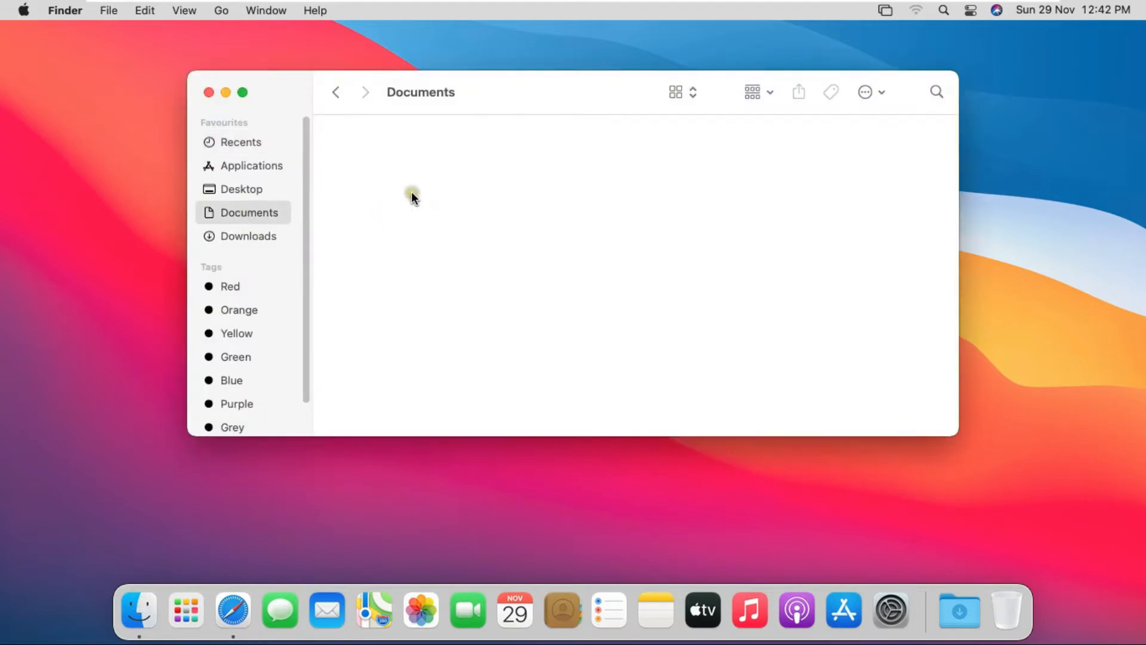
pyautogui.rightClick(413, 197)
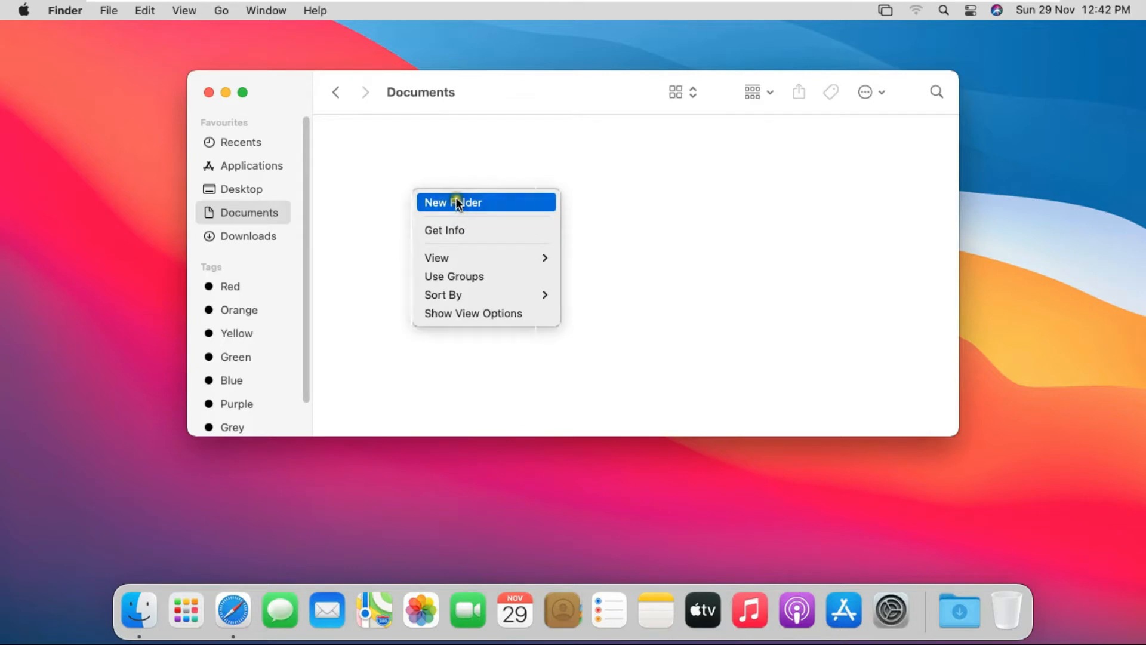
pyautogui.click(461, 201)
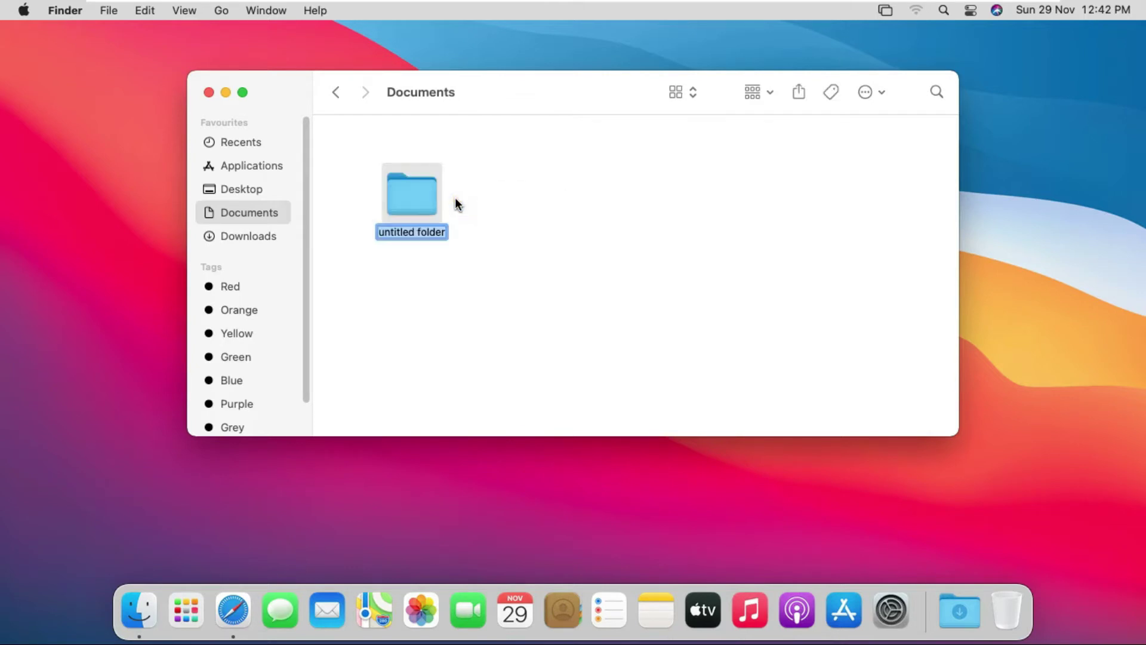
pyautogui.write('Data-M')
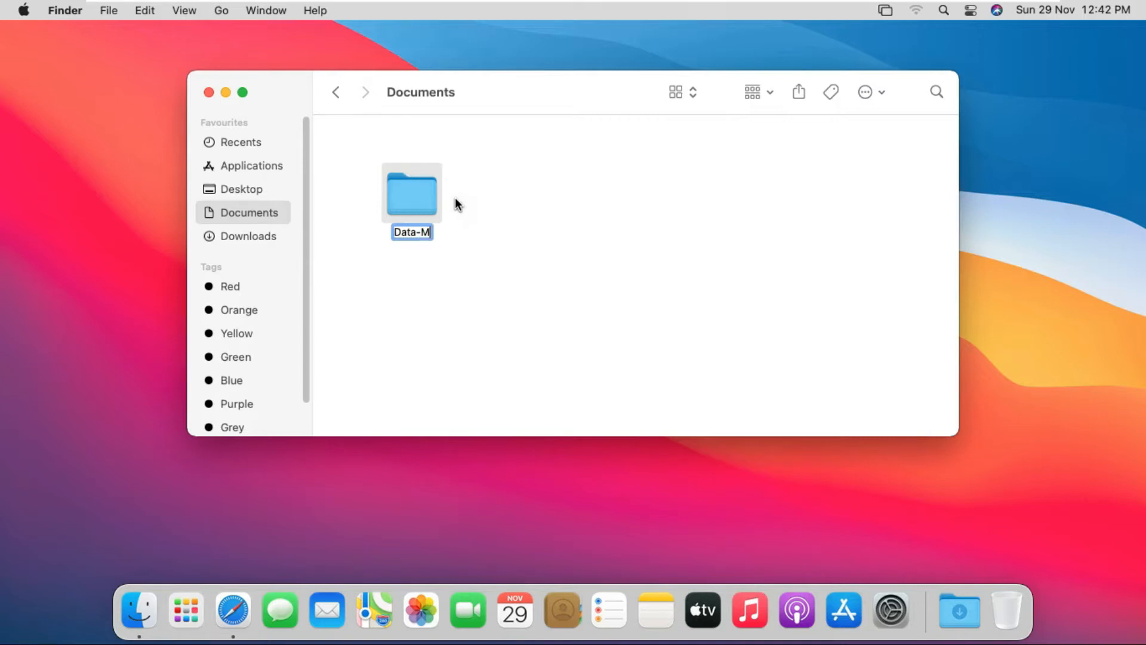
pyautogui.write('ac')
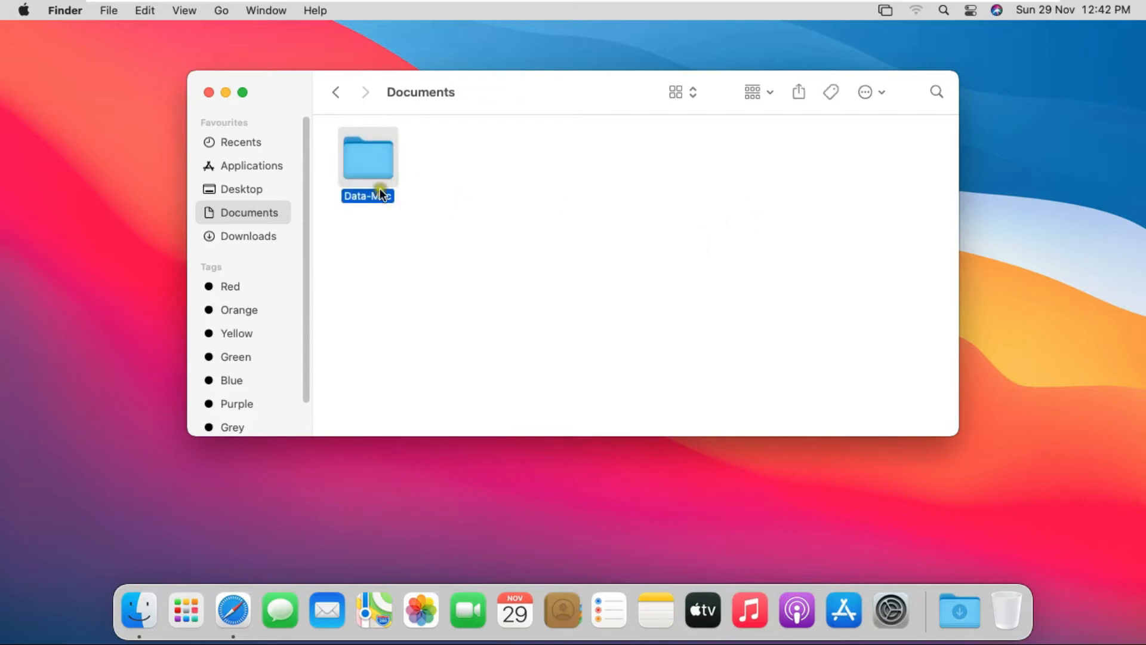
pyautogui.click(459, 215)
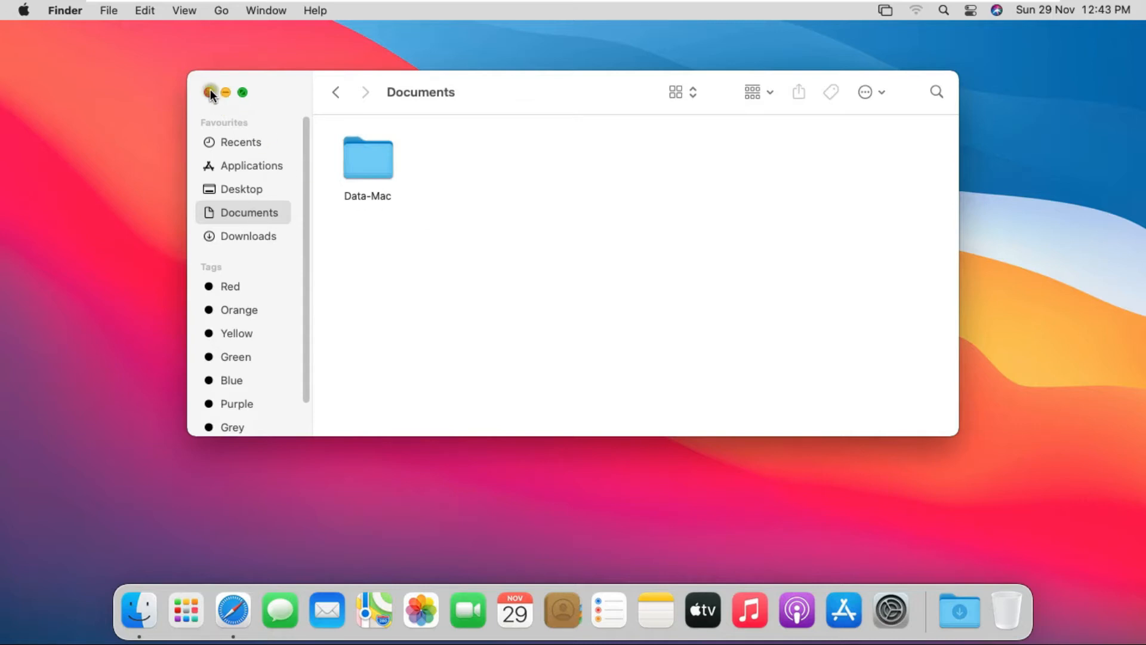
# - Turn on File Sharing in the Sharing preferences and add Data-Mac to the shared folders
pyautogui.click(24, 9)
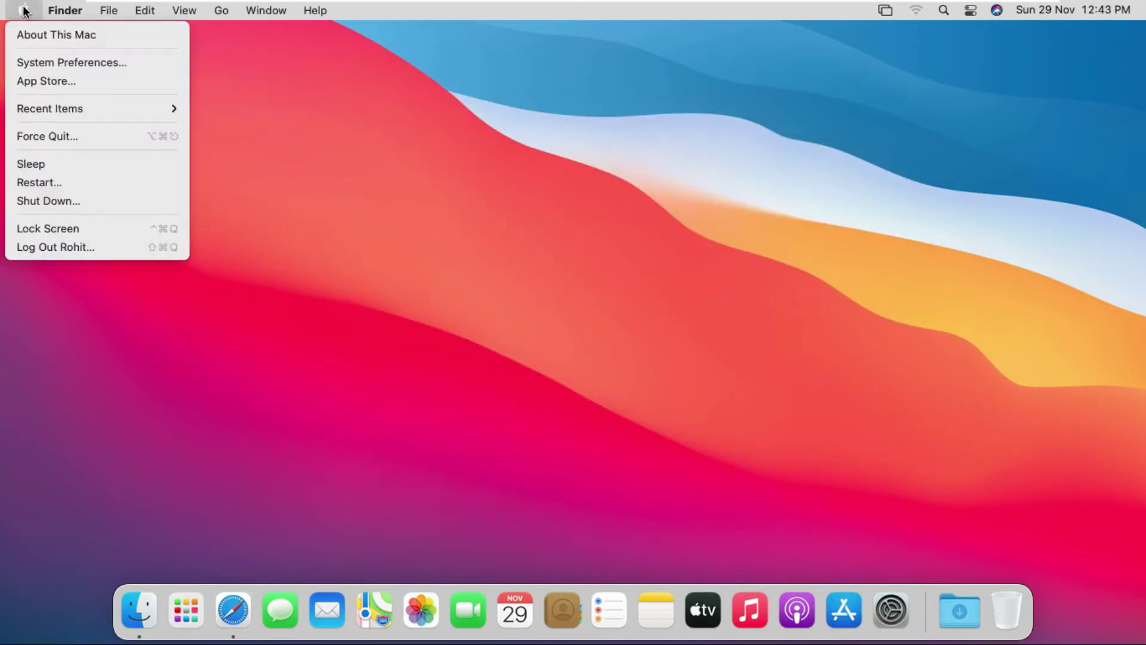
pyautogui.moveTo(53, 62)
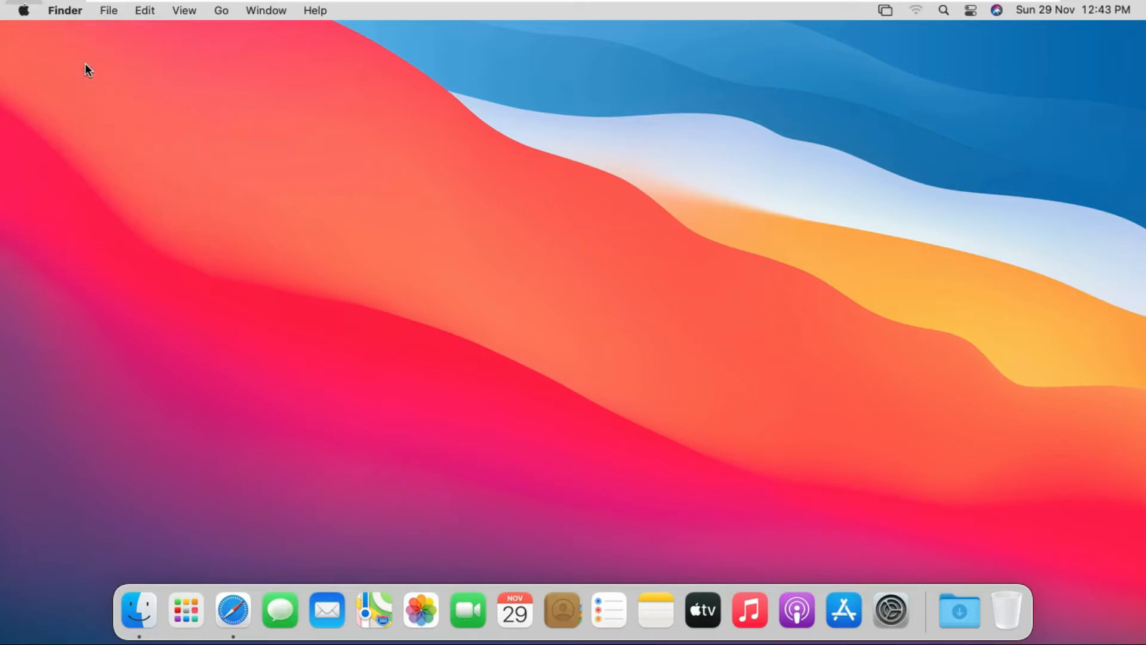
pyautogui.click(889, 611)
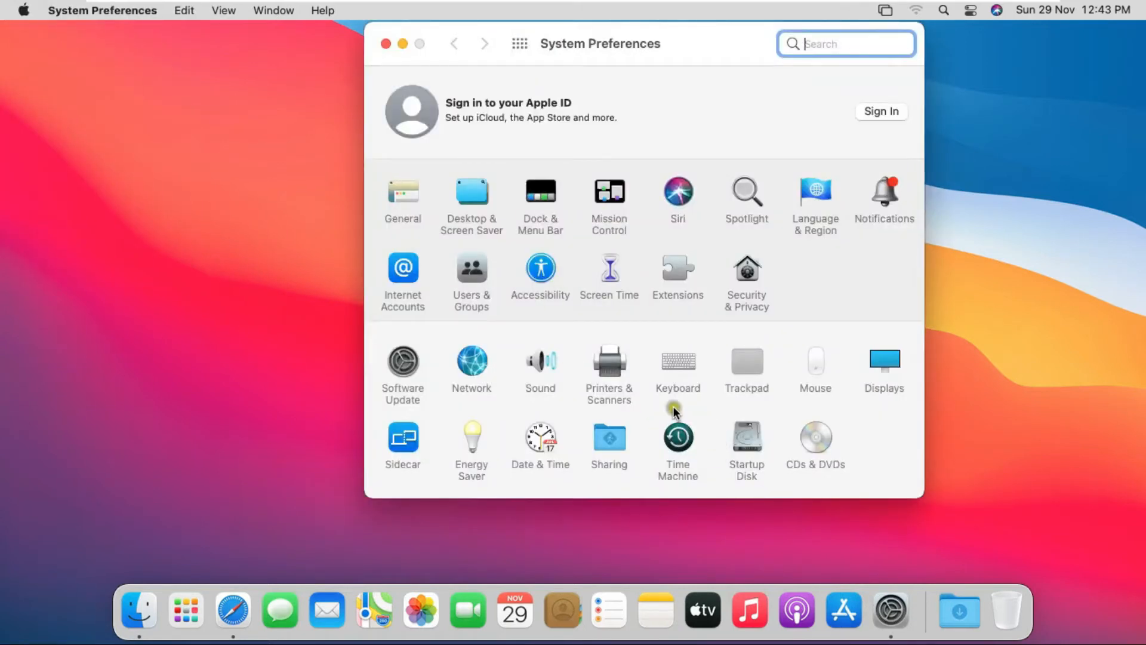
pyautogui.moveTo(616, 444)
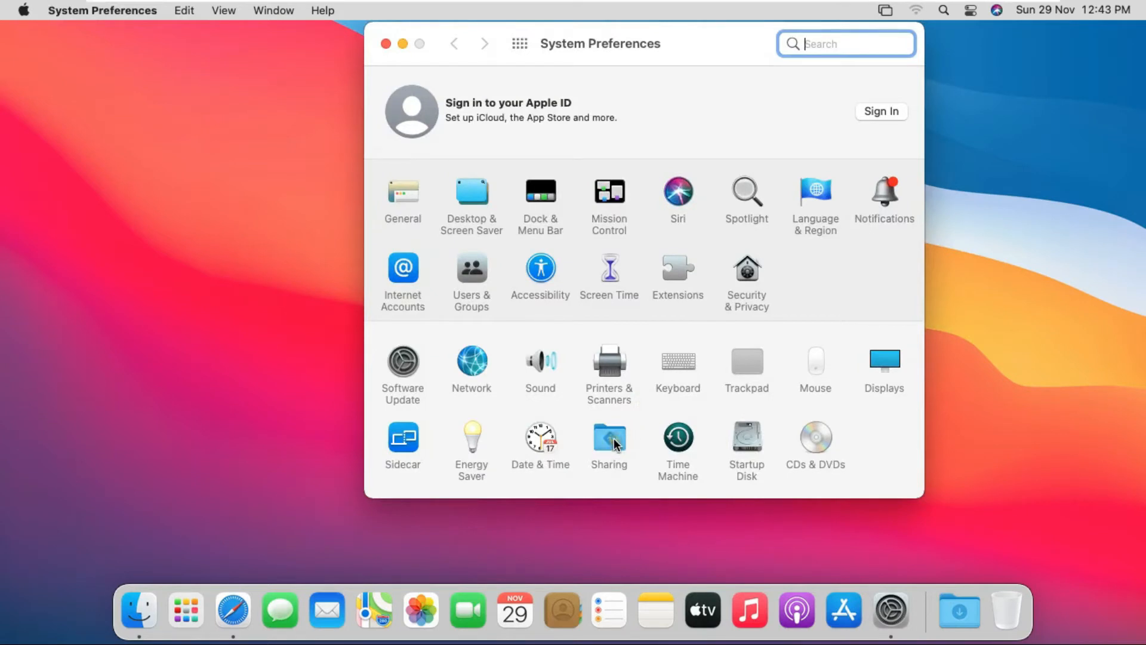
pyautogui.click(609, 437)
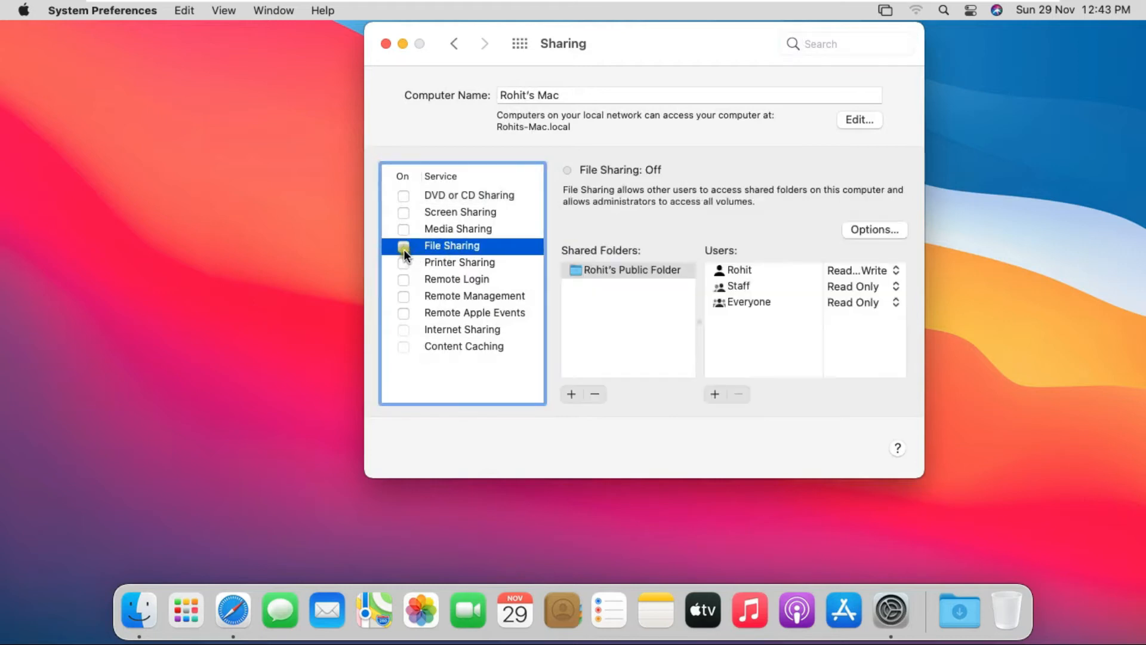
pyautogui.click(403, 246)
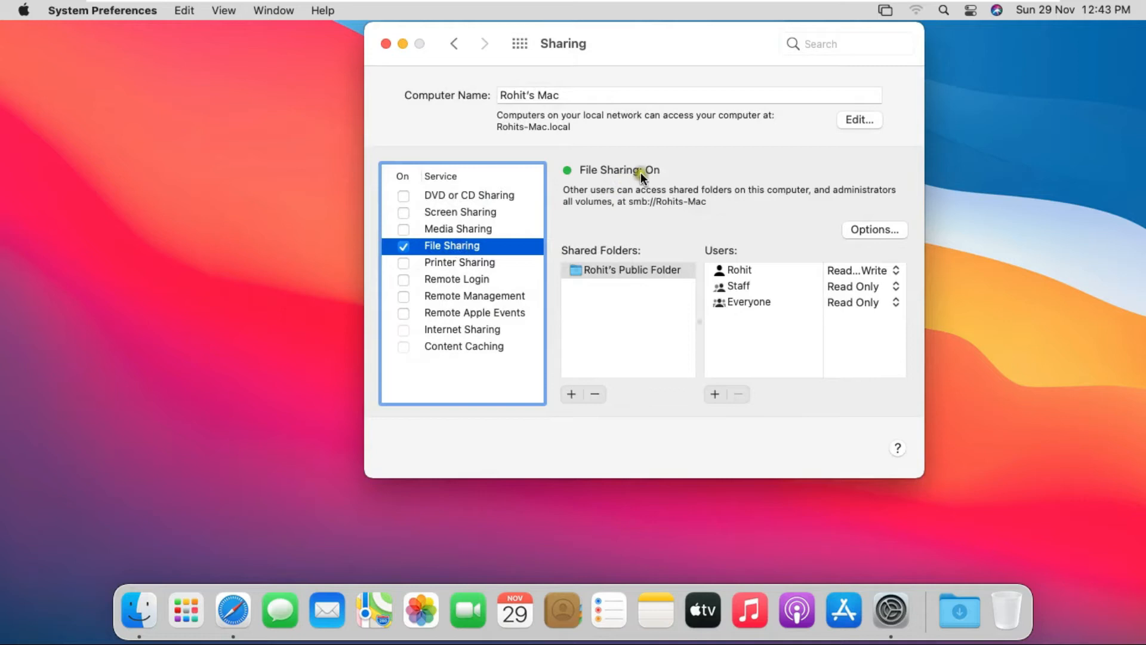
pyautogui.moveTo(571, 390)
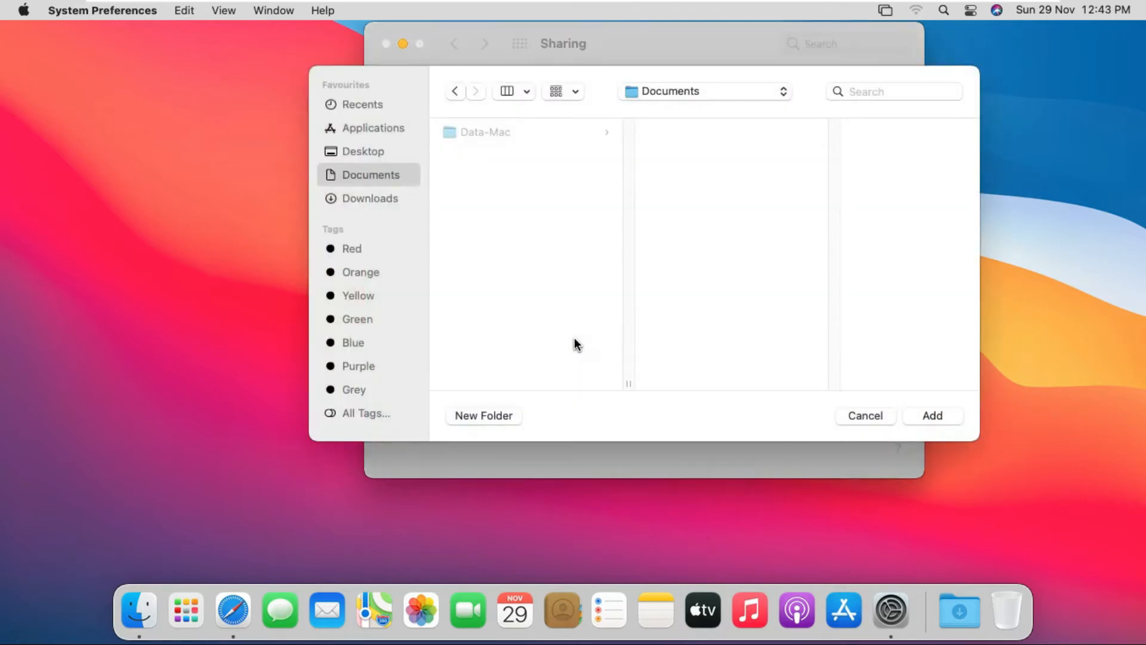
pyautogui.click(487, 131)
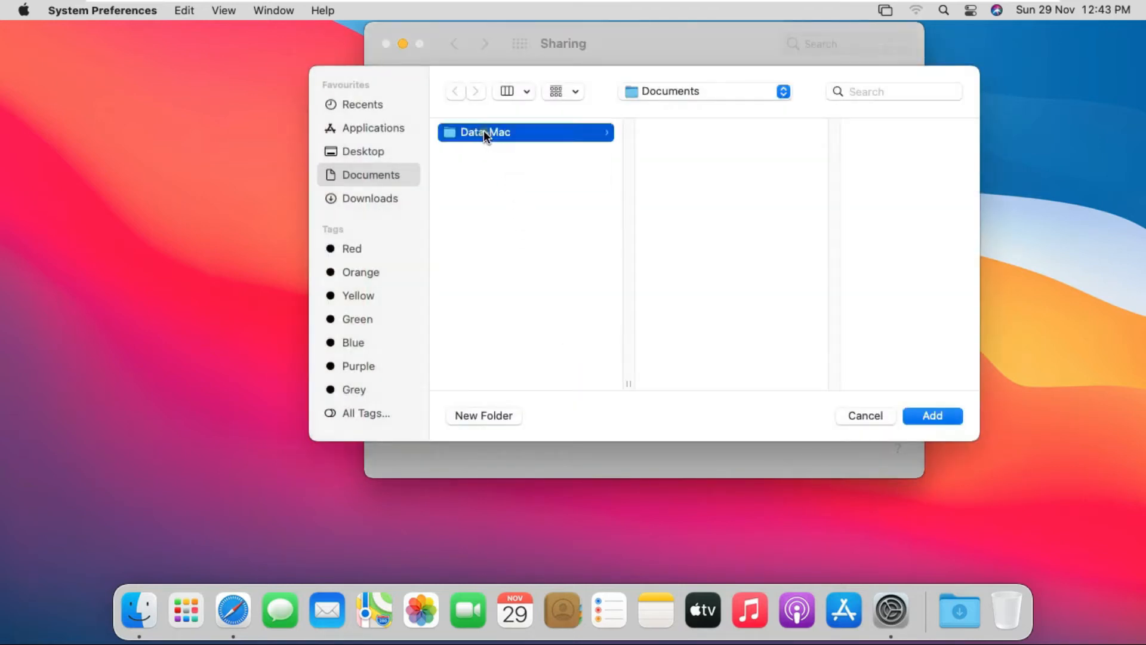
pyautogui.doubleClick(485, 131)
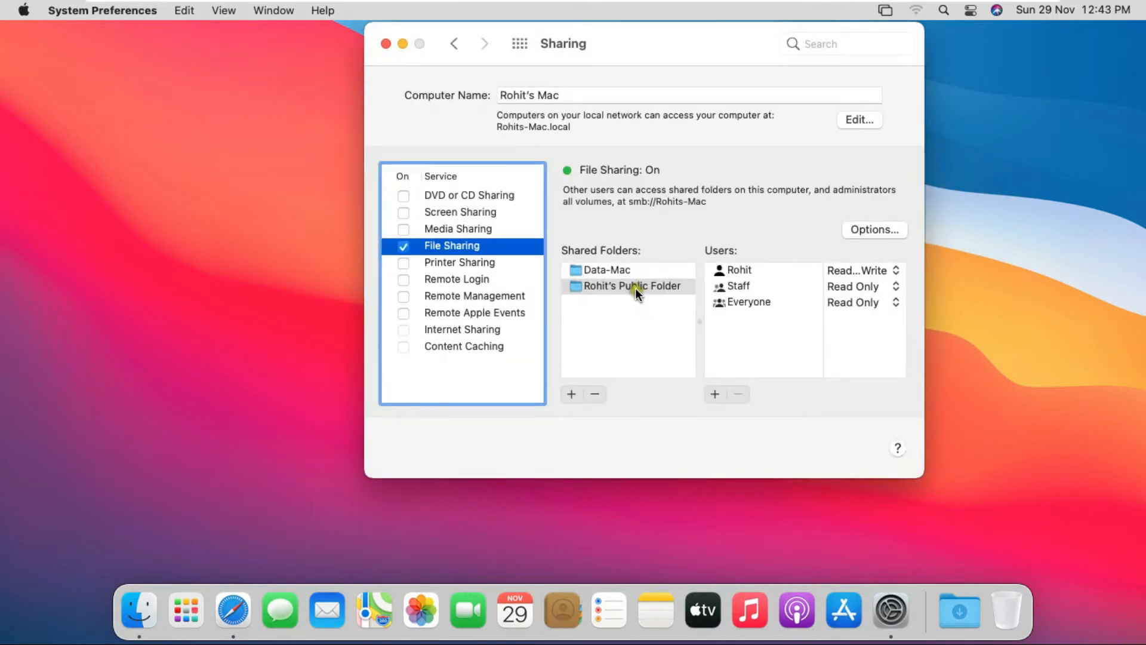
pyautogui.click(608, 270)
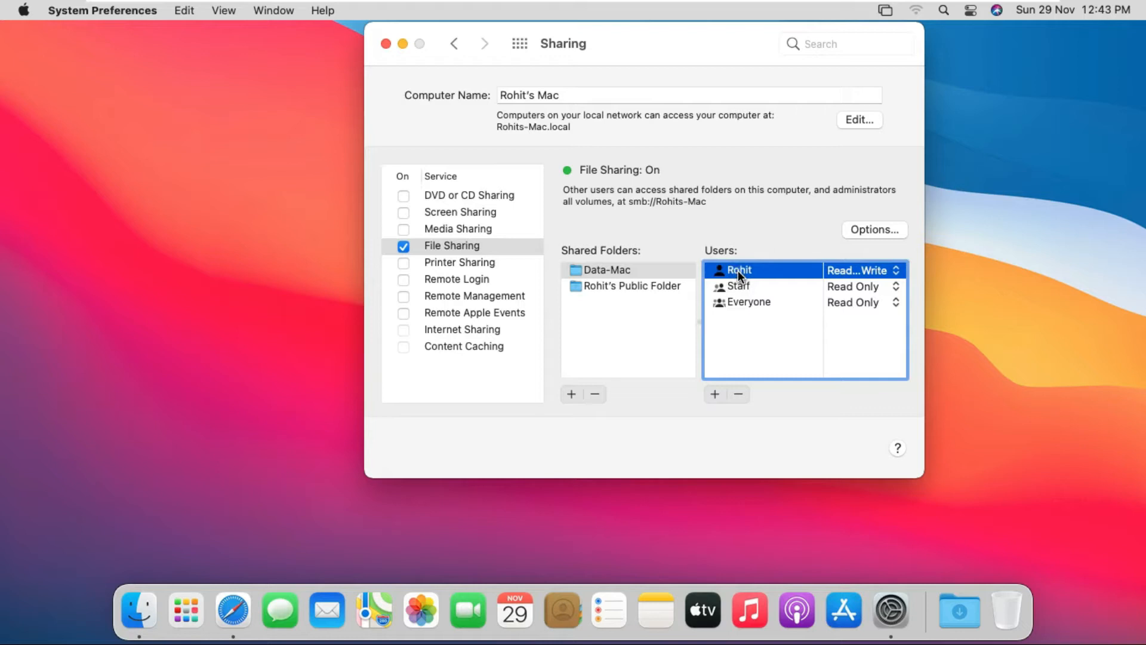
pyautogui.moveTo(797, 277)
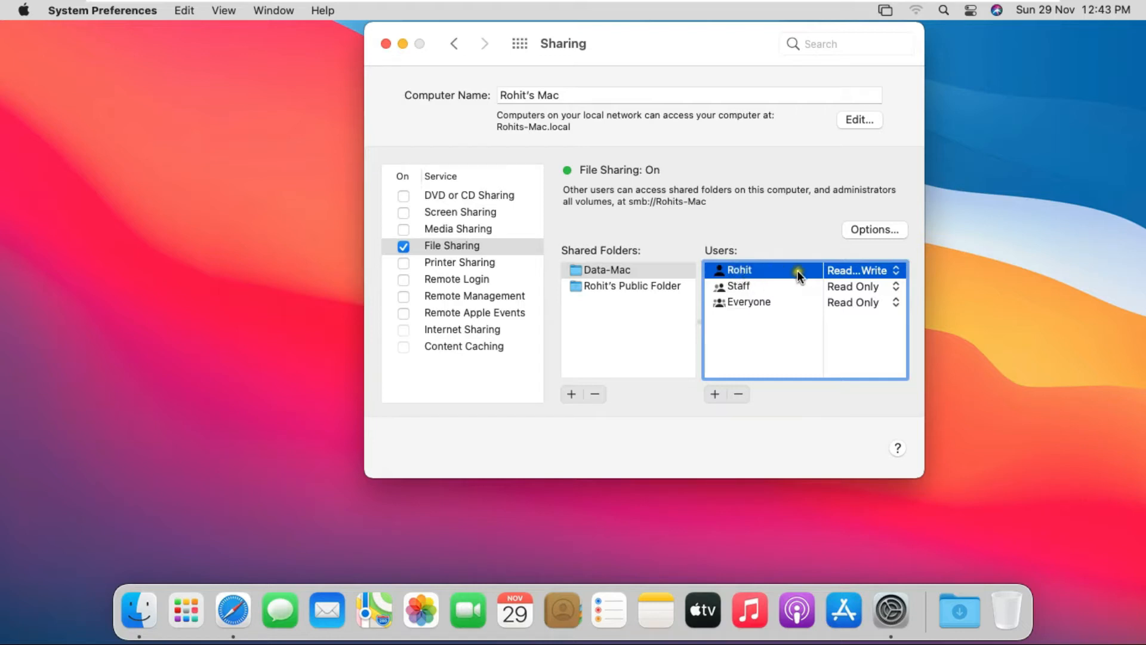
pyautogui.moveTo(792, 274)
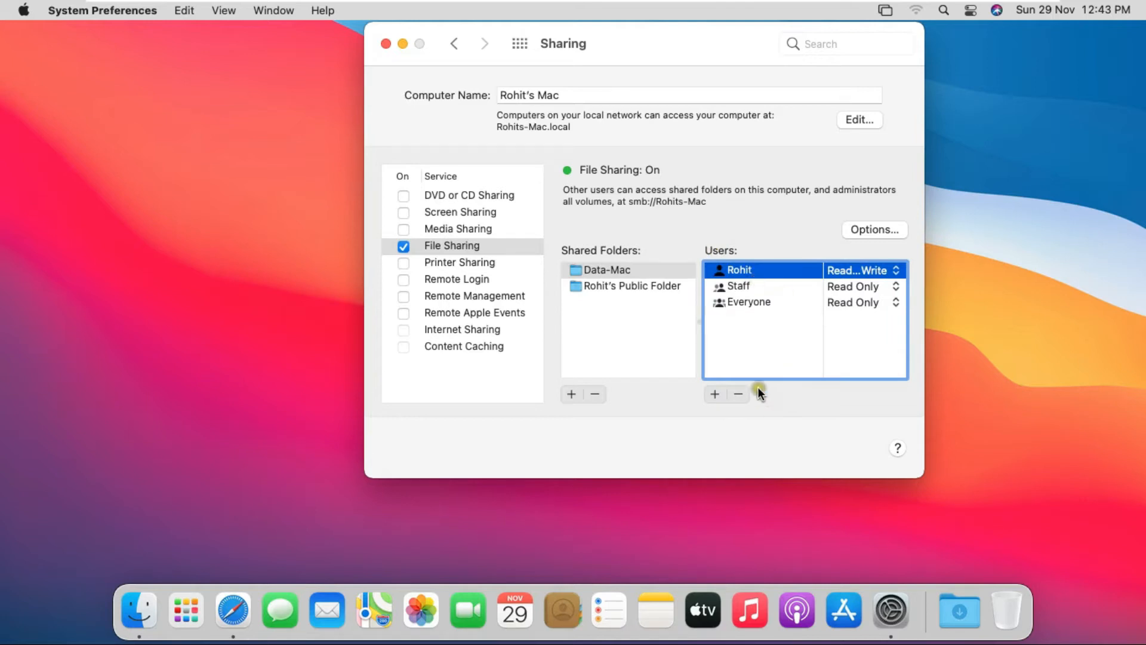
pyautogui.moveTo(388, 50)
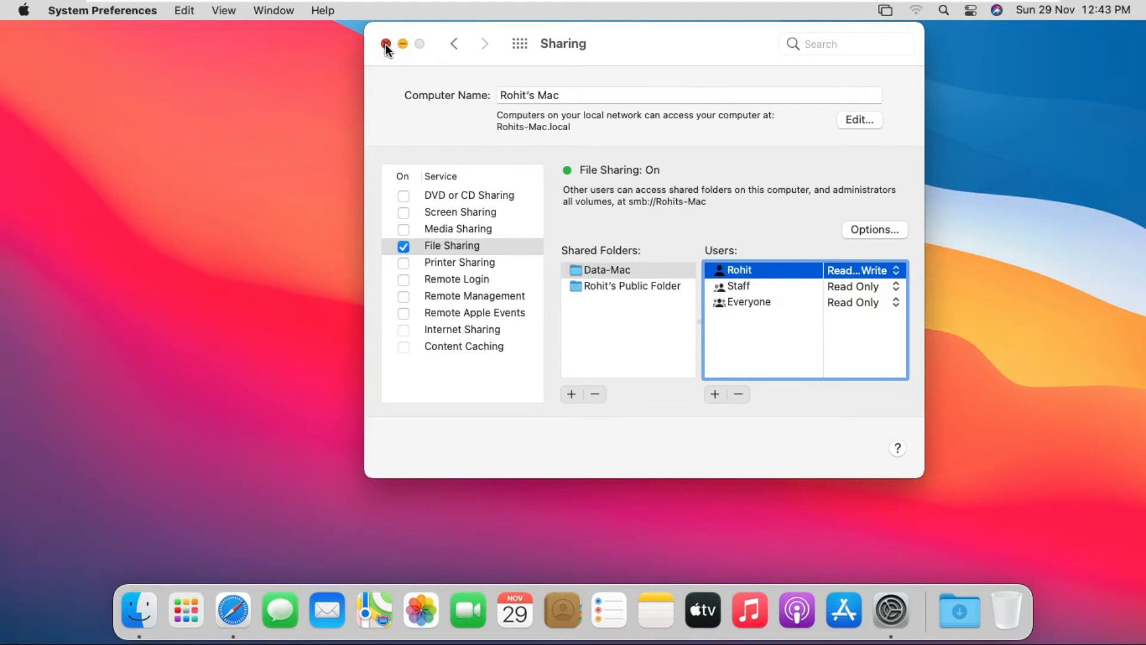
# - Review the Network settings in System Preferences, then leave only the macOS desktop showing
pyautogui.click(390, 43)
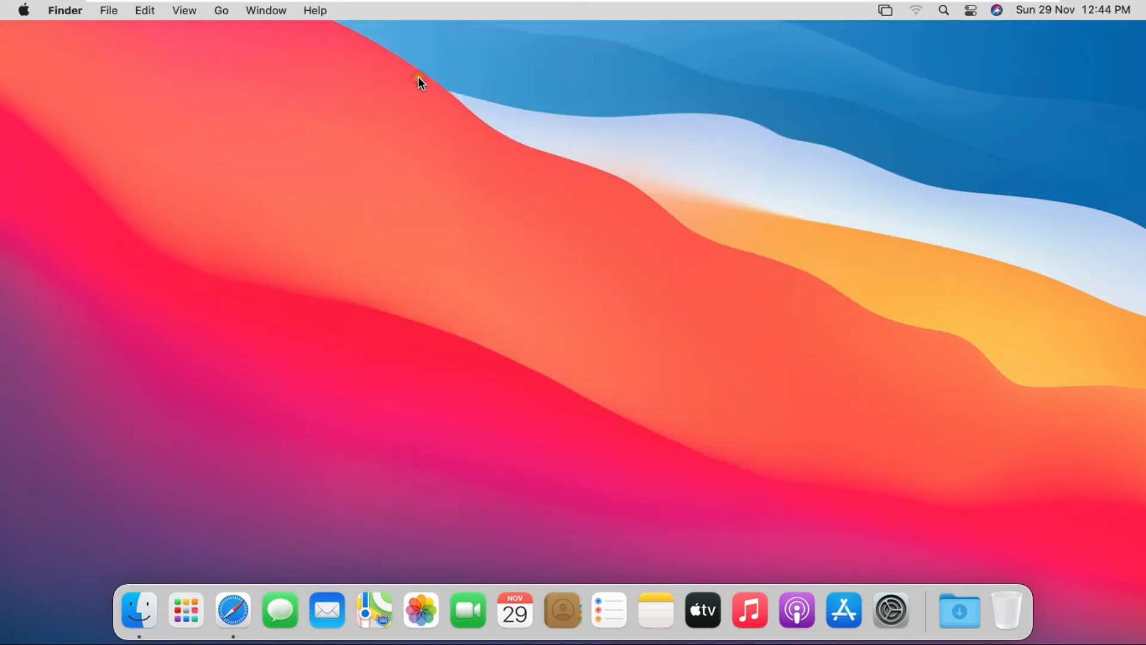
pyautogui.moveTo(91, 24)
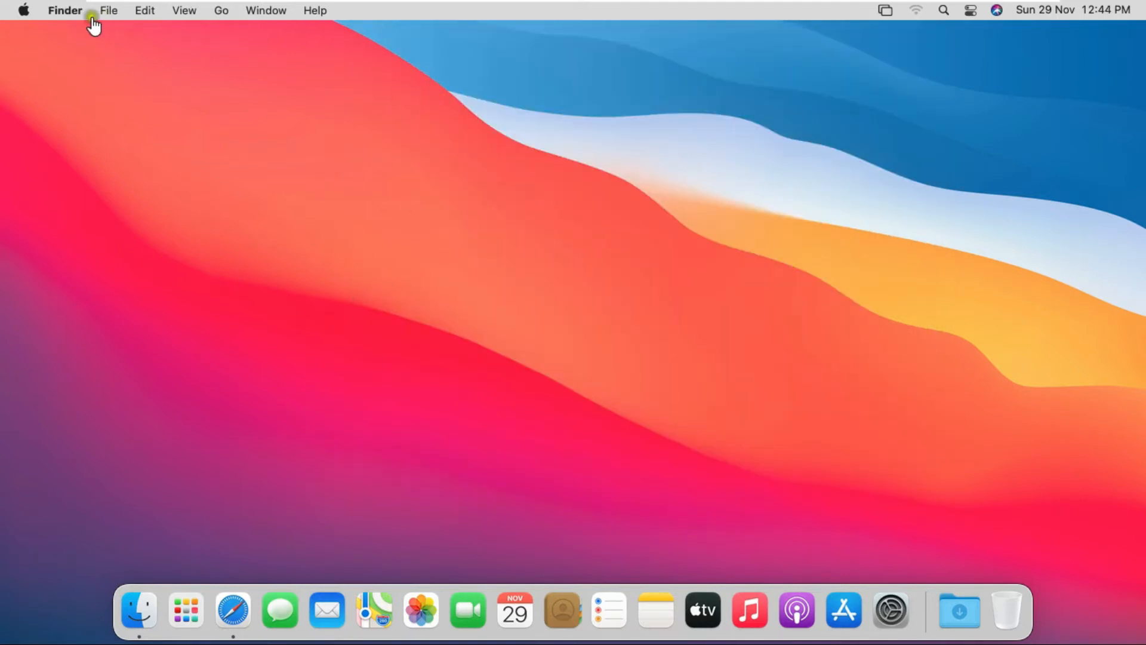
pyautogui.moveTo(42, 77)
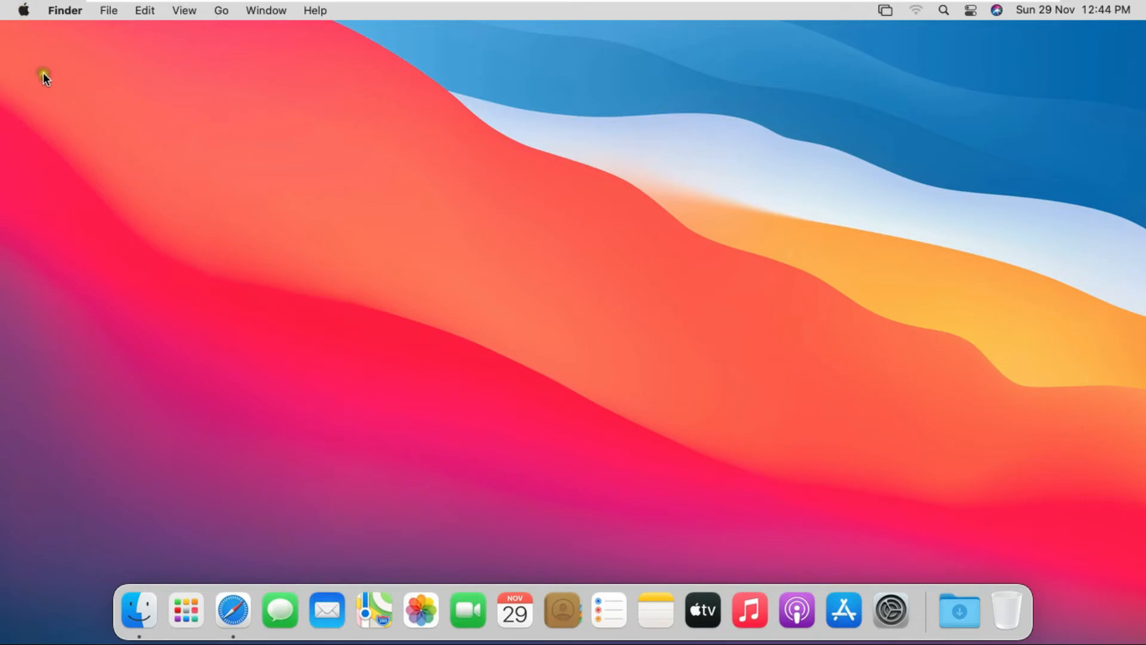
pyautogui.click(24, 10)
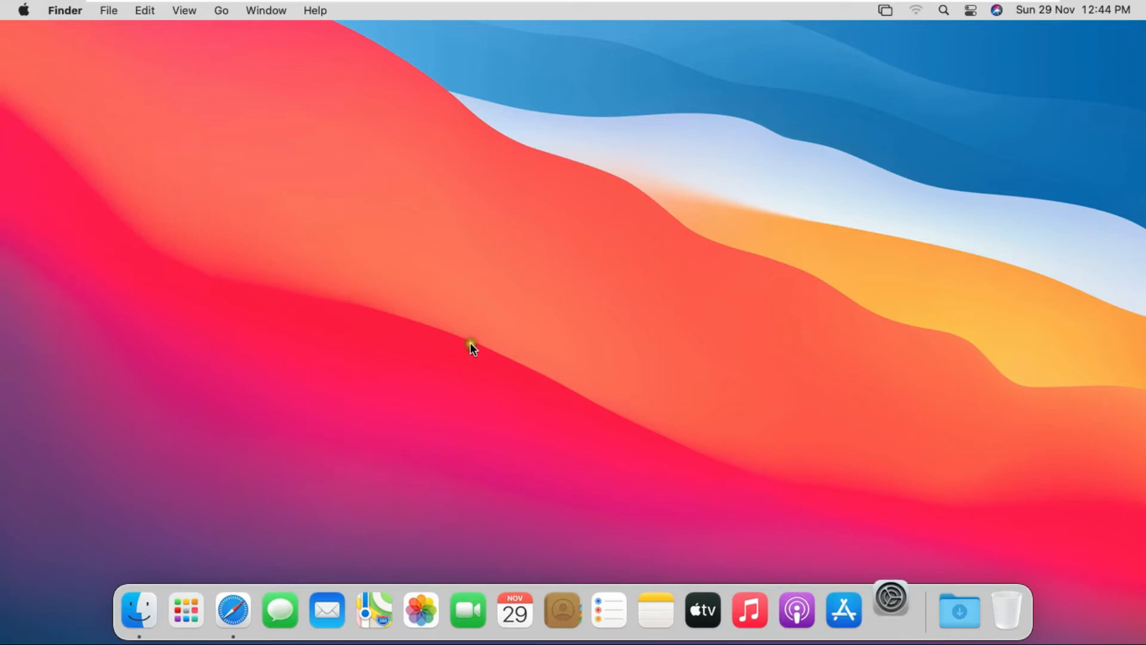
pyautogui.click(891, 608)
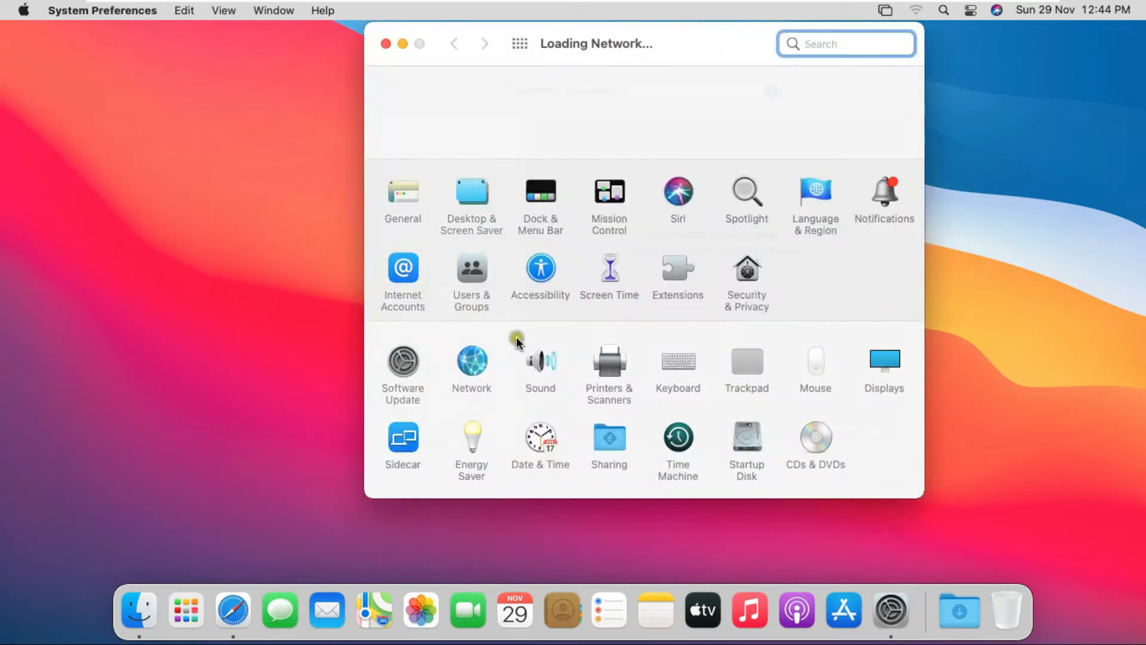
pyautogui.click(470, 358)
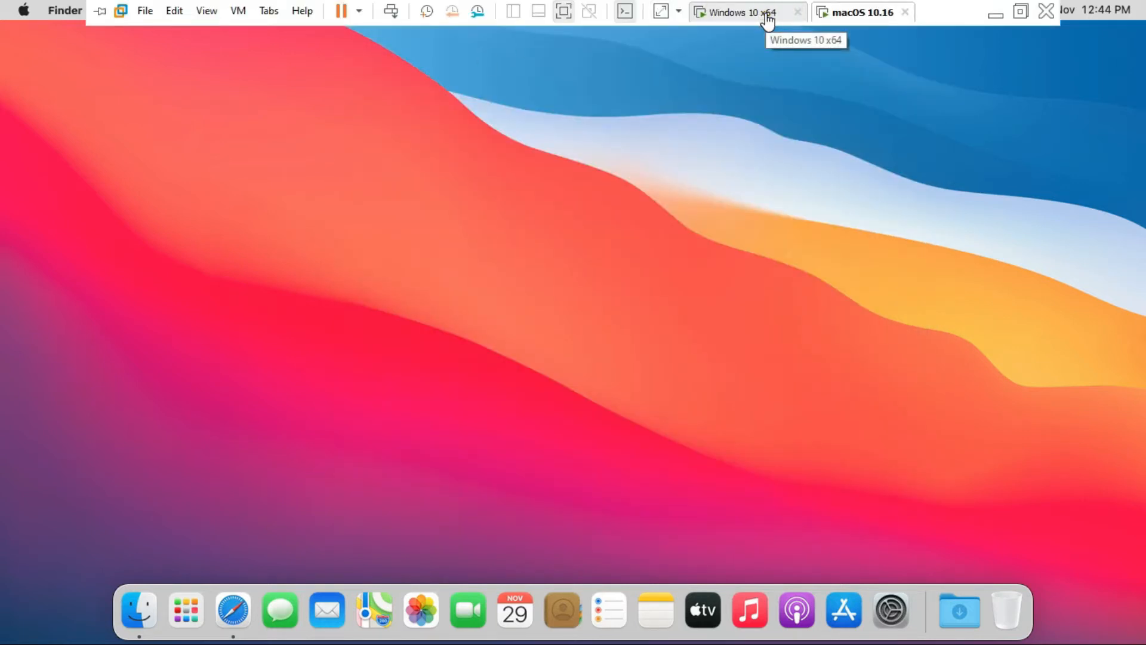
# - On the Windows VM, create a folder named Data-win in Local Disk (C:) via This PC
pyautogui.click(744, 12)
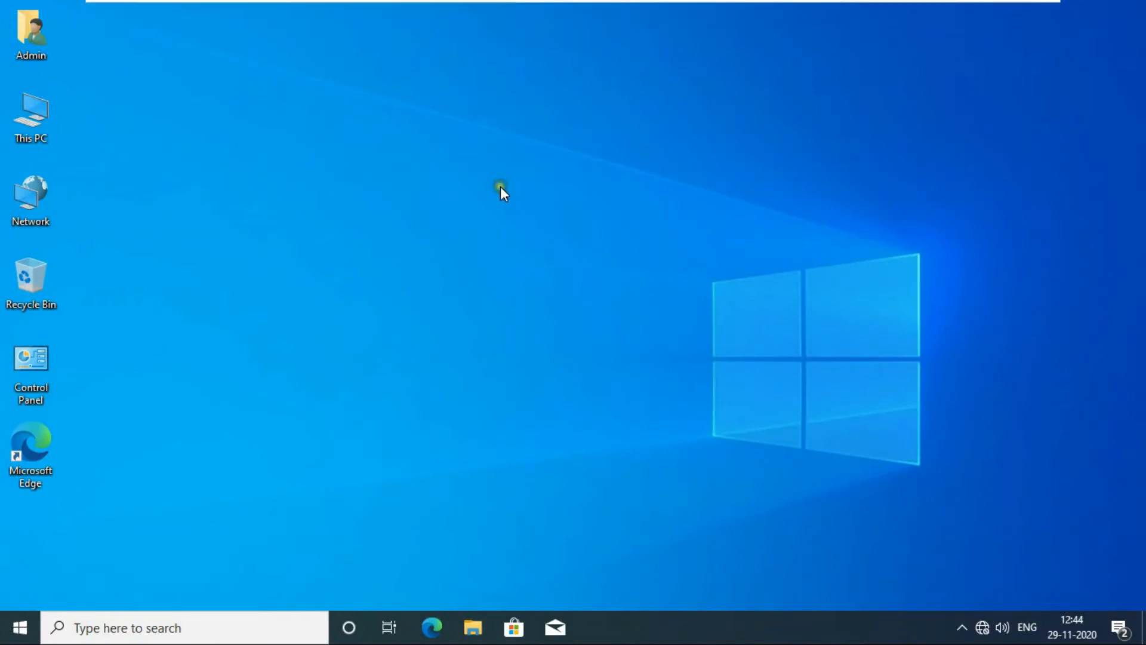
pyautogui.moveTo(137, 145)
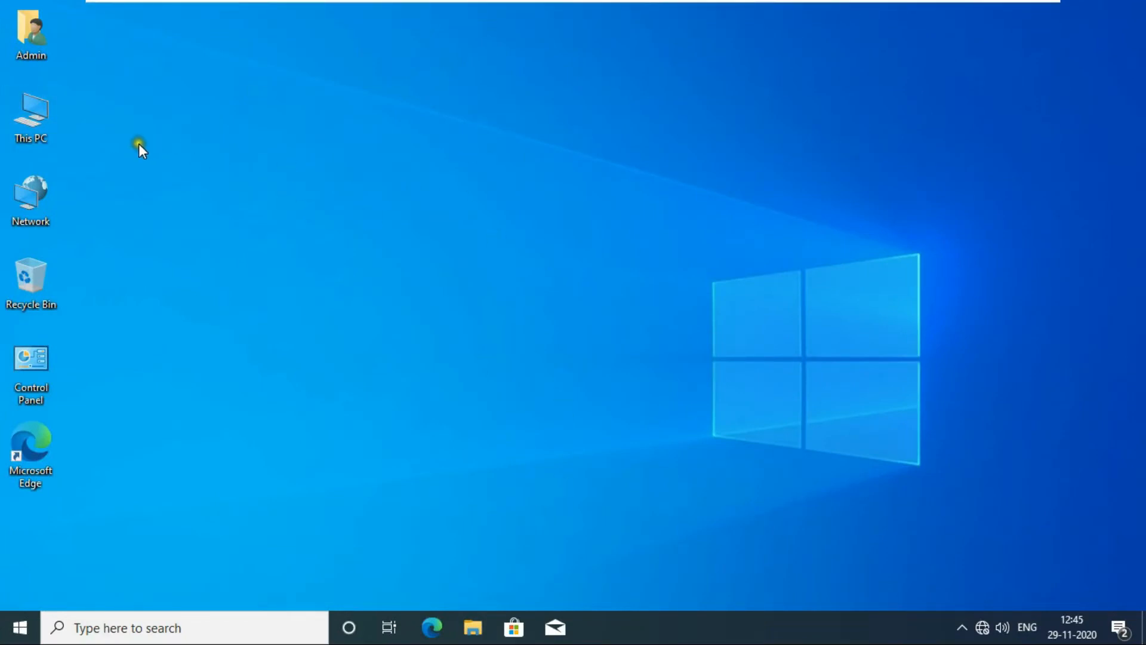
pyautogui.click(34, 114)
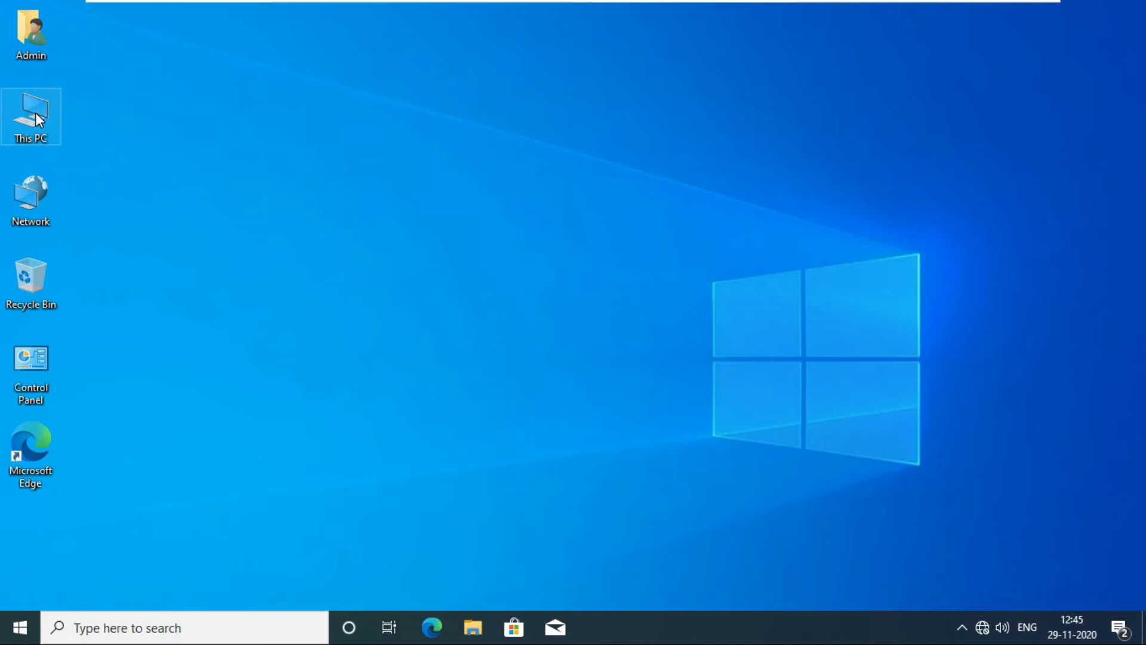
pyautogui.doubleClick(31, 109)
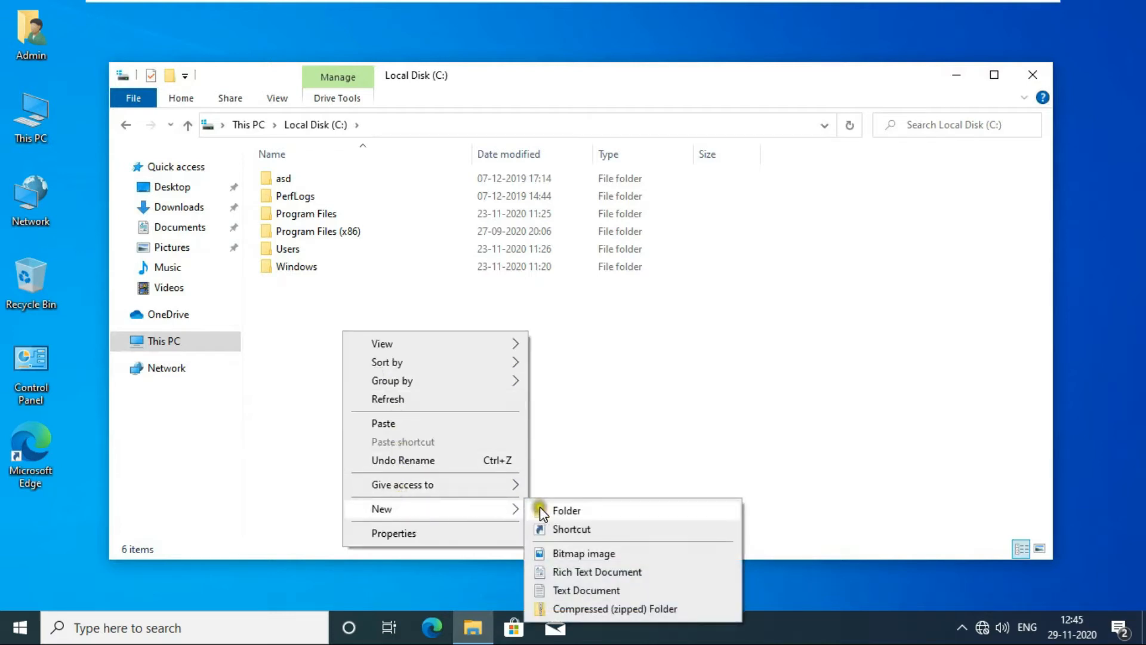
pyautogui.click(565, 511)
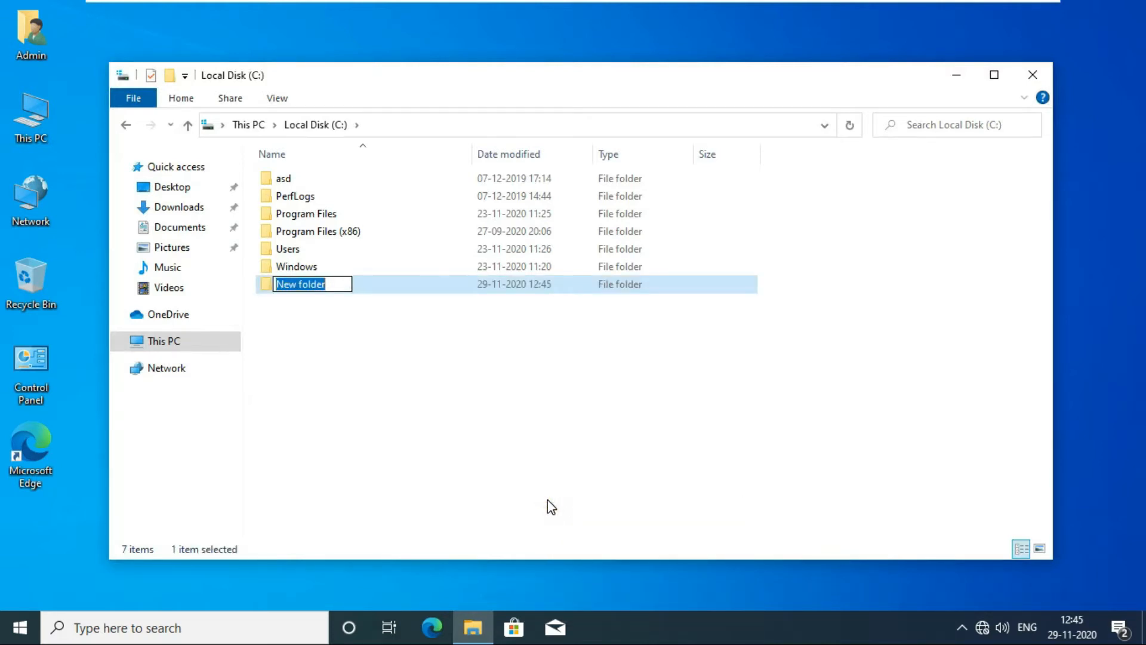
pyautogui.write('Data')
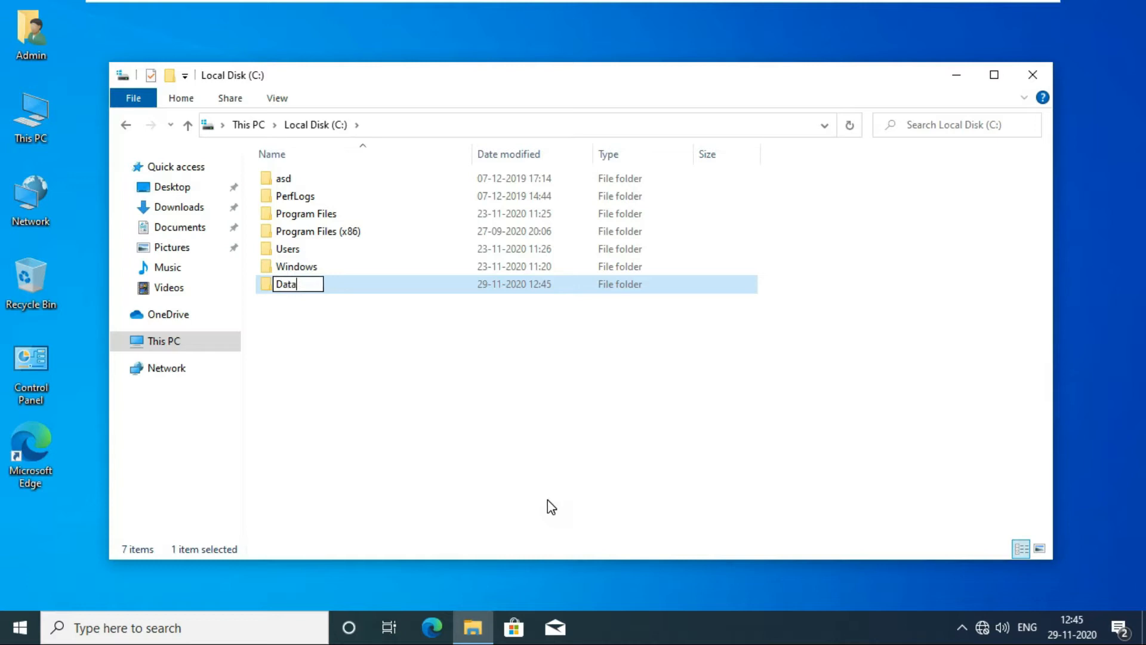
pyautogui.write('-win')
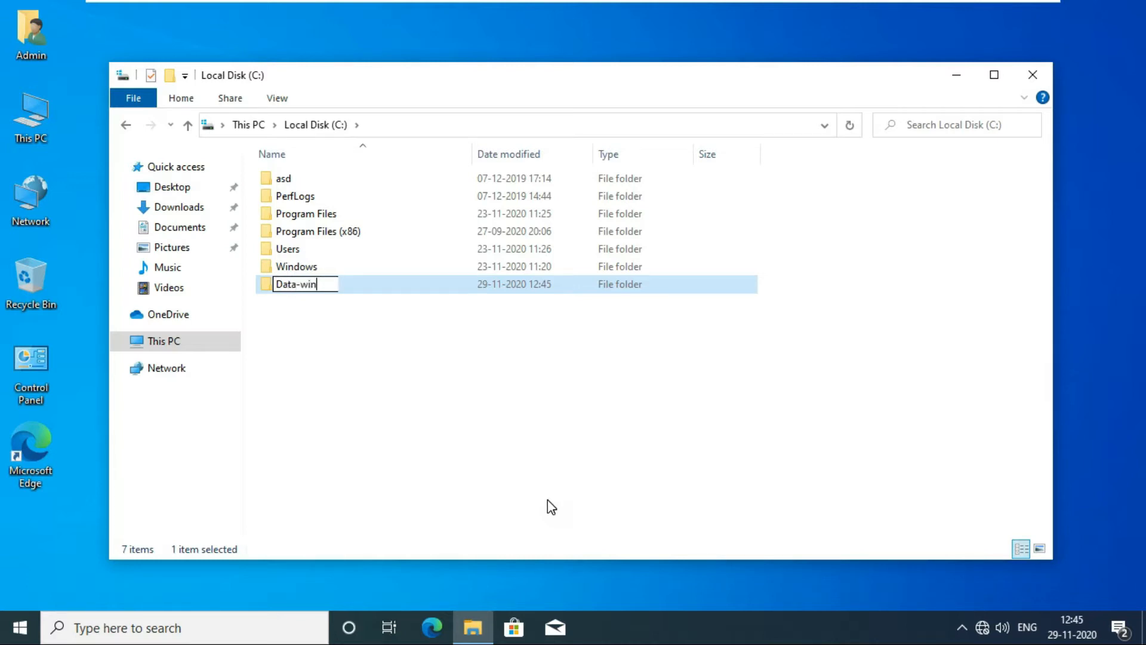
pyautogui.click(323, 298)
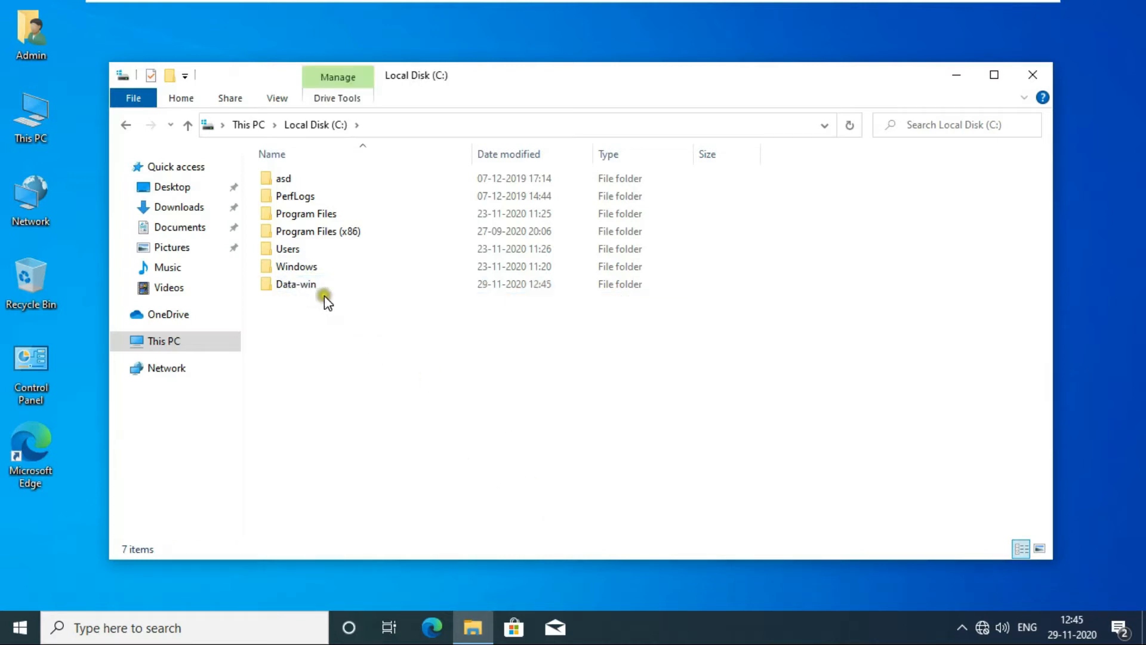
# - Share Data-win with Everyone through its Properties as \\WINOS\Data-win, then close File Explorer
pyautogui.rightClick(297, 285)
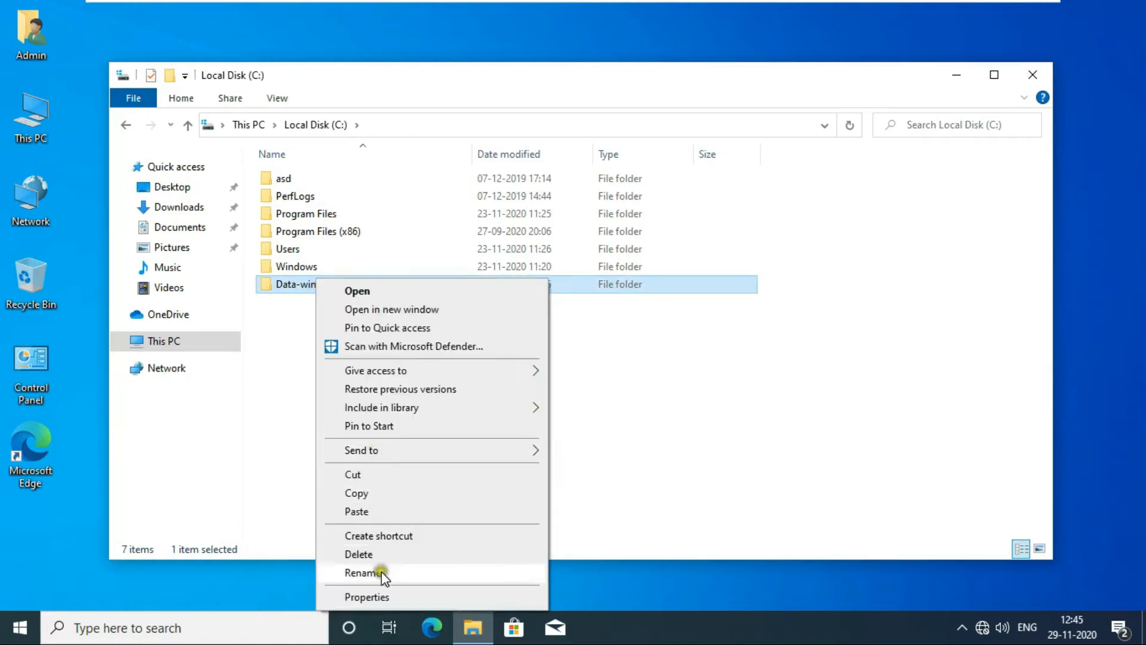
pyautogui.click(367, 597)
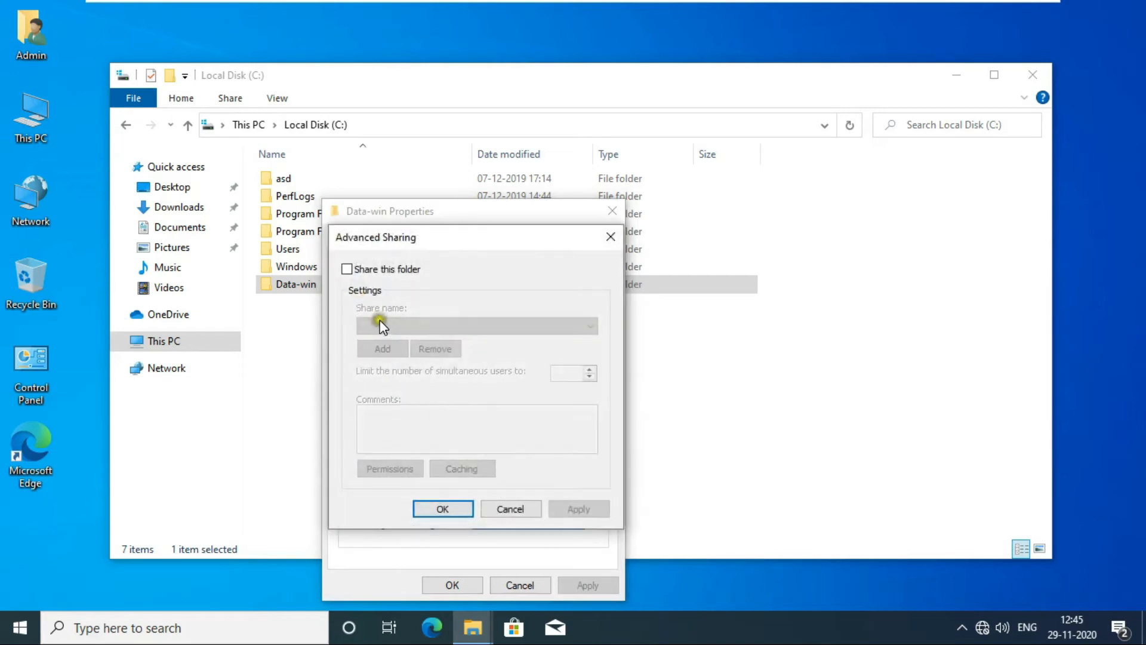
pyautogui.click(390, 468)
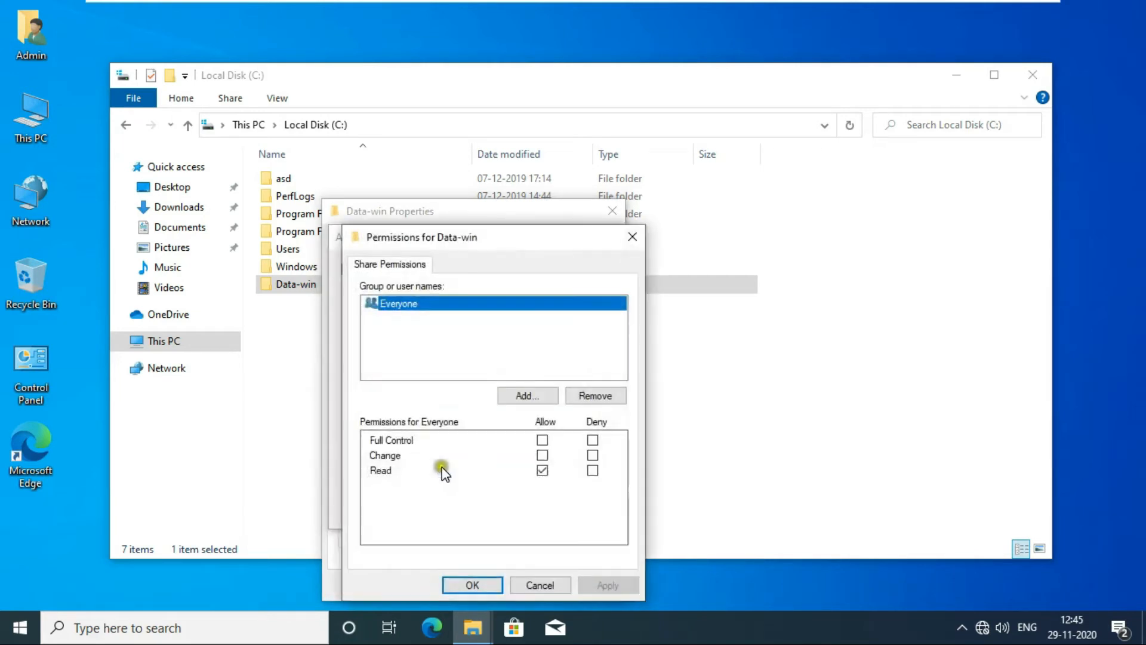
pyautogui.click(472, 585)
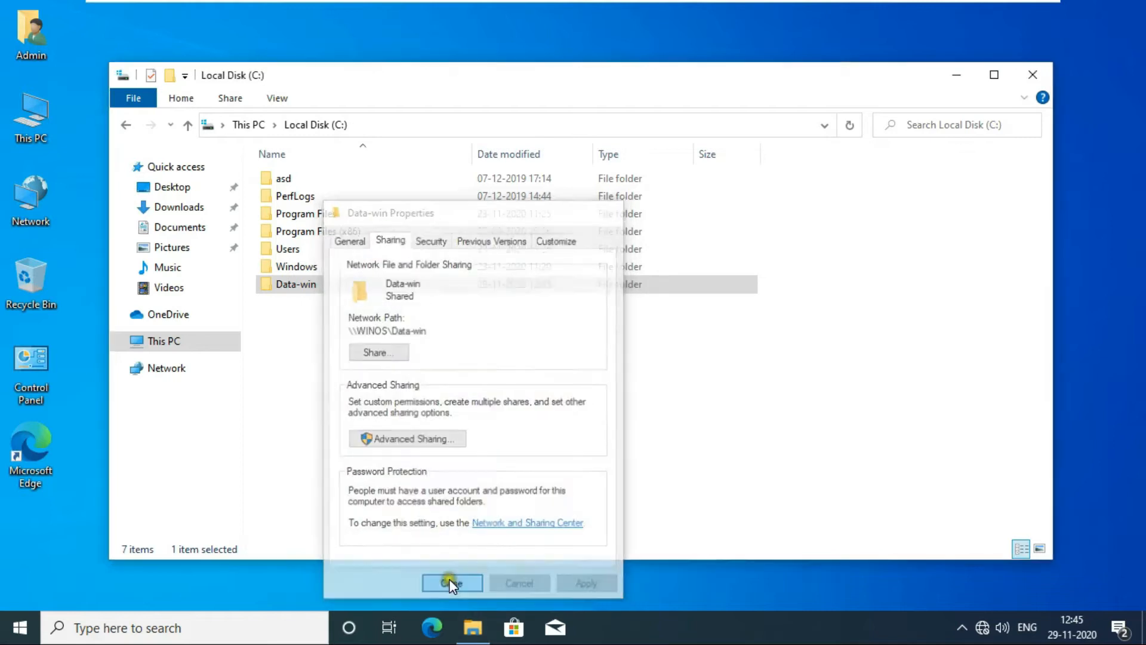
pyautogui.click(451, 583)
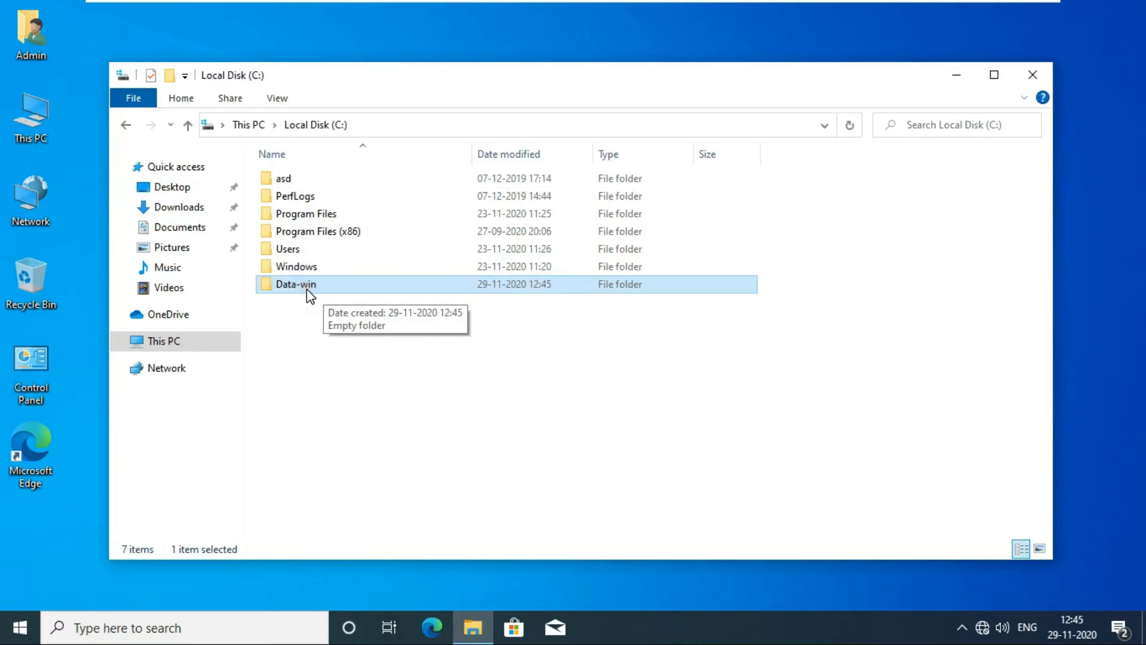
pyautogui.click(1032, 74)
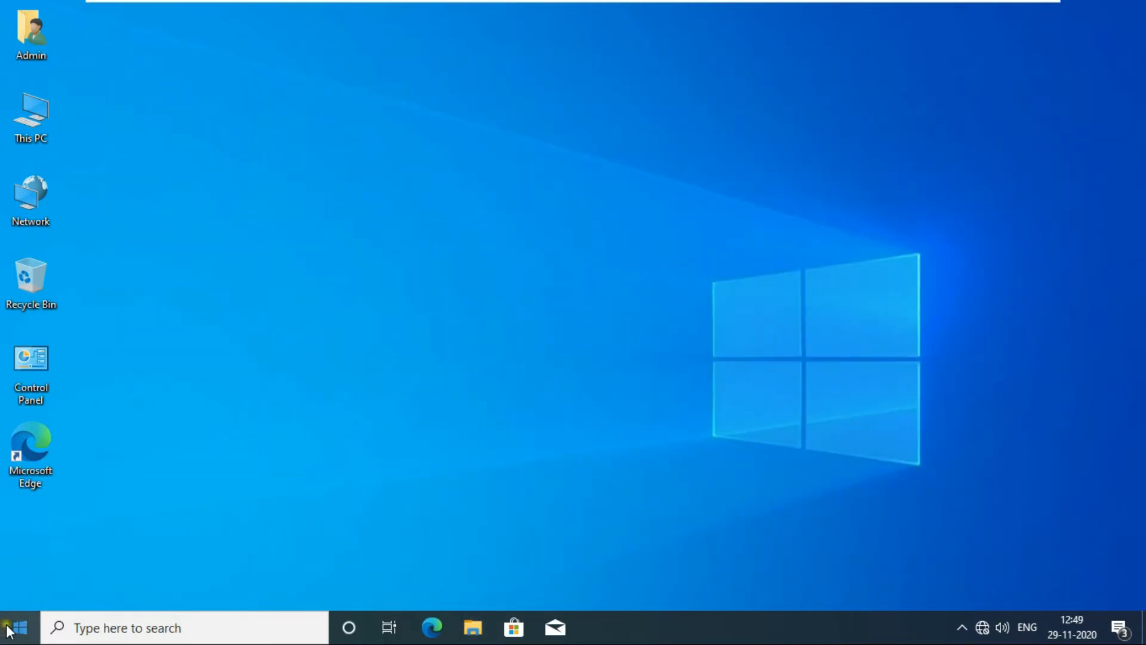
# - Enter \\rohits-mac in the Windows Run box, then switch to the macOS VM
pyautogui.rightClick(10, 627)
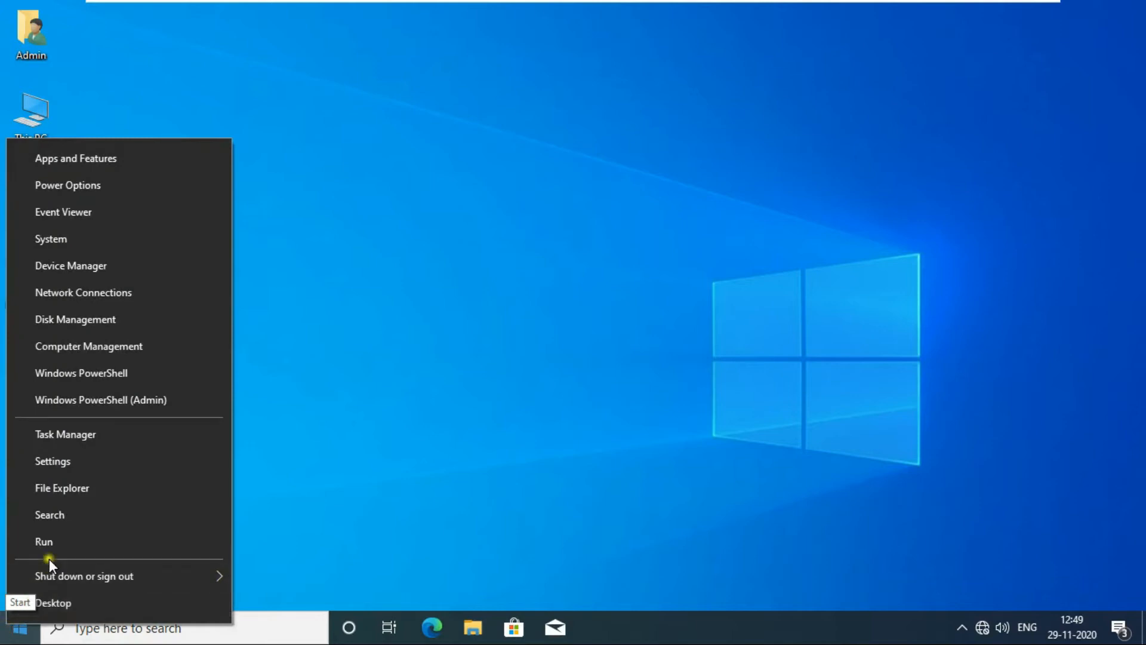
pyautogui.click(43, 542)
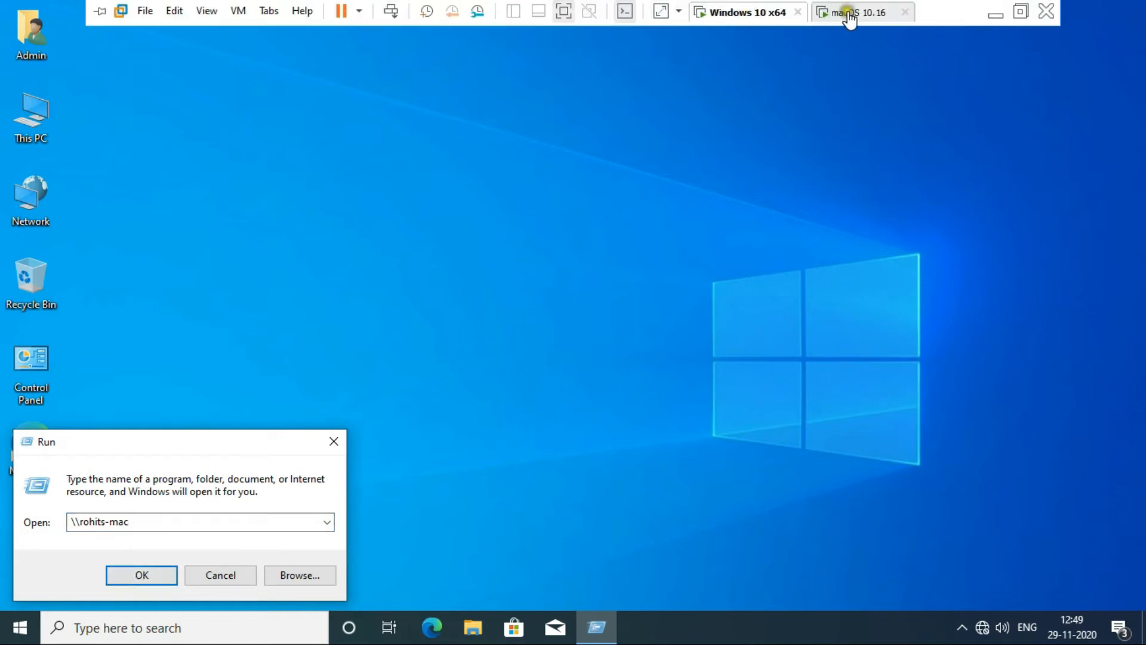
pyautogui.click(855, 12)
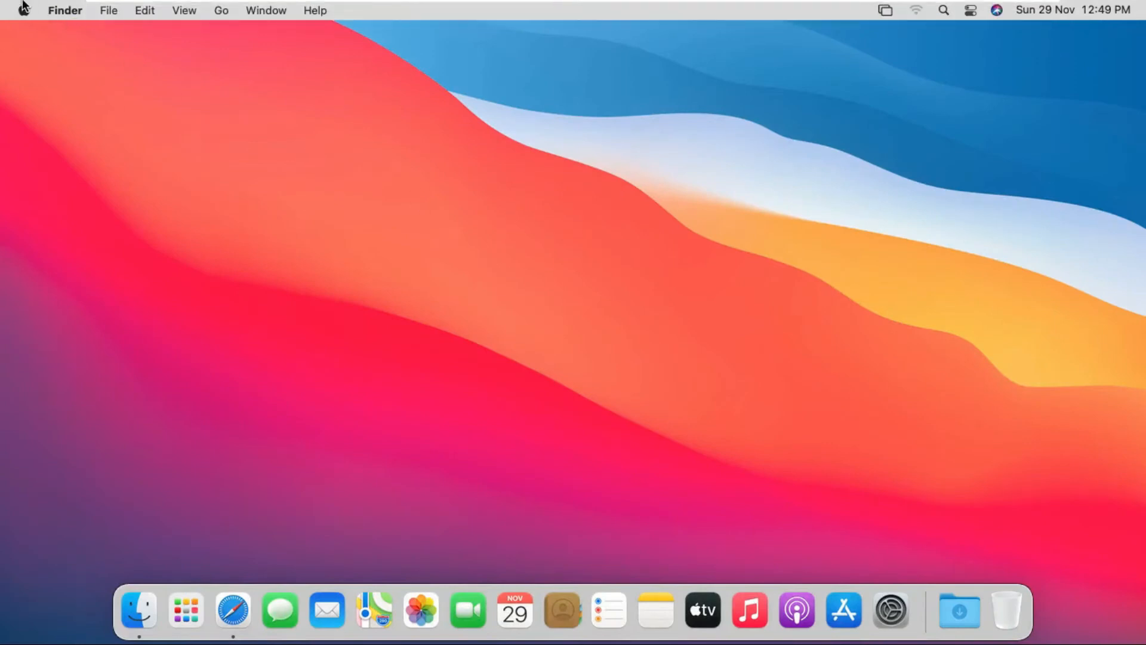
pyautogui.moveTo(131, 83)
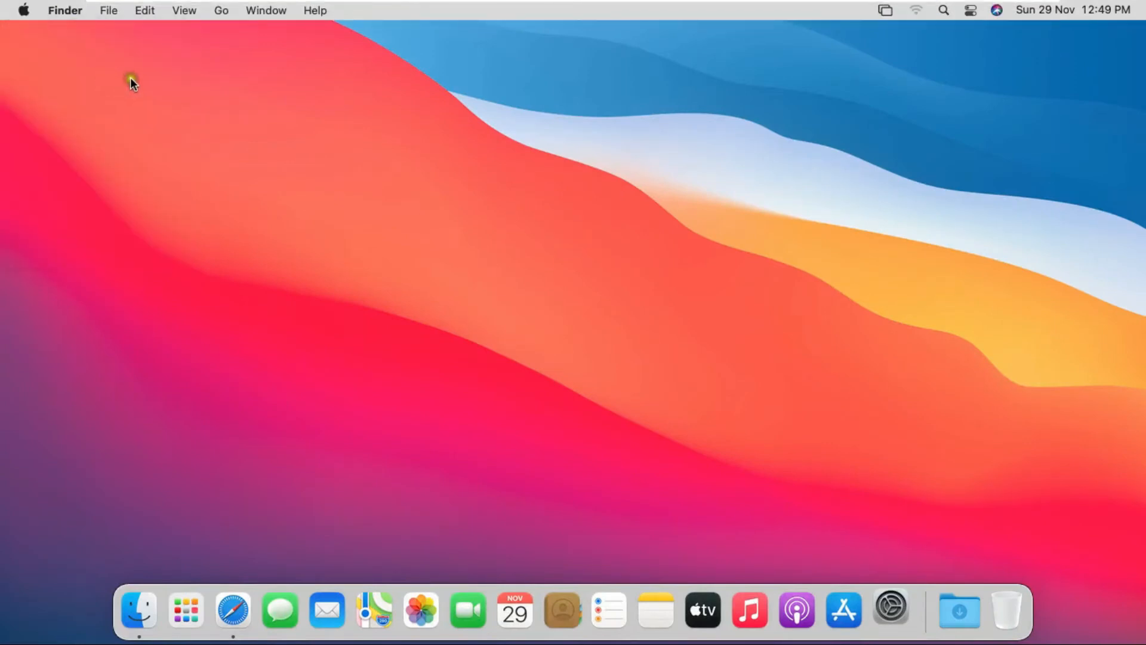
# - Check the smb://Rohits-Mac address under File Sharing, then switch back to the Windows VM
pyautogui.click(891, 610)
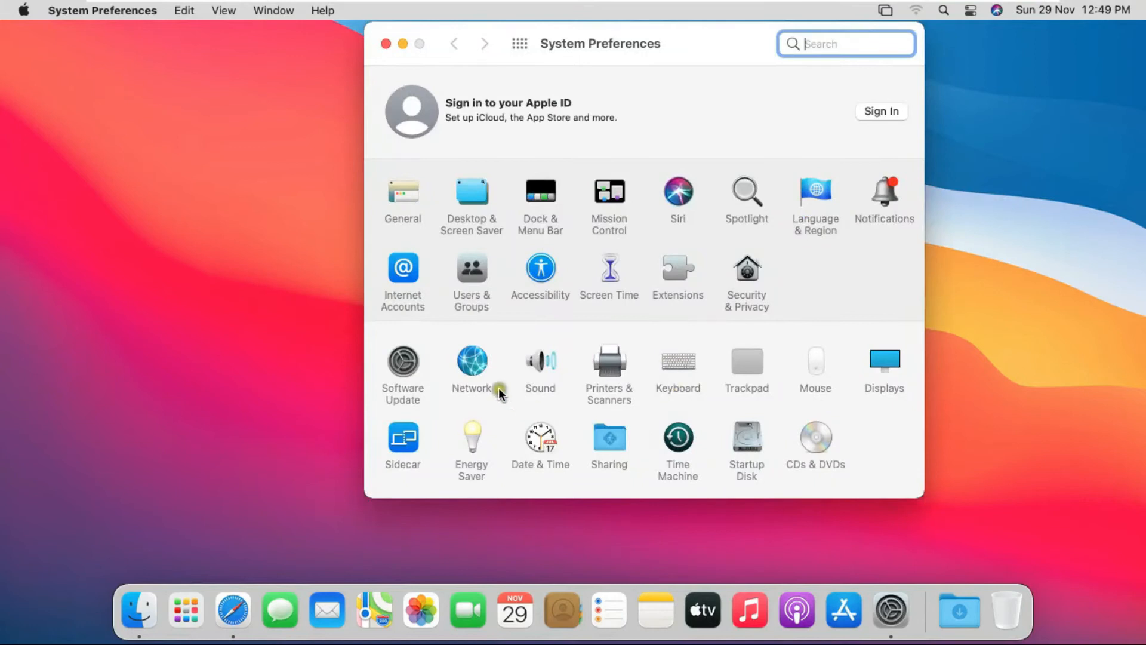
pyautogui.click(609, 435)
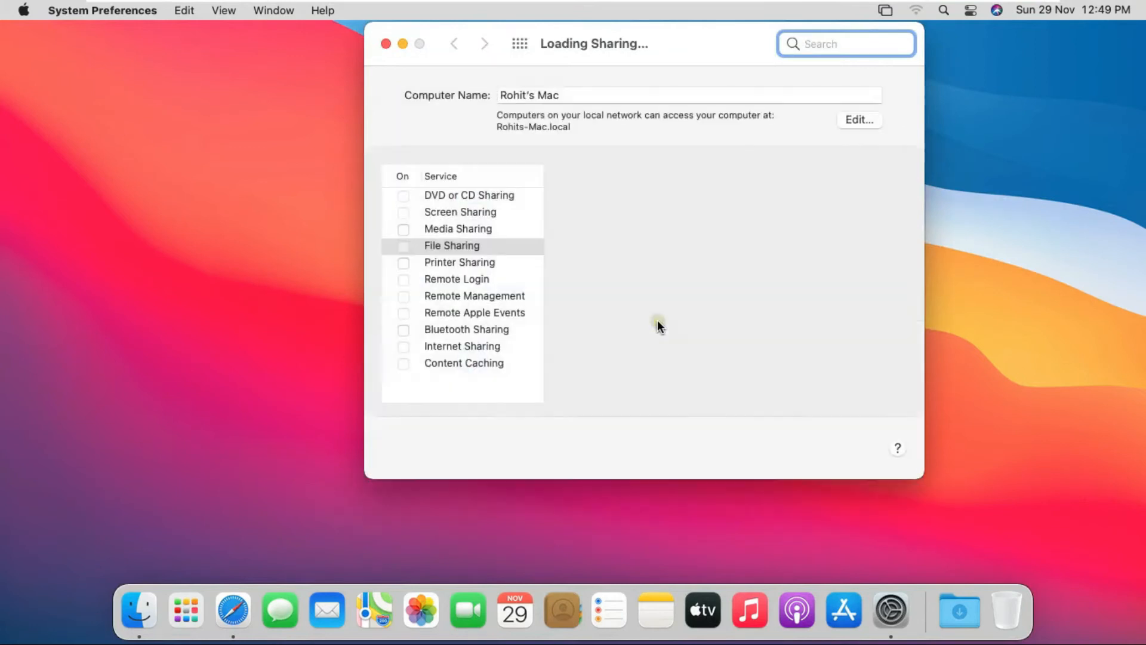
pyautogui.click(403, 246)
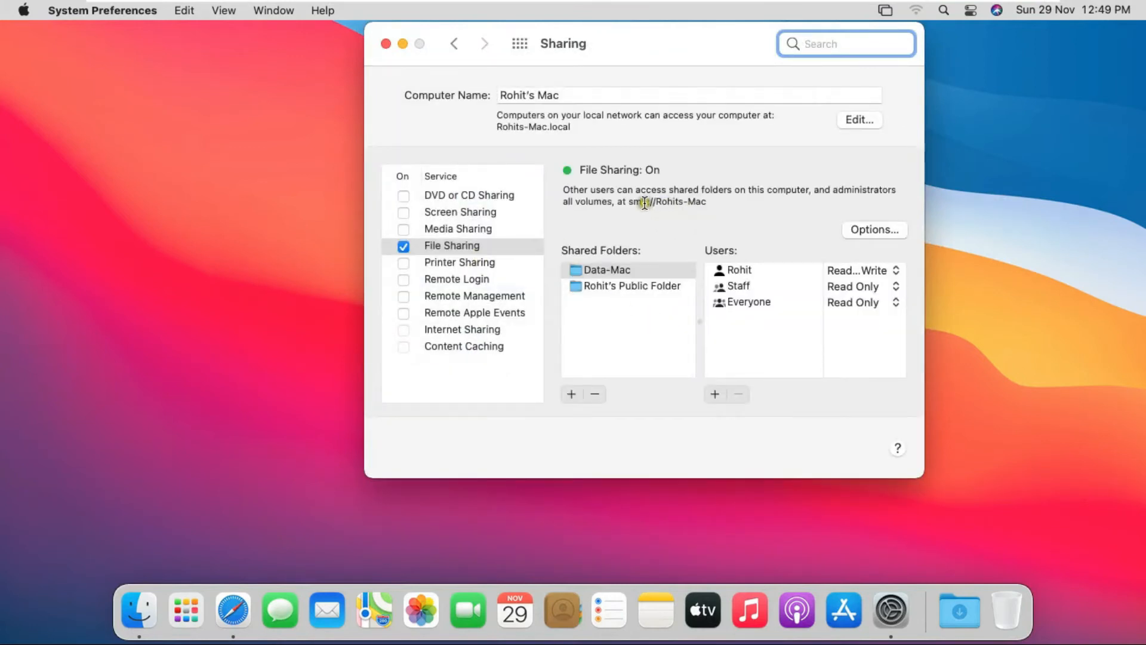
pyautogui.doubleClick(674, 202)
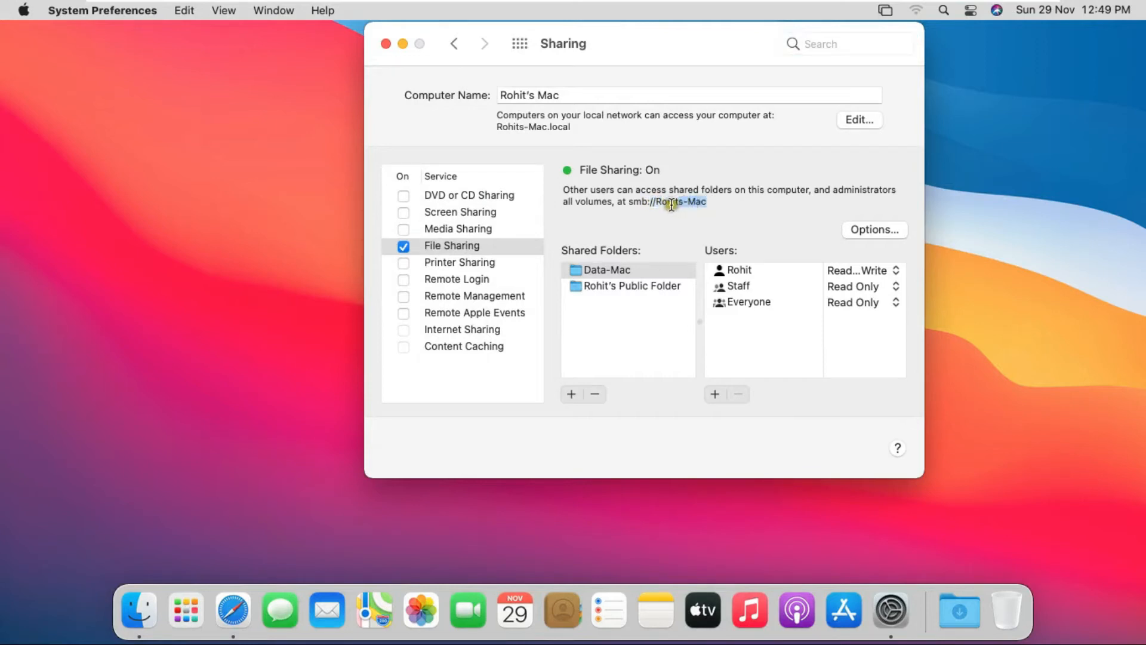
pyautogui.moveTo(650, 205)
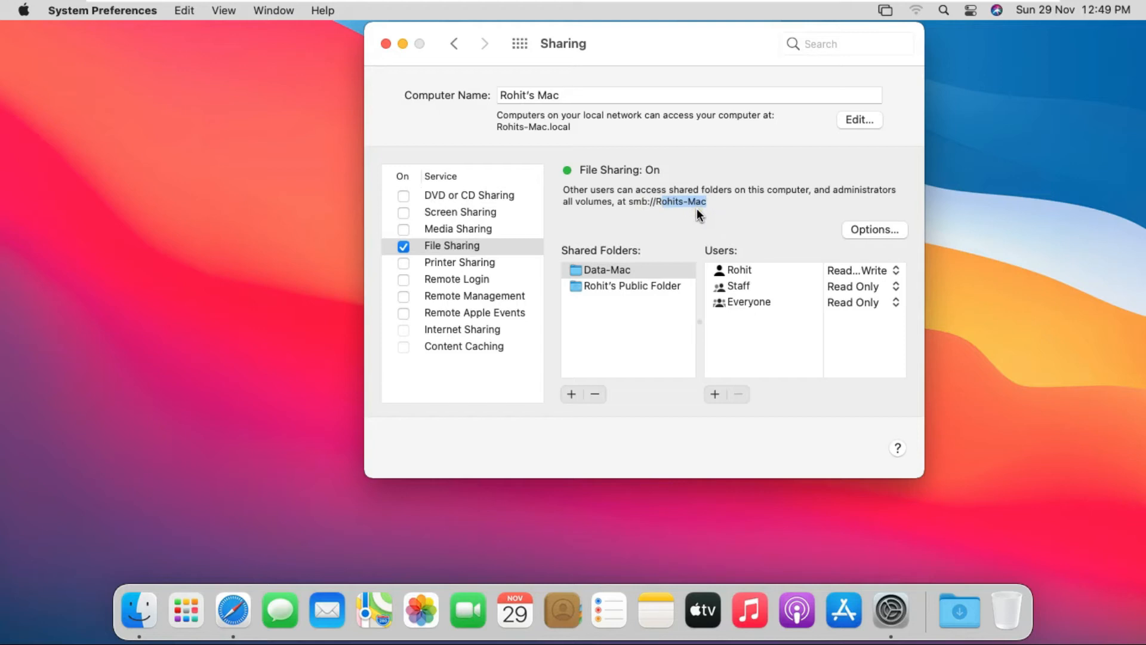
pyautogui.click(757, 12)
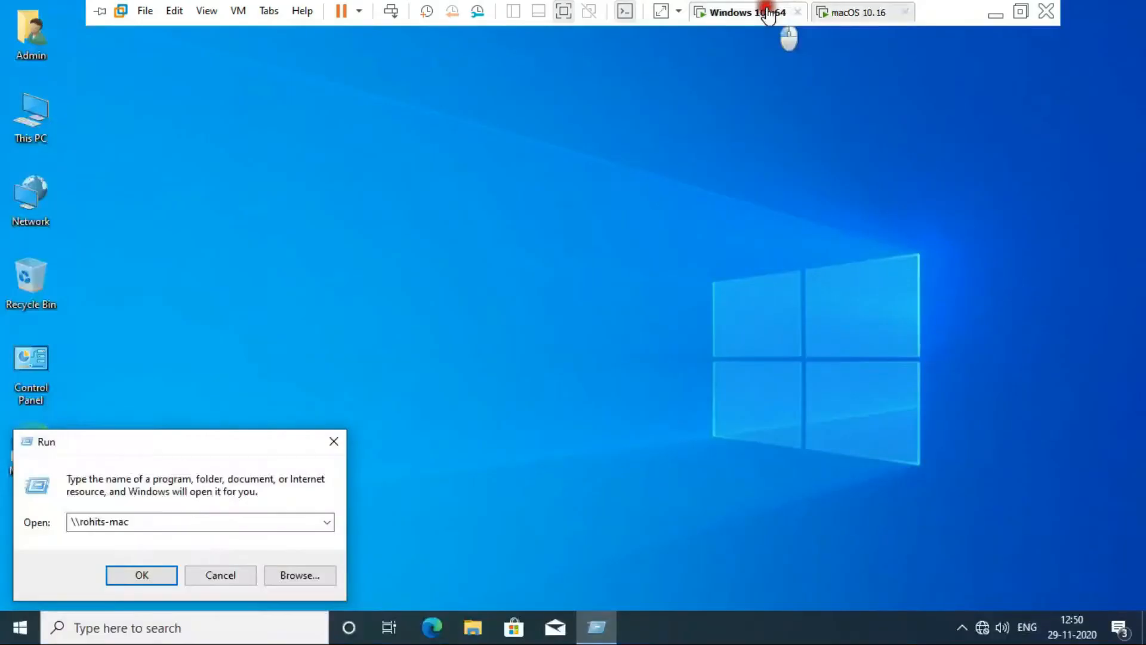
# - Connect to \\rohits-mac with user rohit and its password, then switch to the macOS VM
pyautogui.tripleClick(201, 521)
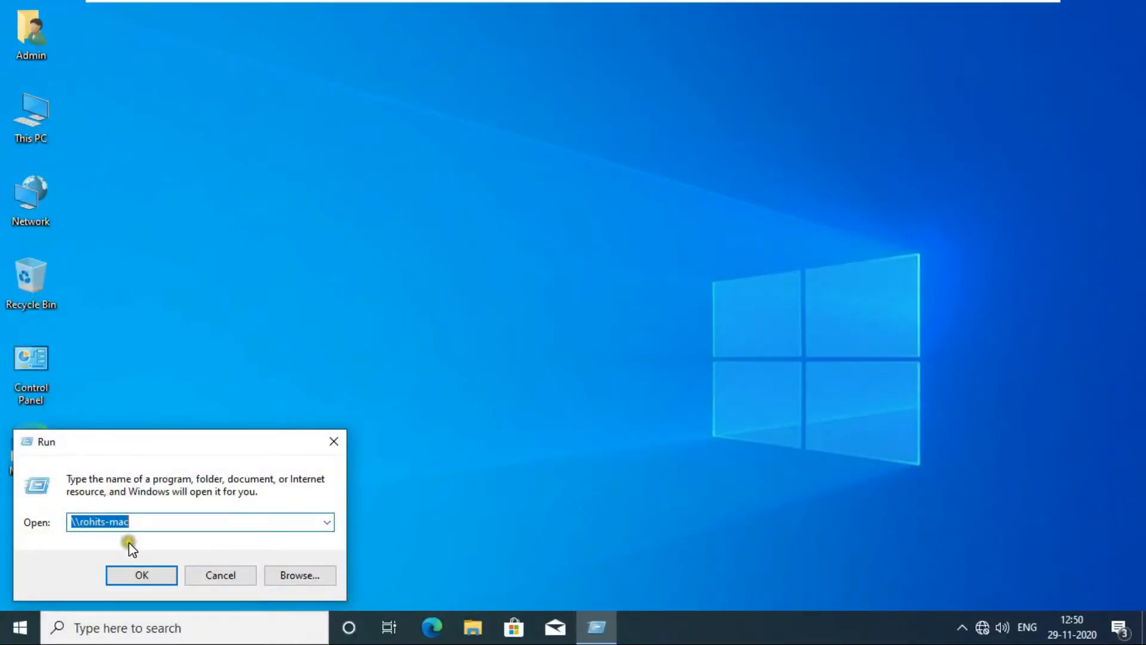
pyautogui.click(140, 575)
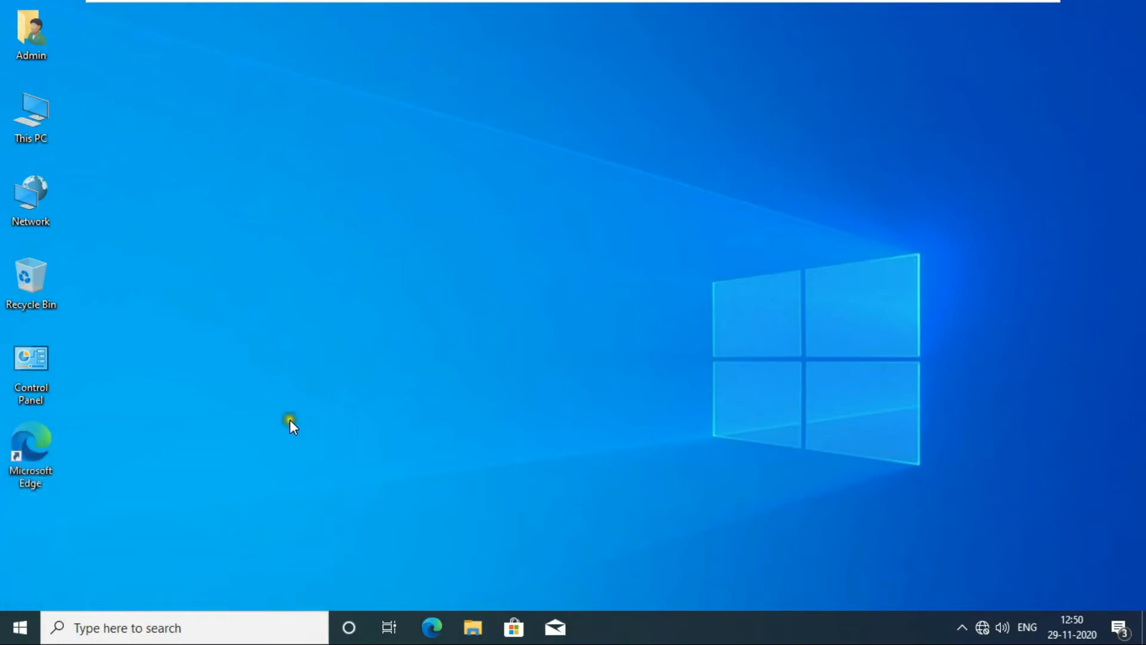
pyautogui.click(473, 628)
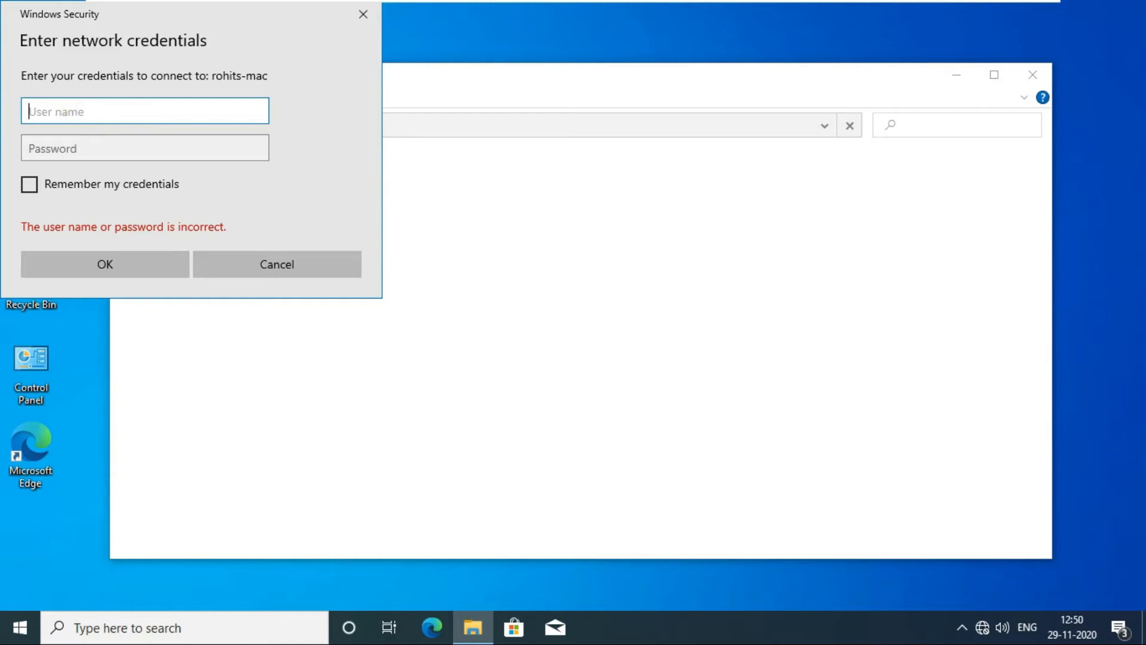
pyautogui.write('rohit')
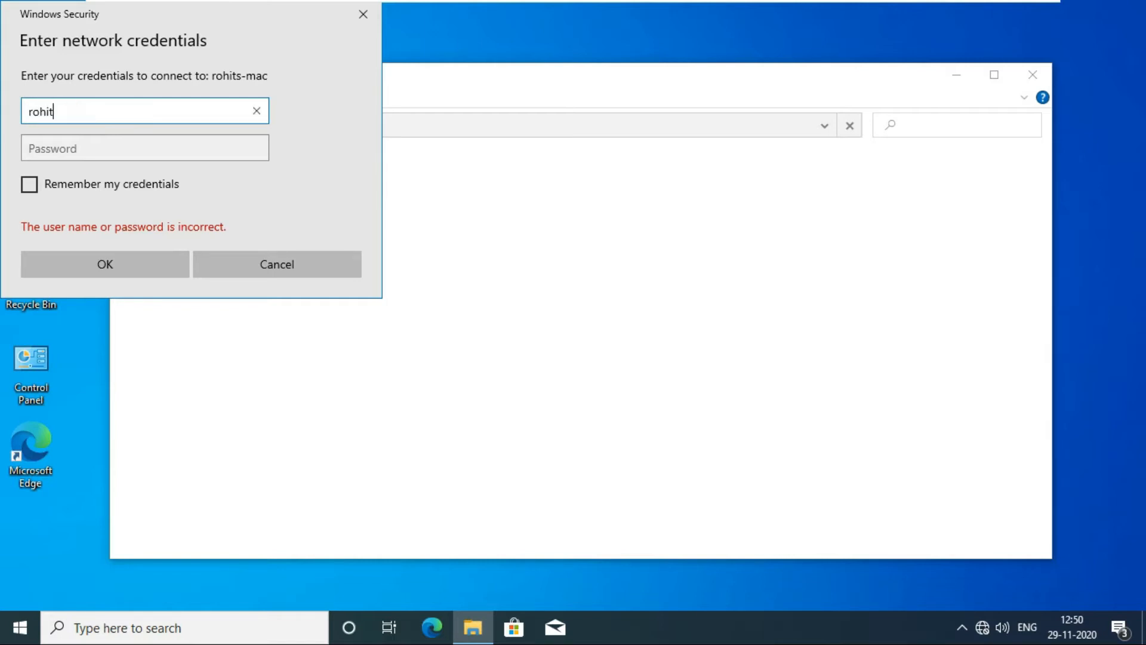
pyautogui.click(144, 148)
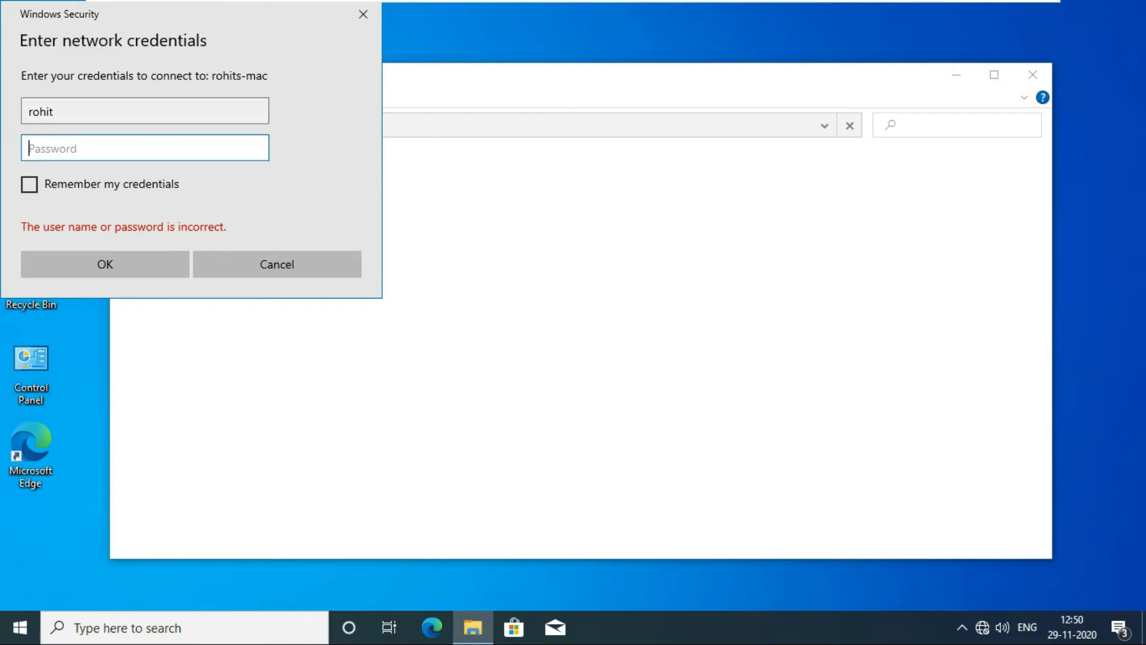
pyautogui.write('•••')
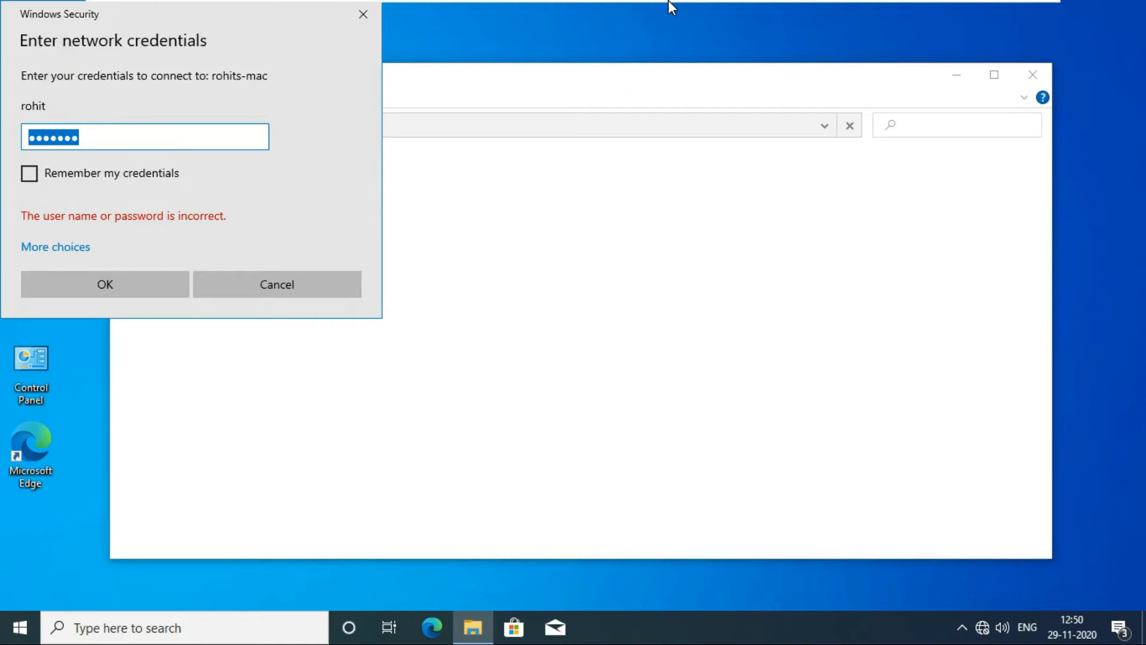
pyautogui.click(857, 12)
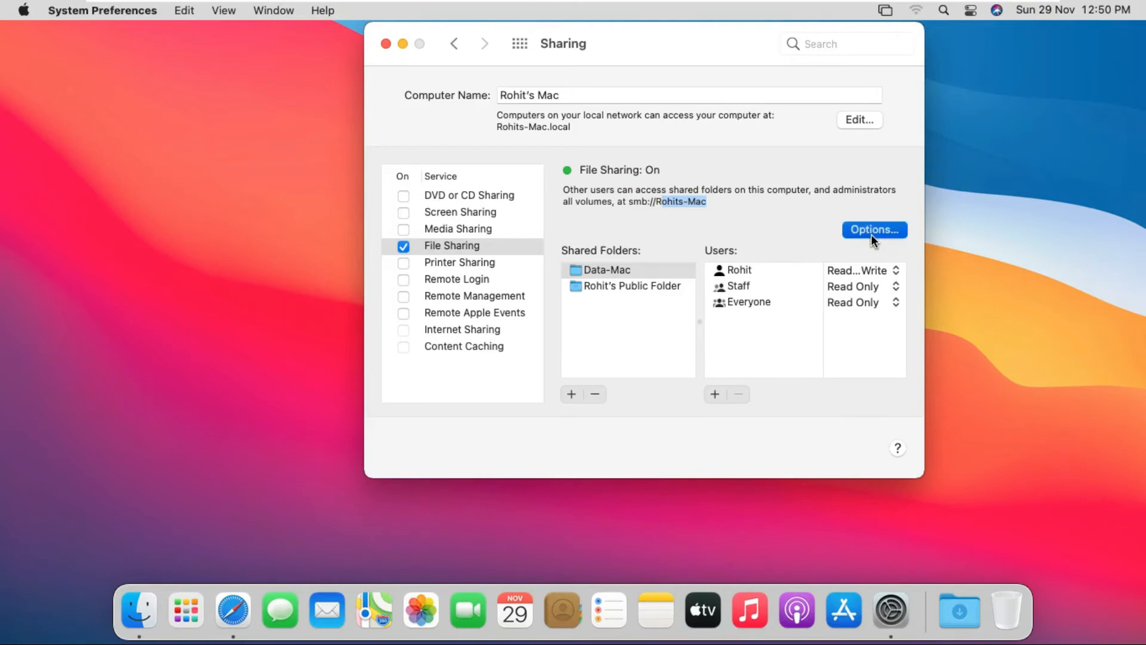
# - In File Sharing Options, enable Windows (SMB) sharing for the Rohit account with its password
pyautogui.click(874, 229)
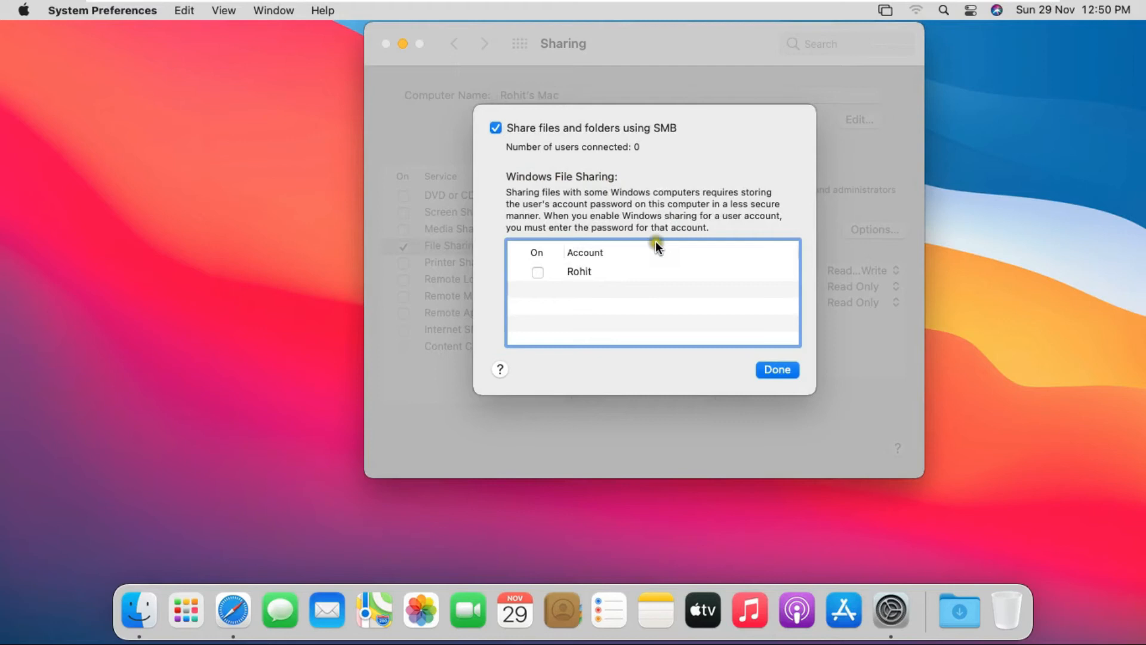
pyautogui.click(537, 272)
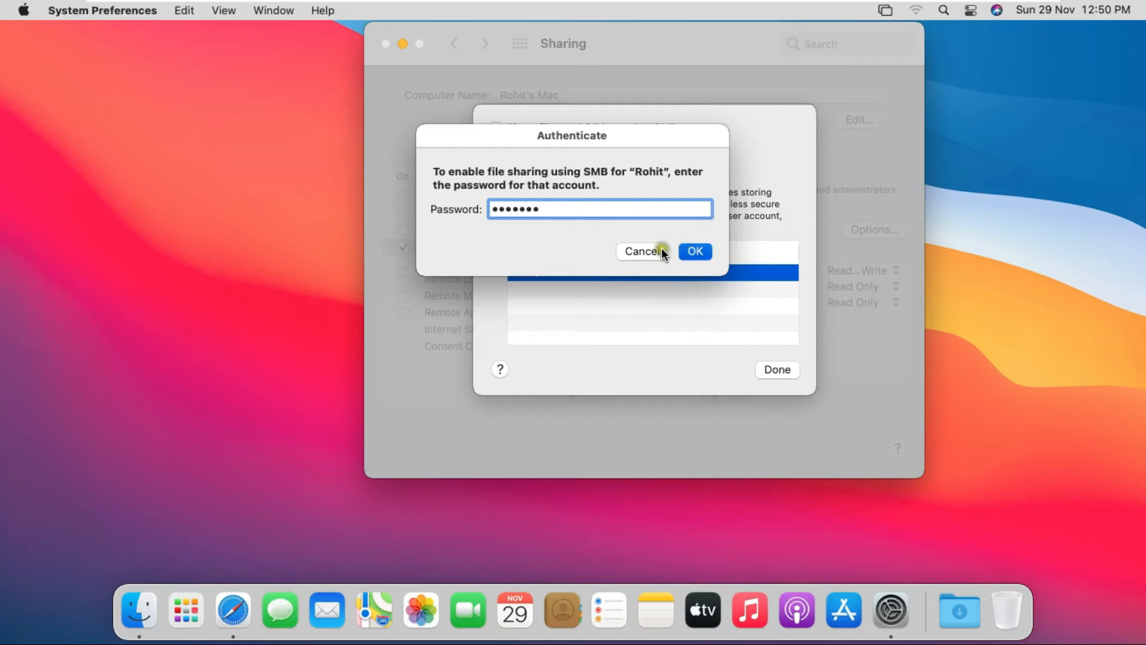
pyautogui.click(695, 250)
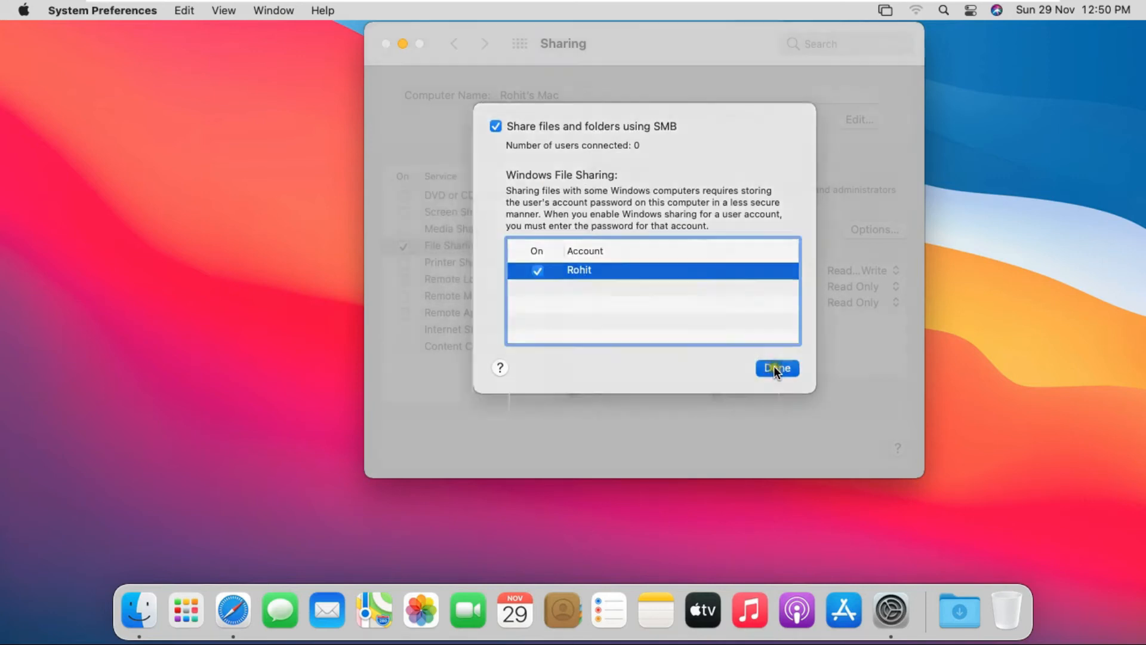
pyautogui.click(776, 368)
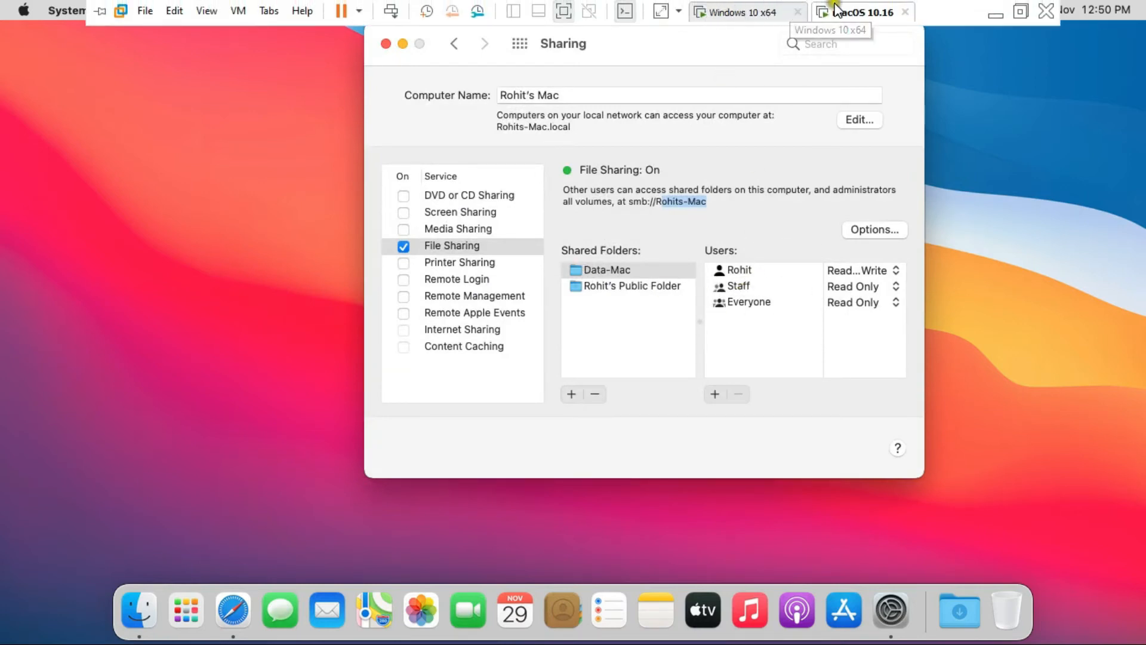
# - On the Windows VM, open the shared Data-Mac folder under Network > rohits-mac
pyautogui.click(742, 11)
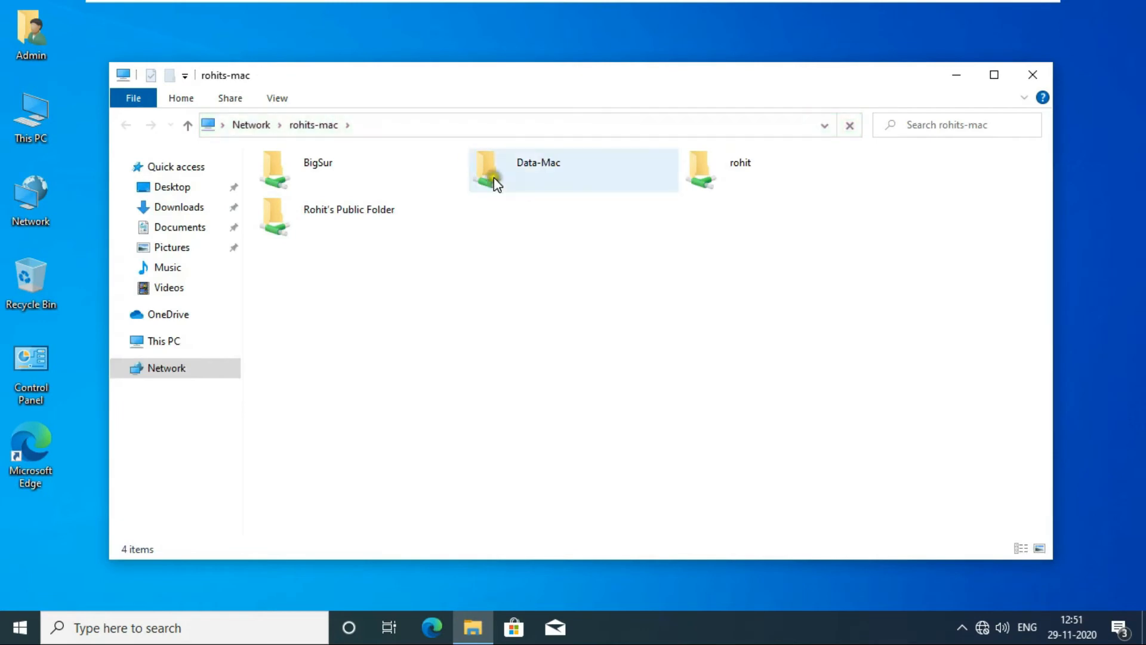
pyautogui.click(548, 176)
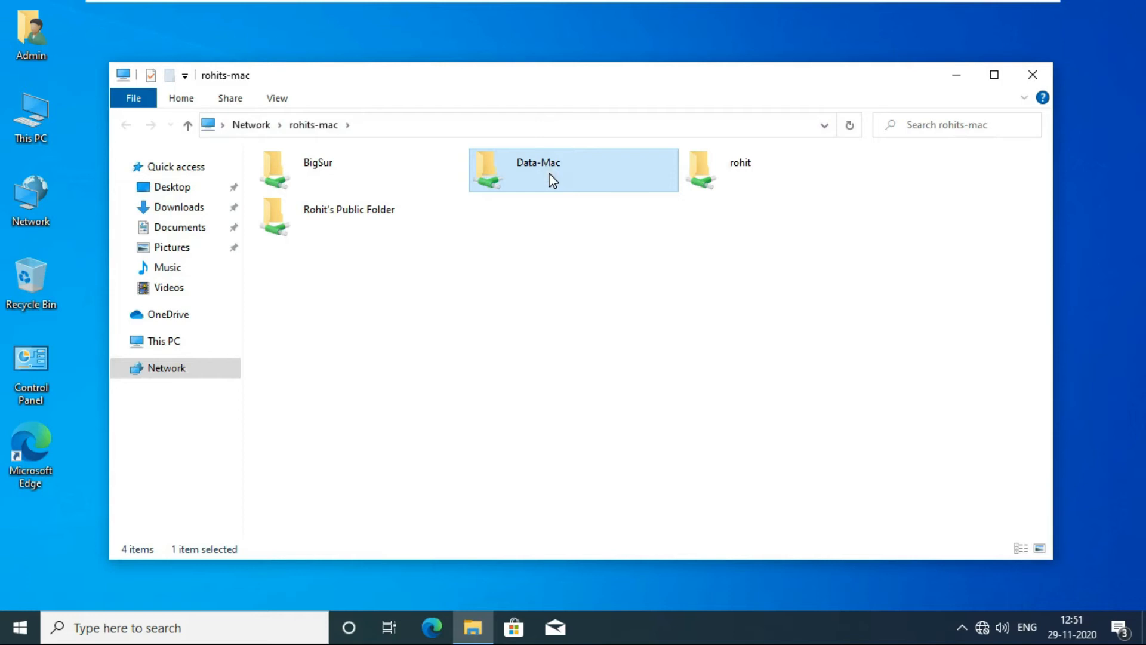
pyautogui.doubleClick(549, 173)
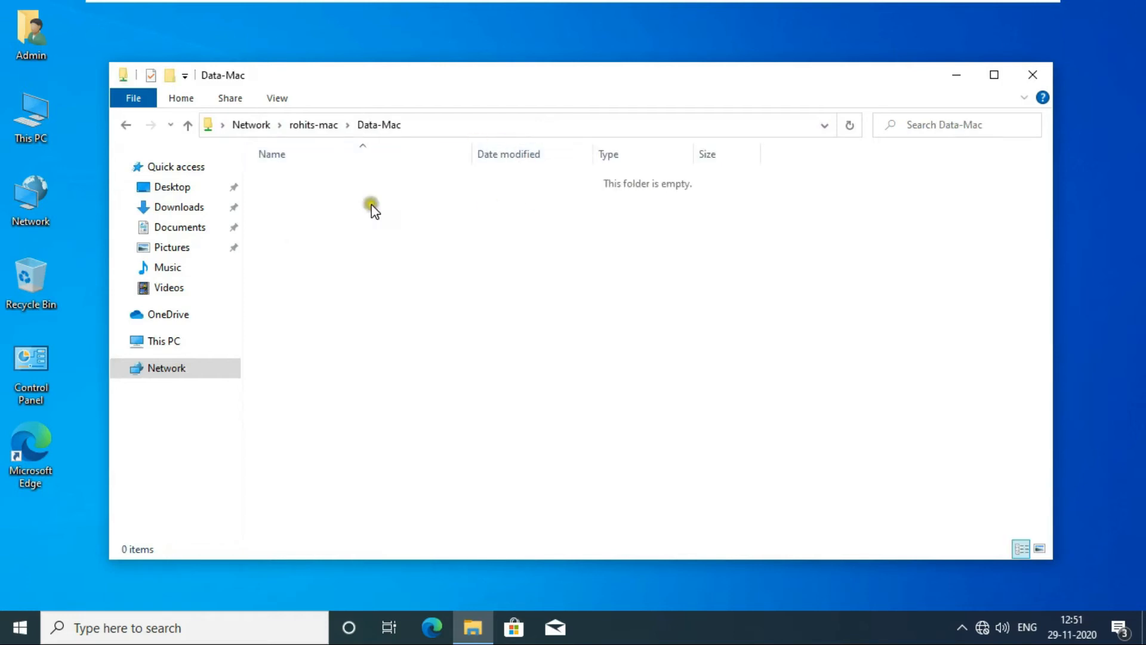
# - Create a new text document in Data-Mac named Test
pyautogui.rightClick(372, 209)
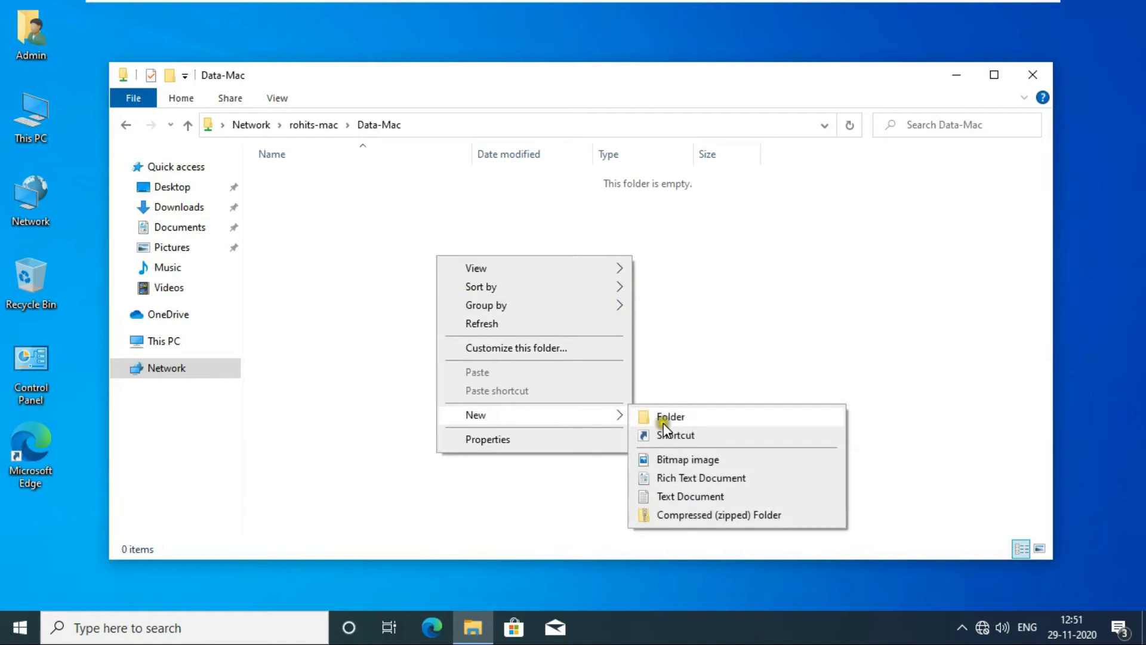
pyautogui.click(690, 495)
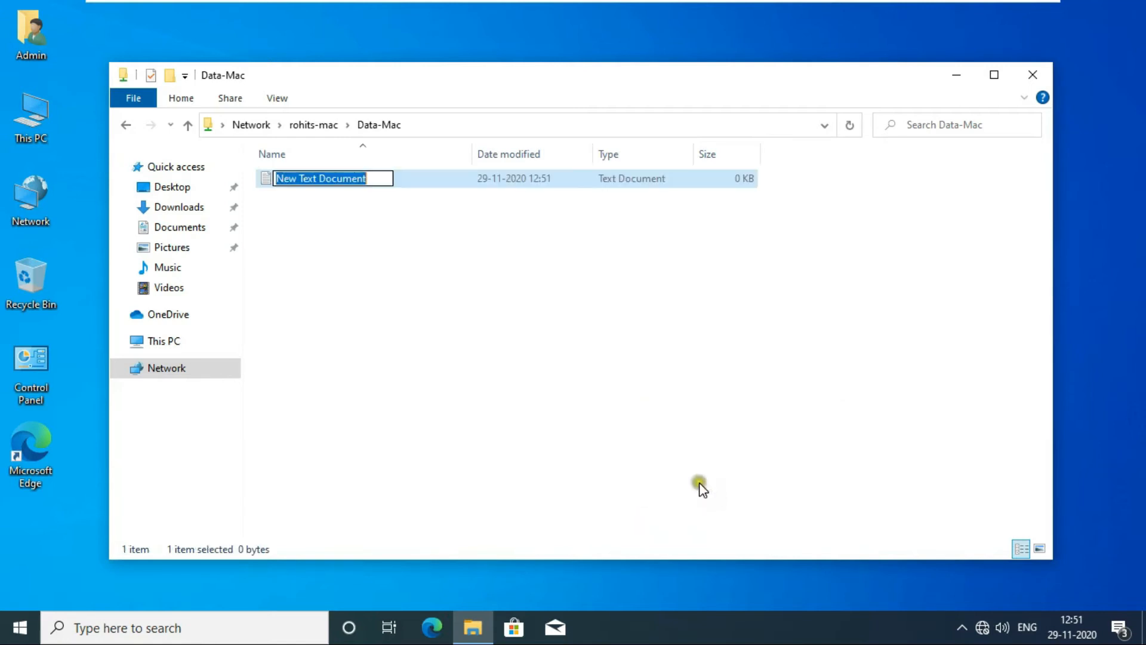
pyautogui.write('T')
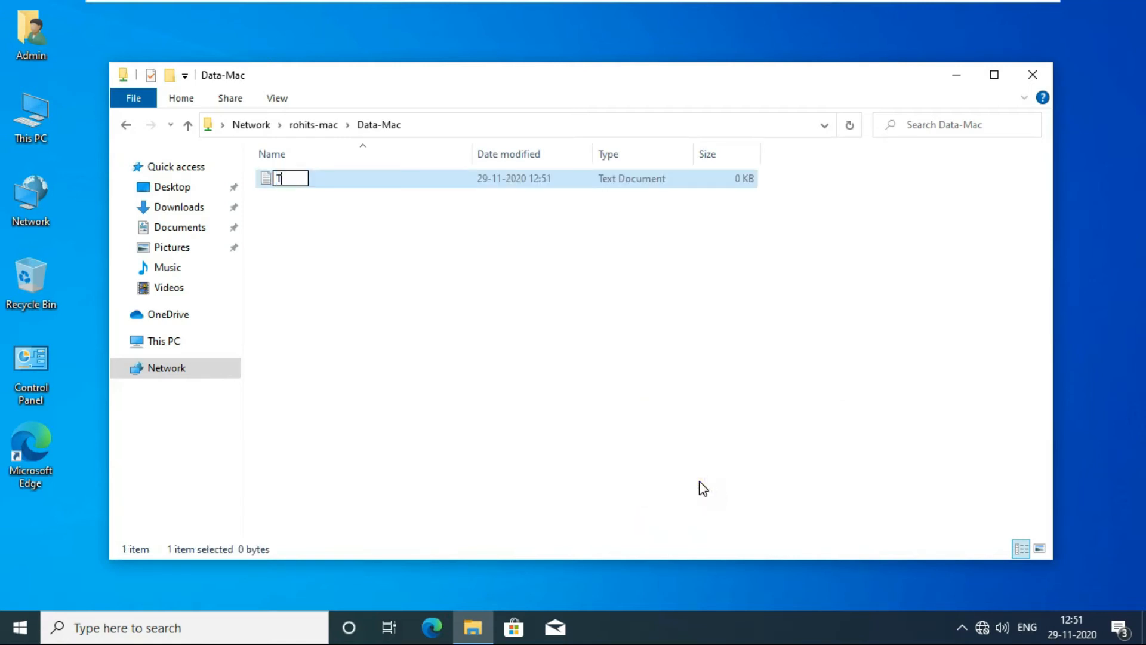
pyautogui.write('Test')
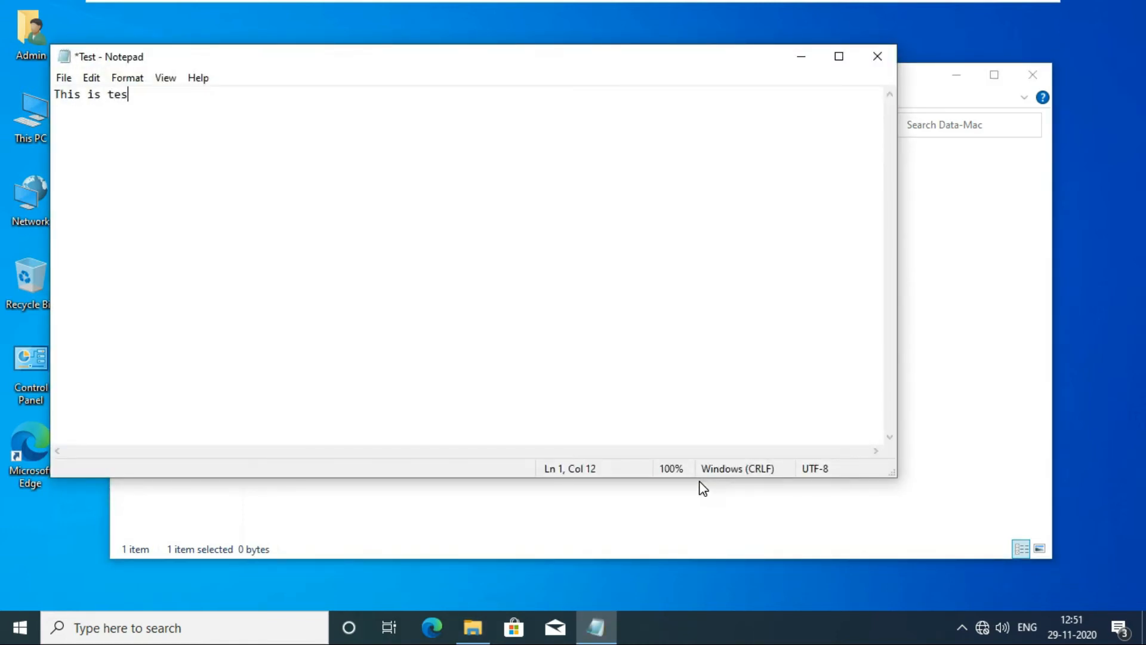
# - Write 'This is testing document' in Test, save it, and close Notepad and File Explorer
pyautogui.write('ting')
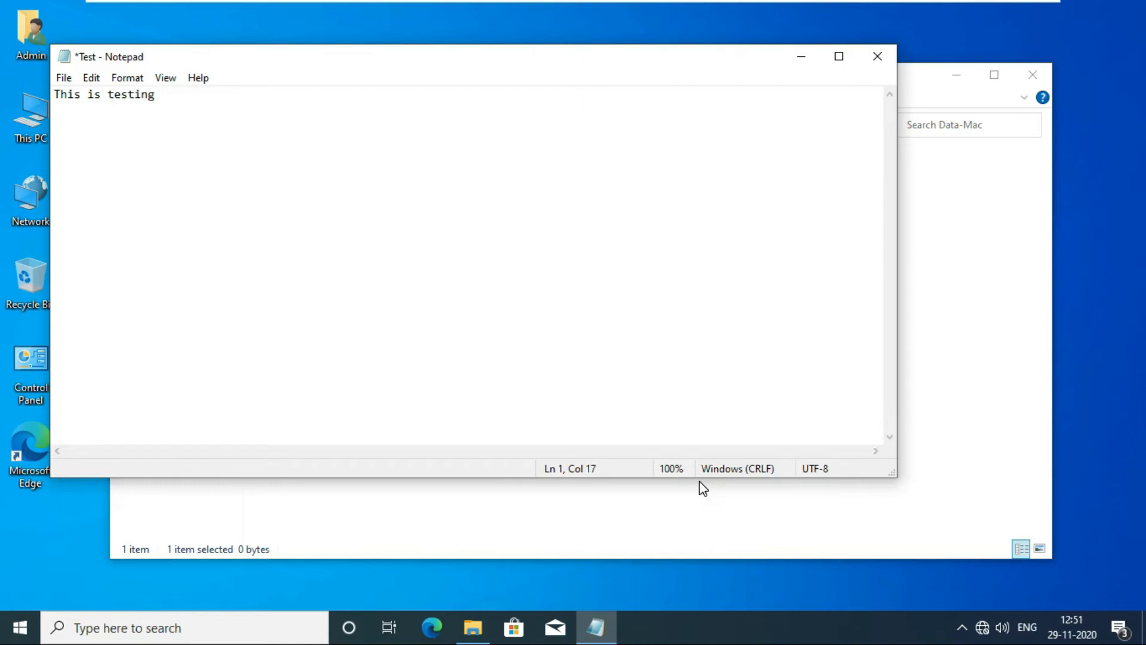
pyautogui.write('docume')
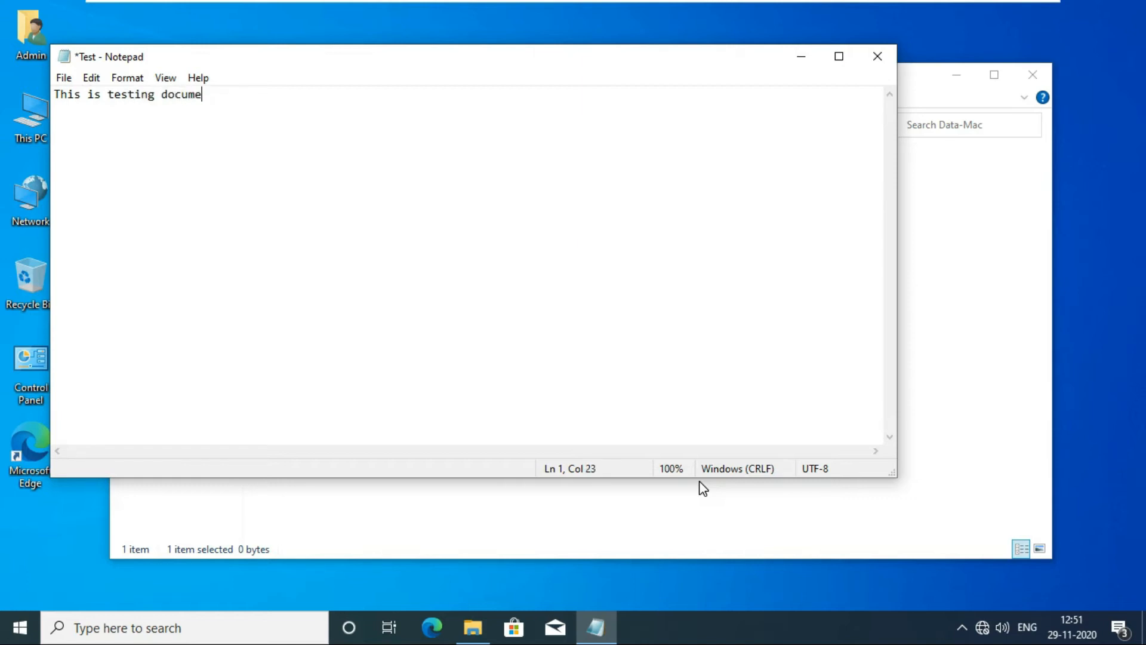
pyautogui.write('nt')
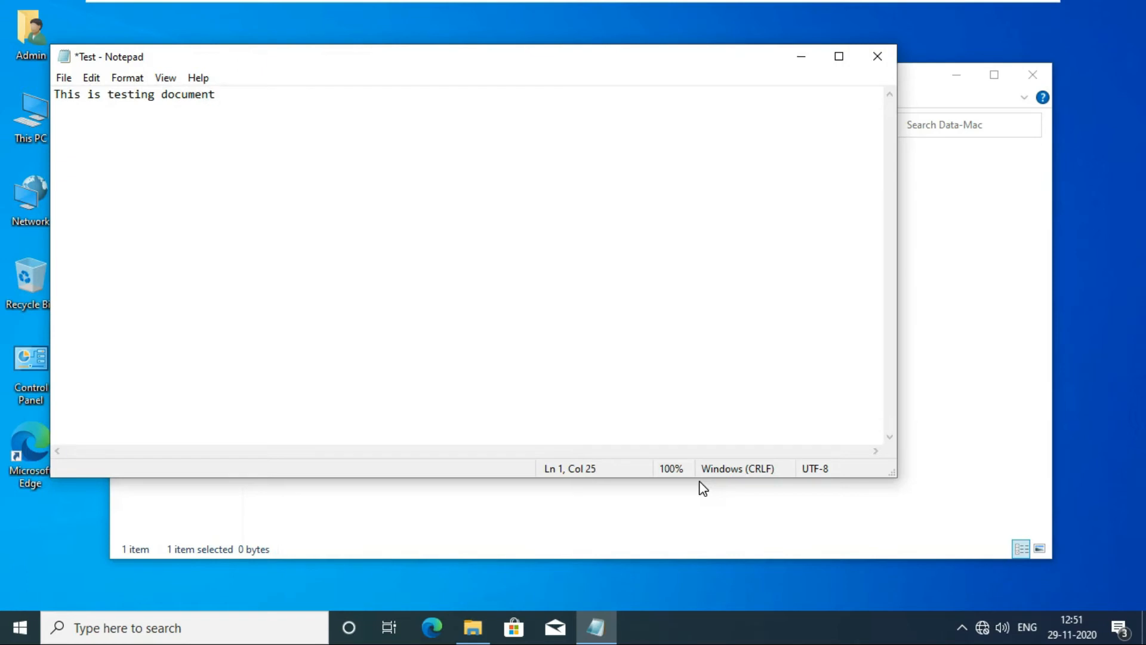
pyautogui.click(64, 77)
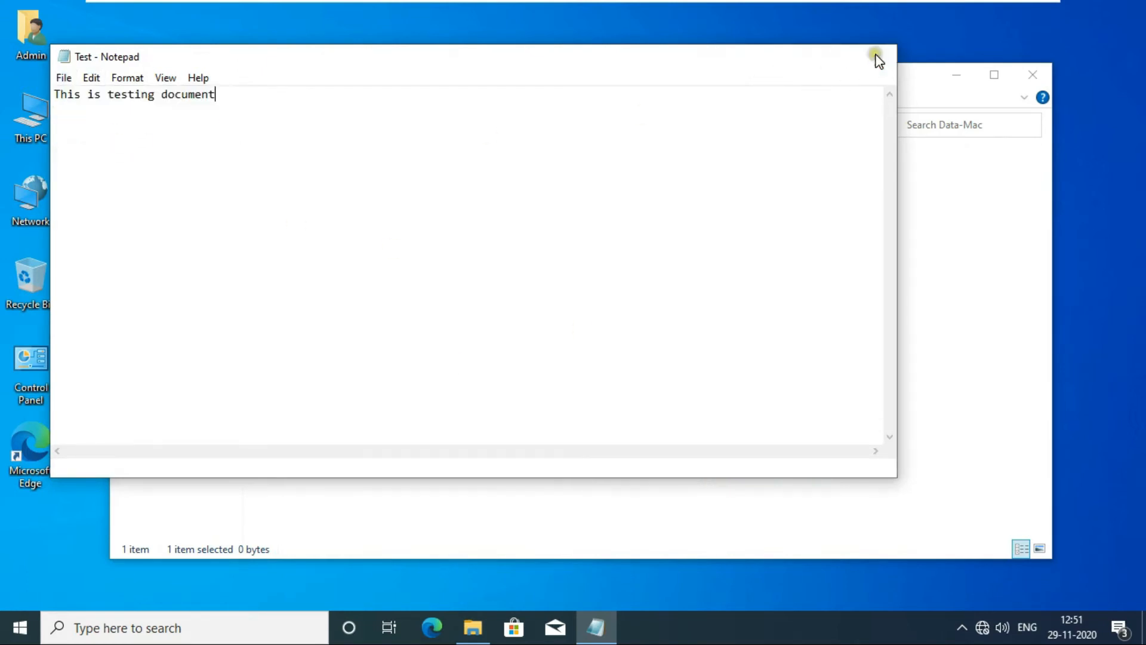
pyautogui.click(876, 56)
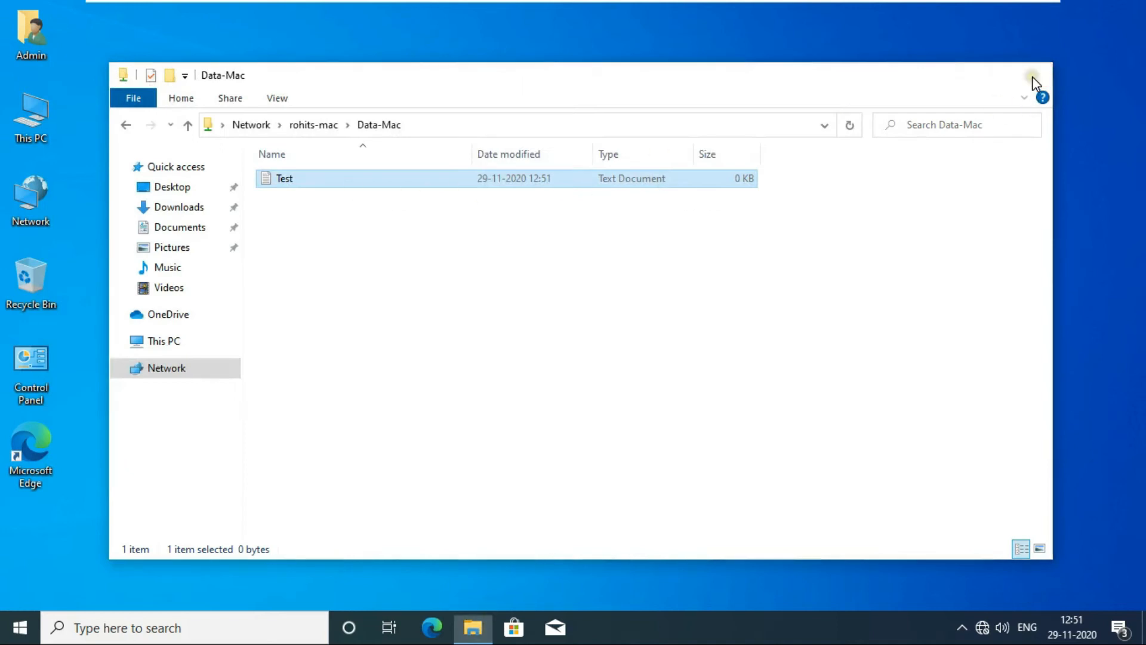
pyautogui.click(1032, 74)
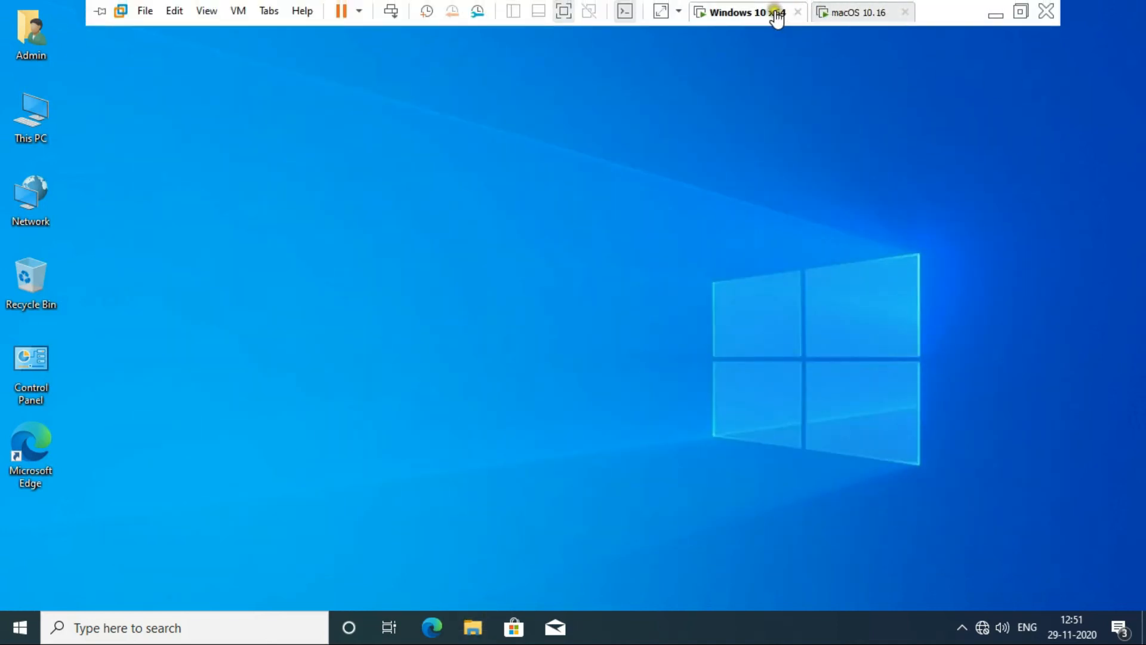
# - Back on macOS, close Sharing settings and view Data-Mac inside Documents in Finder
pyautogui.click(864, 12)
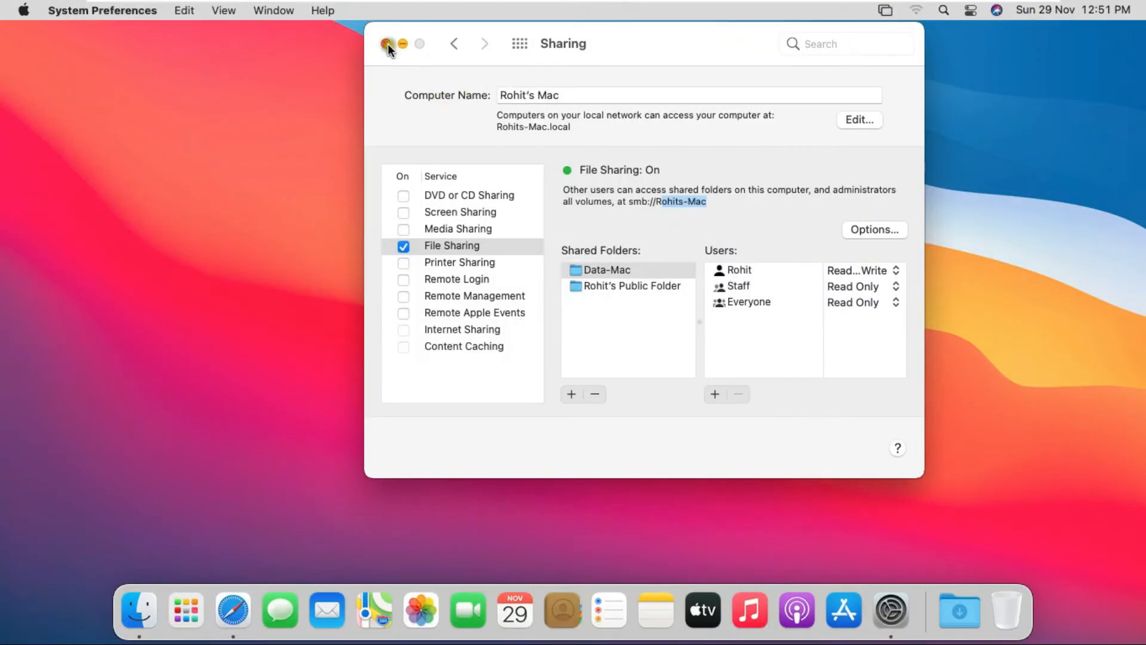
pyautogui.click(386, 43)
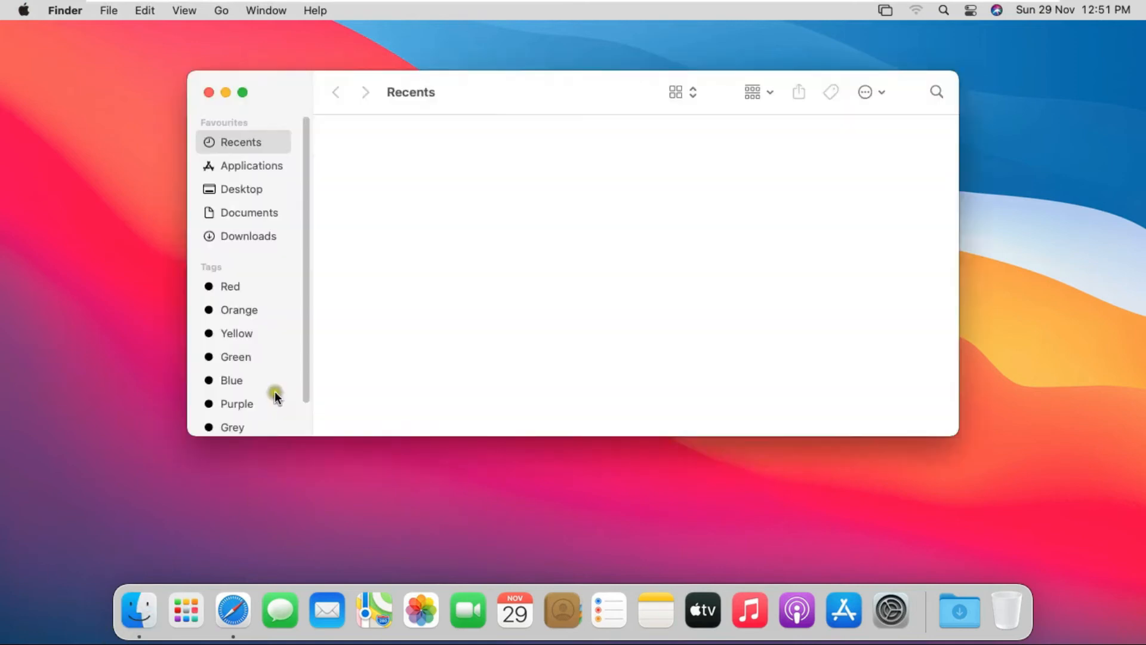
pyautogui.click(248, 213)
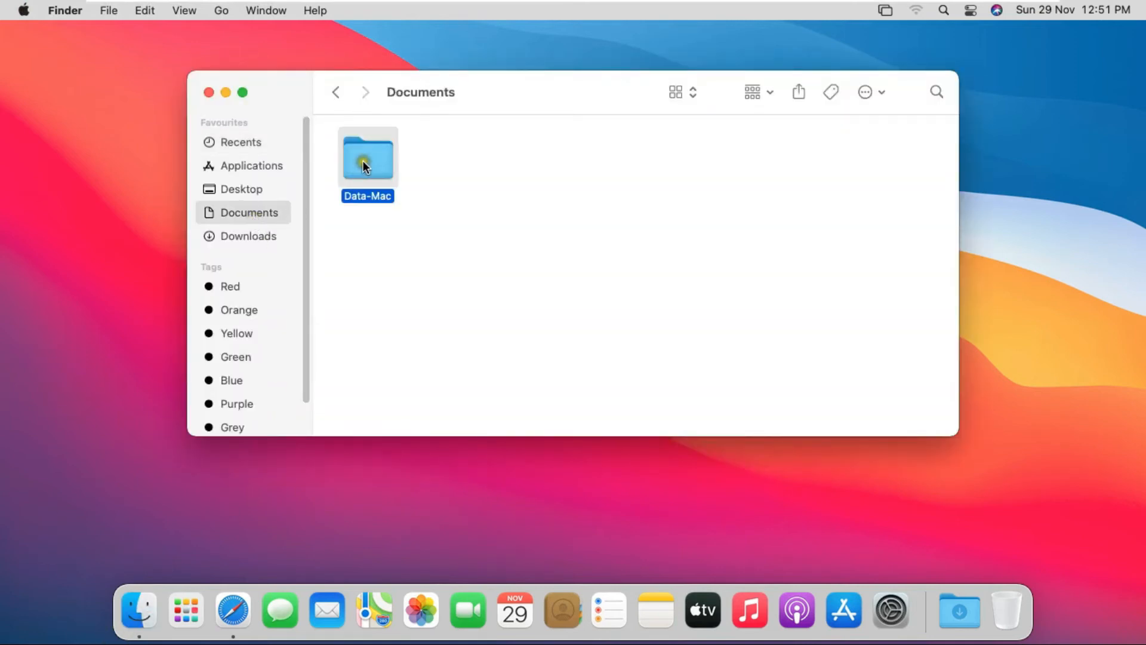
pyautogui.doubleClick(368, 158)
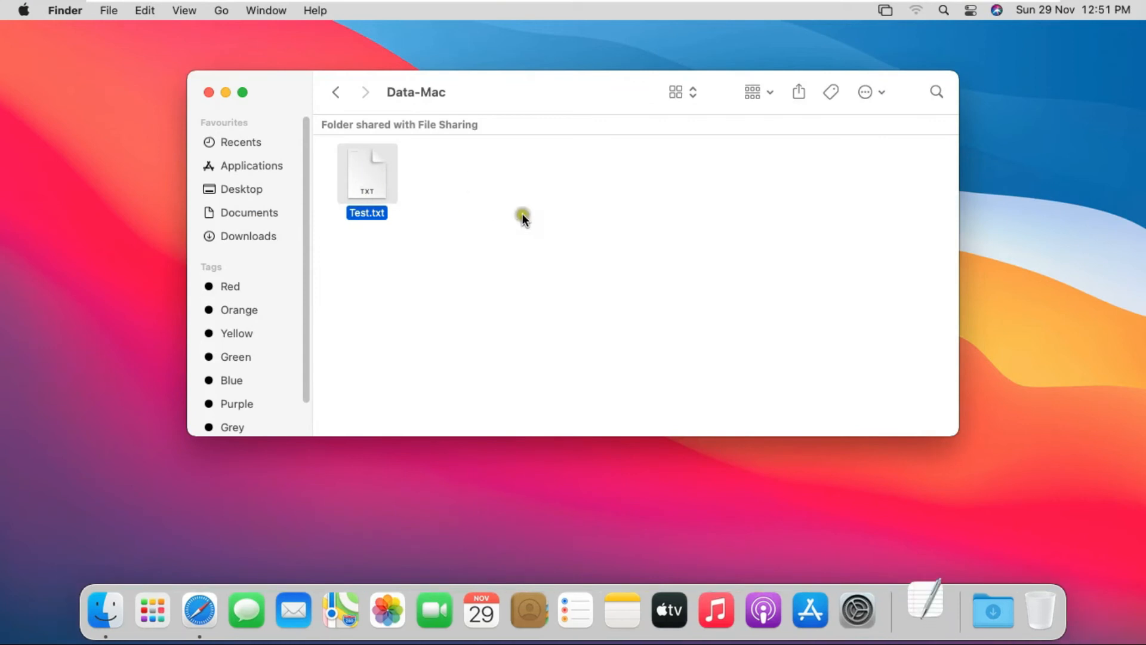
# - Verify Test.txt reads 'This is testing document', then close TextEdit and the Finder window
pyautogui.doubleClick(366, 170)
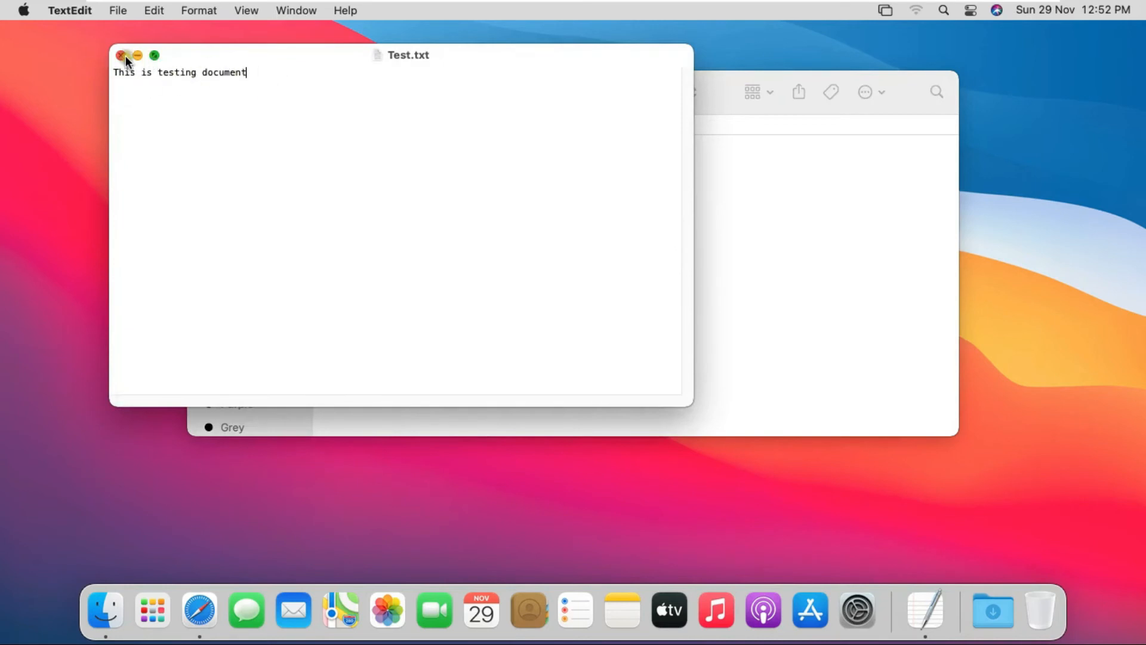
pyautogui.click(122, 55)
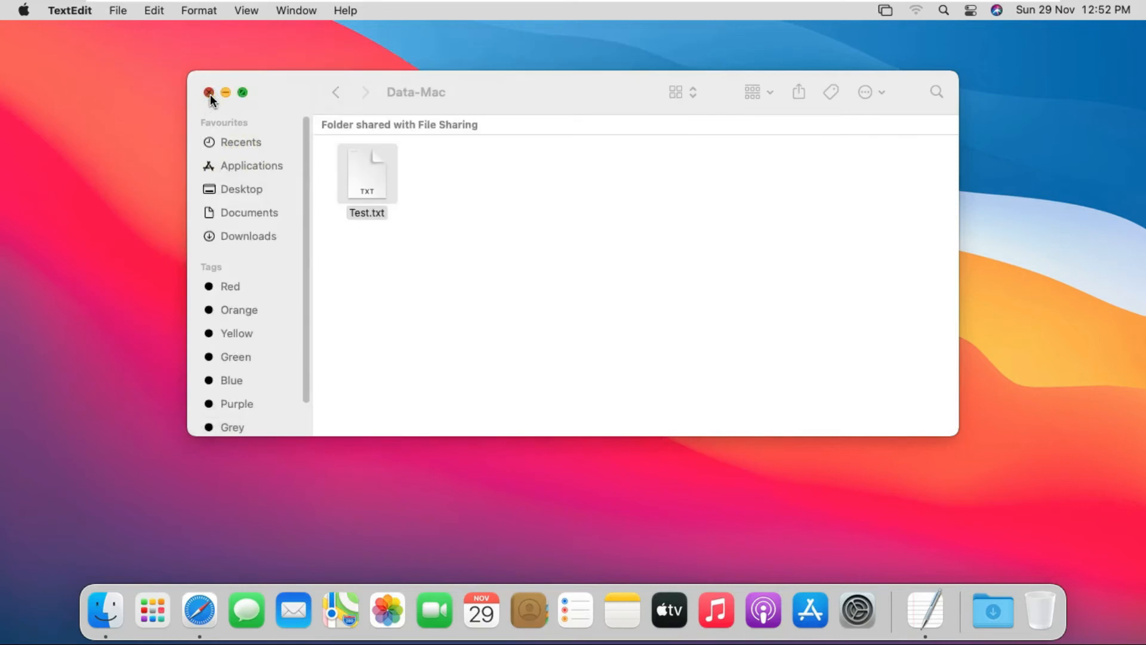
pyautogui.click(207, 92)
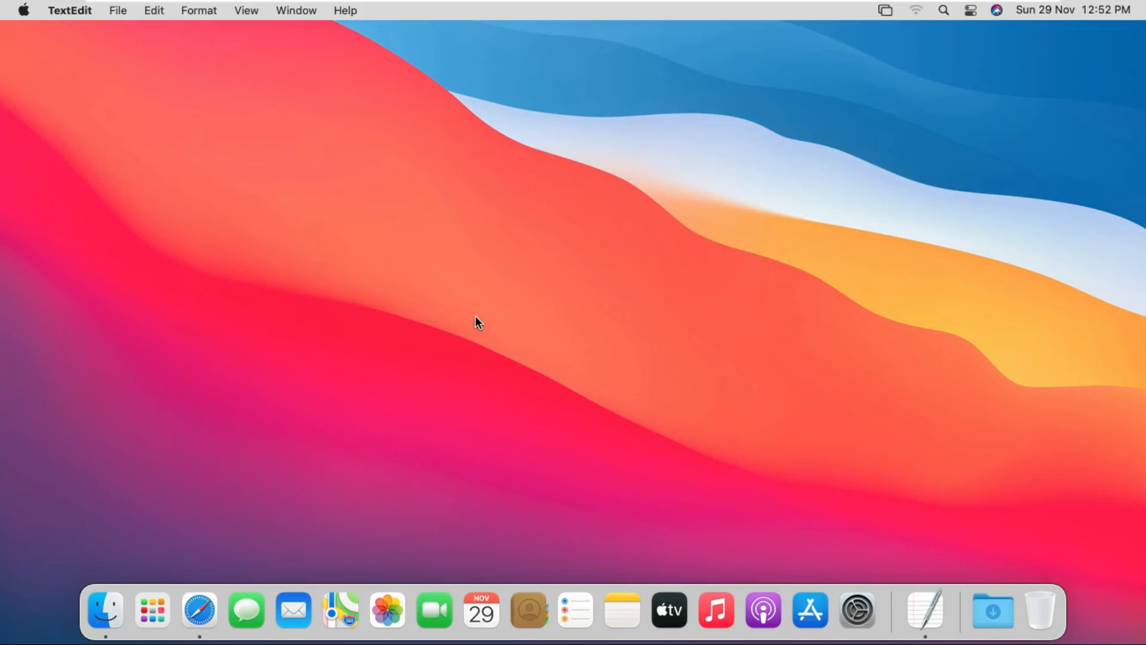
pyautogui.moveTo(375, 470)
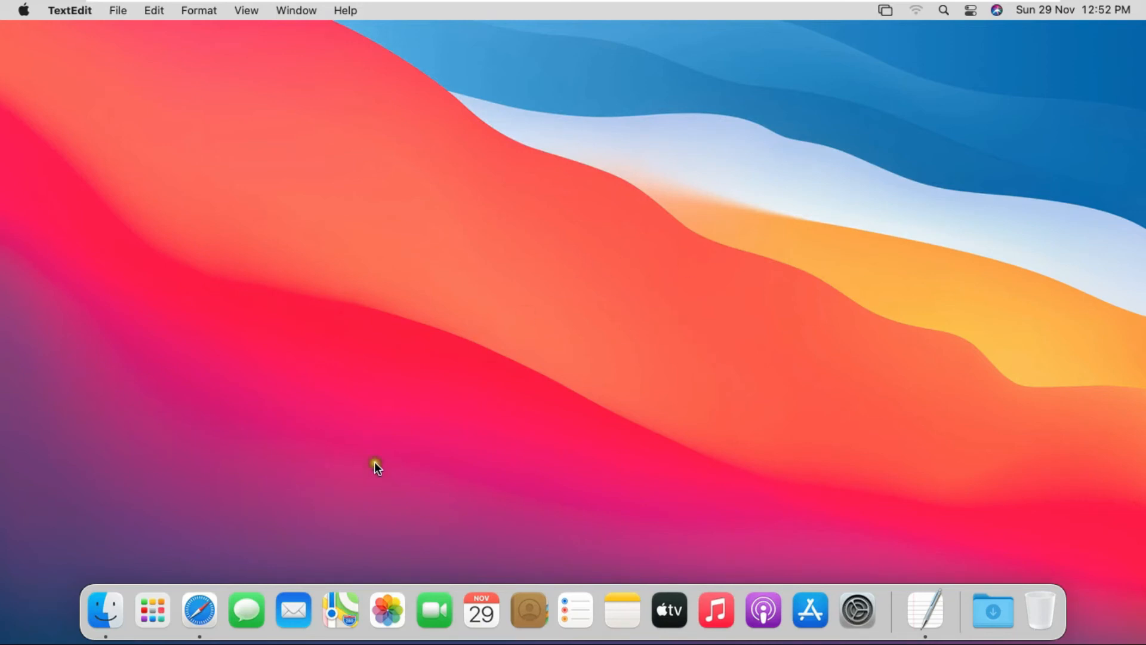
pyautogui.moveTo(353, 278)
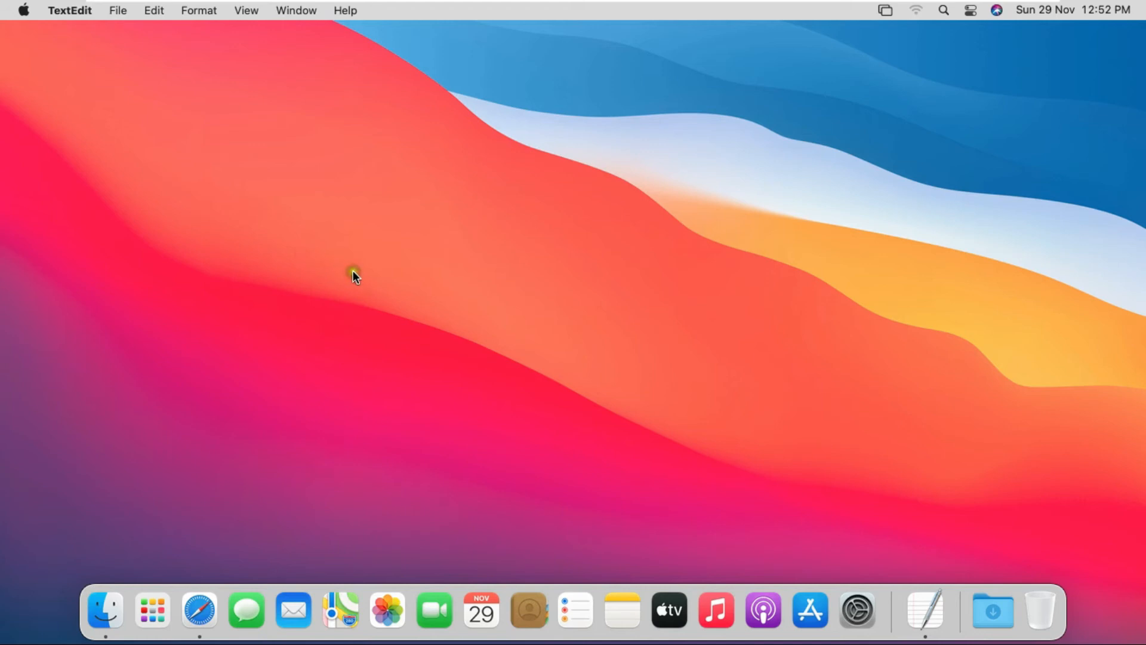
# - Make Finder the active application on the empty Mac desktop
pyautogui.click(247, 10)
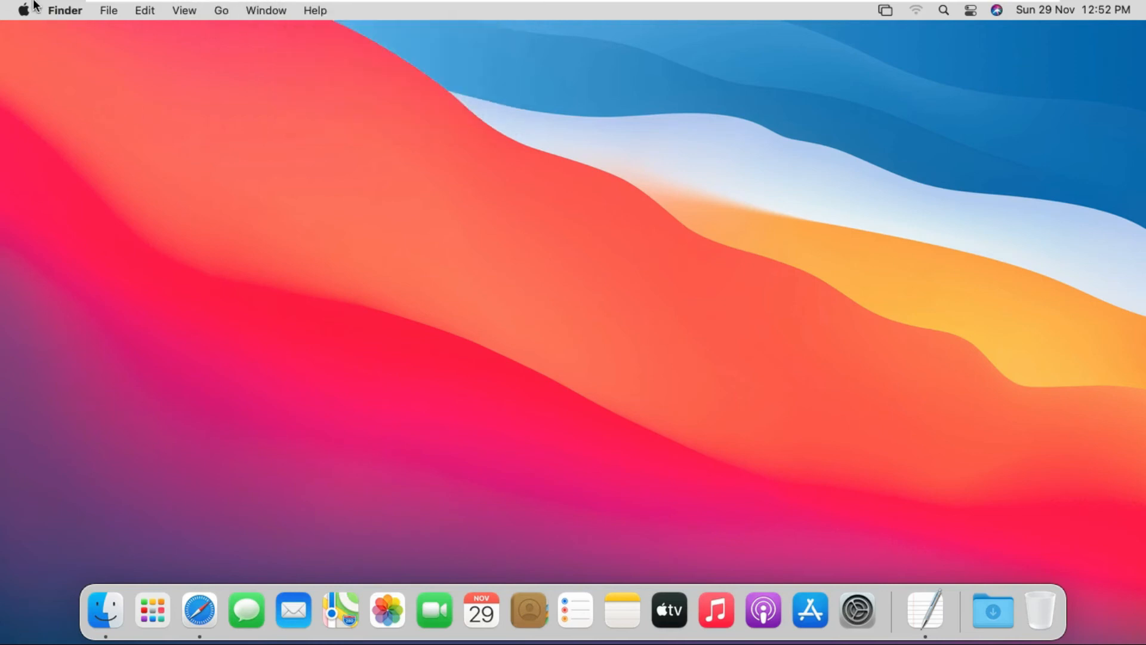
# - Start a Connect to Server request in Finder addressed to 10.0.0.5
pyautogui.click(222, 10)
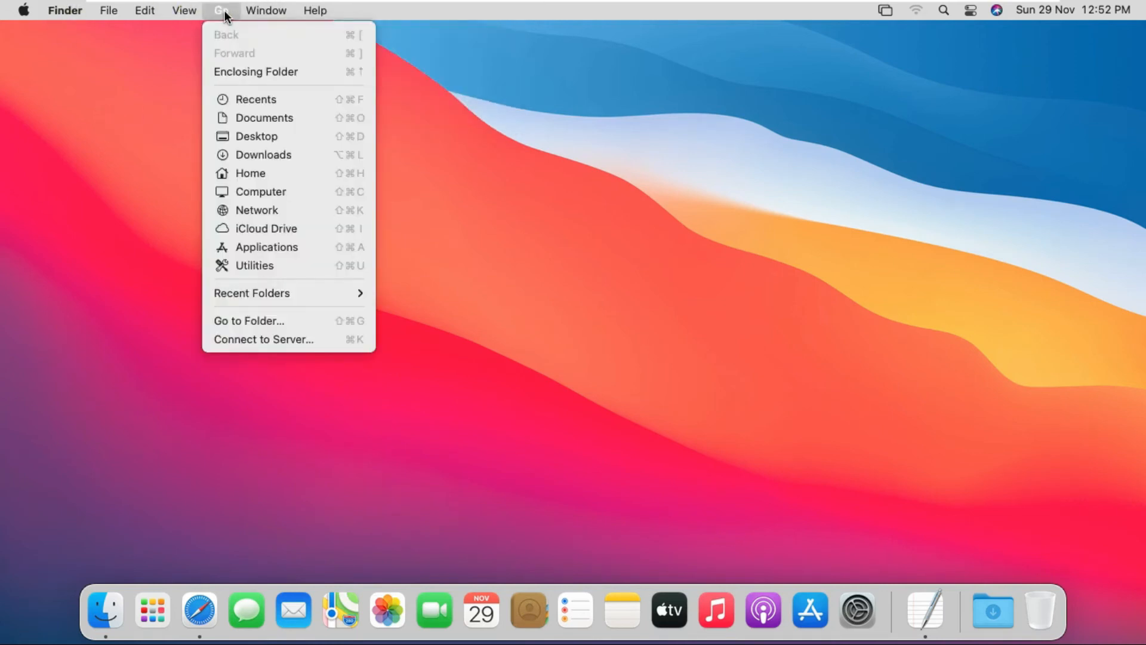
pyautogui.moveTo(299, 346)
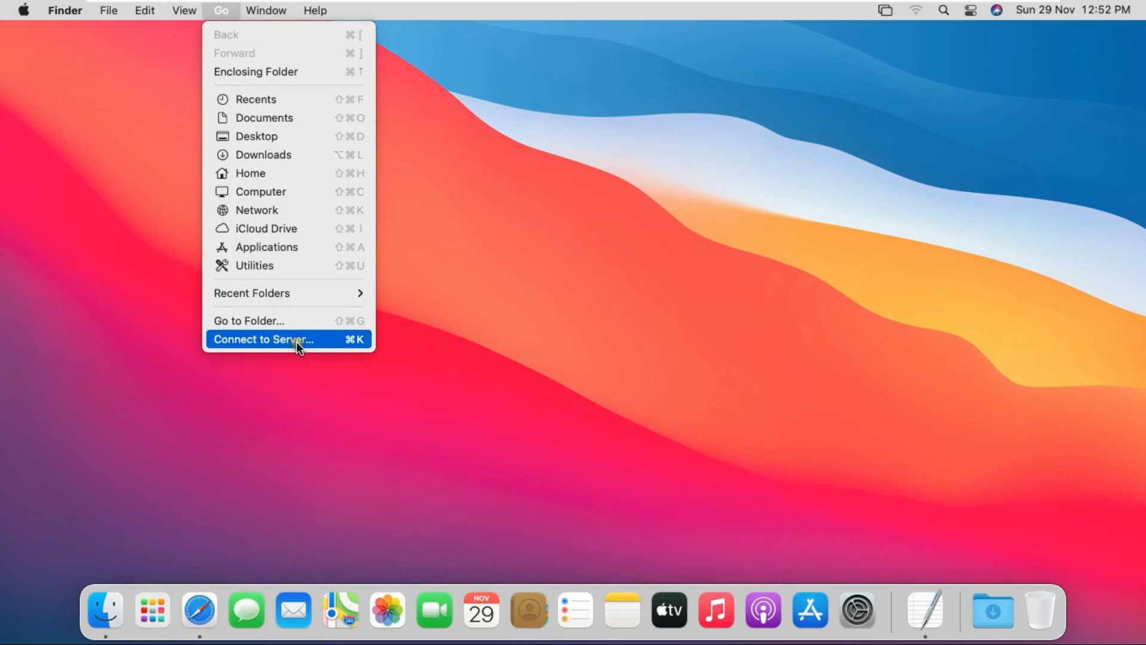
pyautogui.click(281, 339)
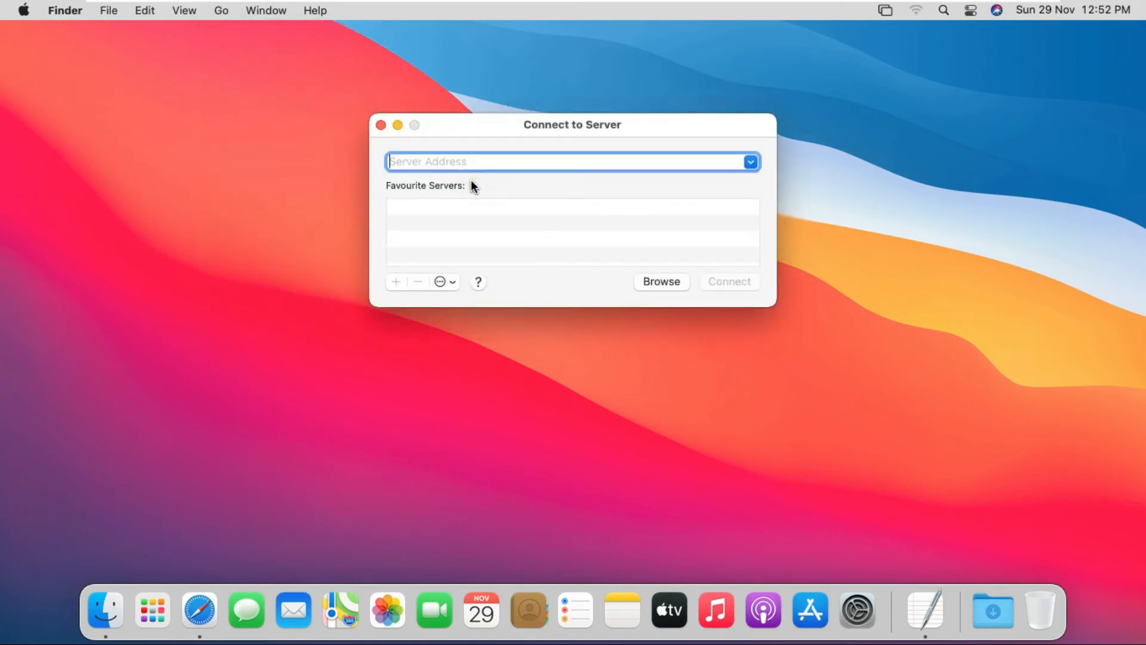
pyautogui.write('10.0.0.')
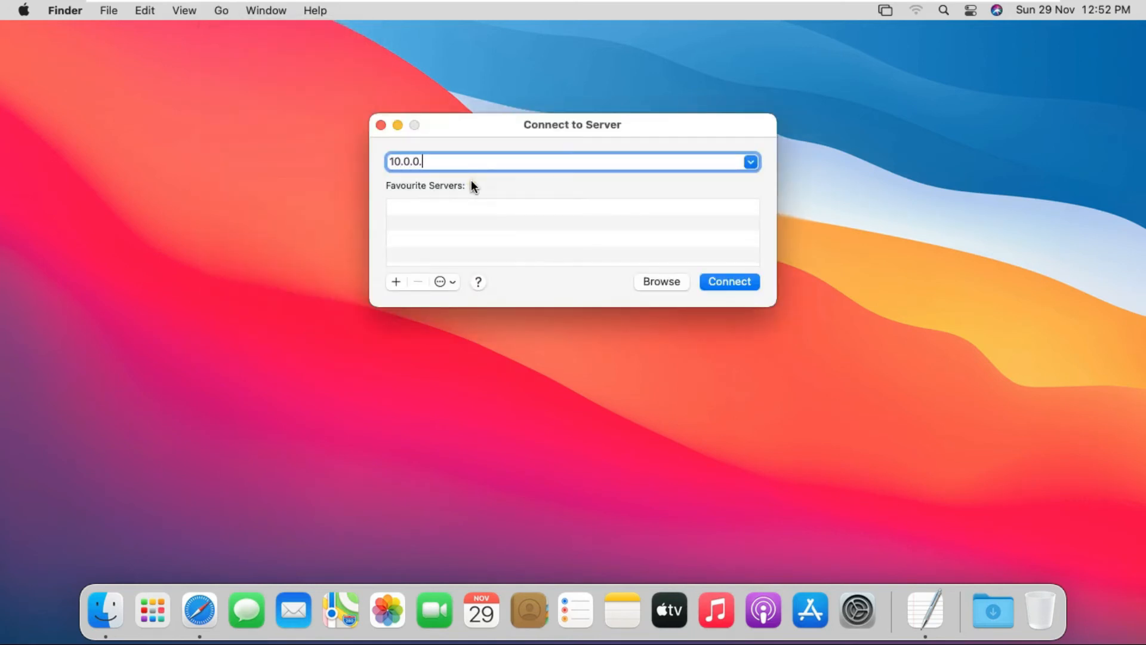
pyautogui.write('5')
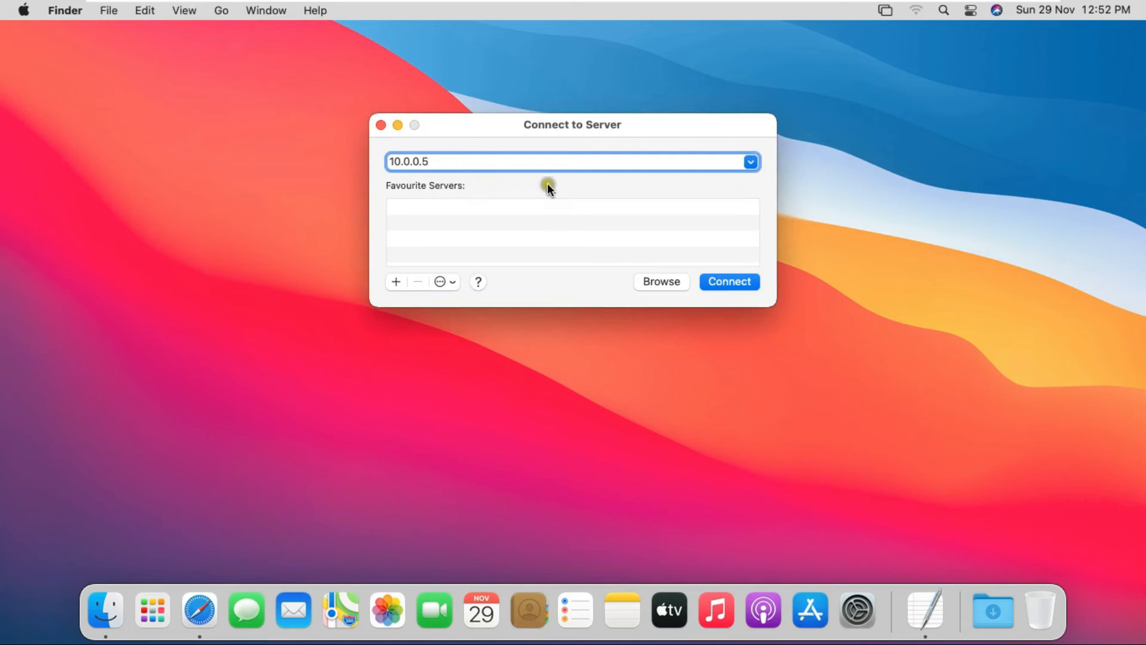
# - Connect and confirm, reaching the rohit password prompt, then switch to Windows 10
pyautogui.click(729, 282)
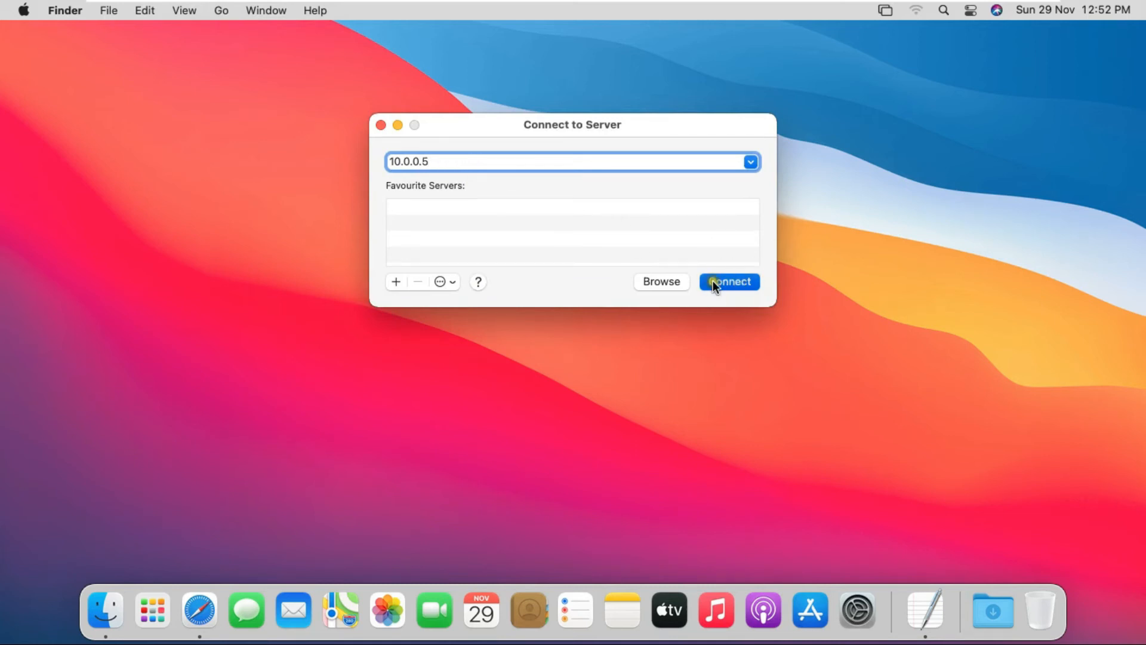
pyautogui.click(729, 281)
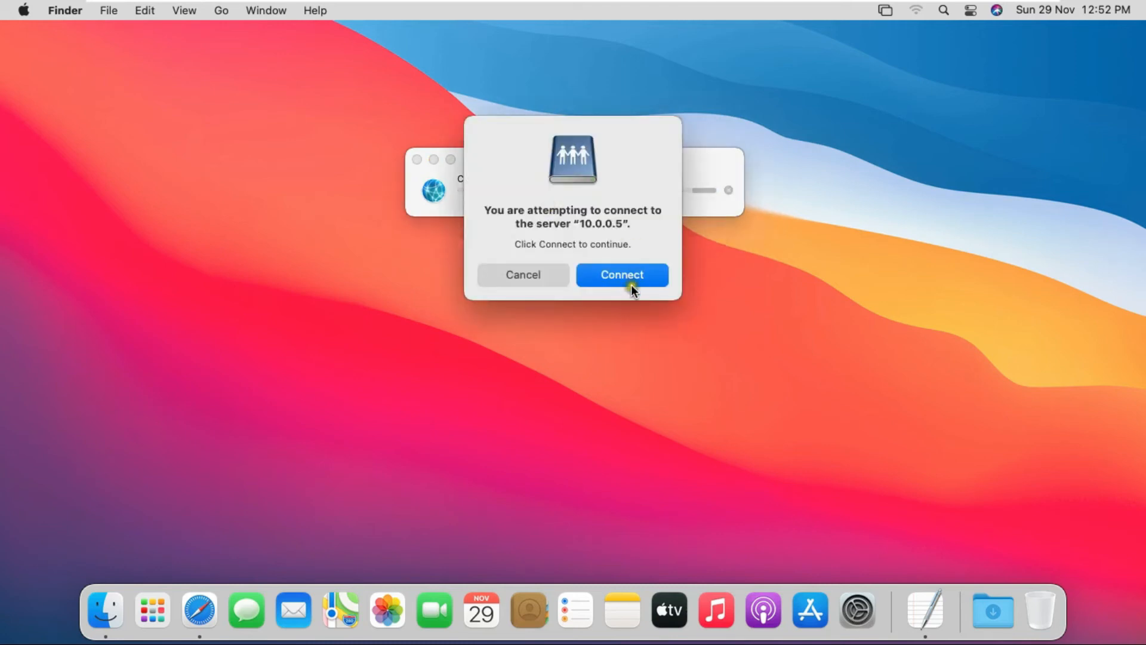
pyautogui.click(622, 274)
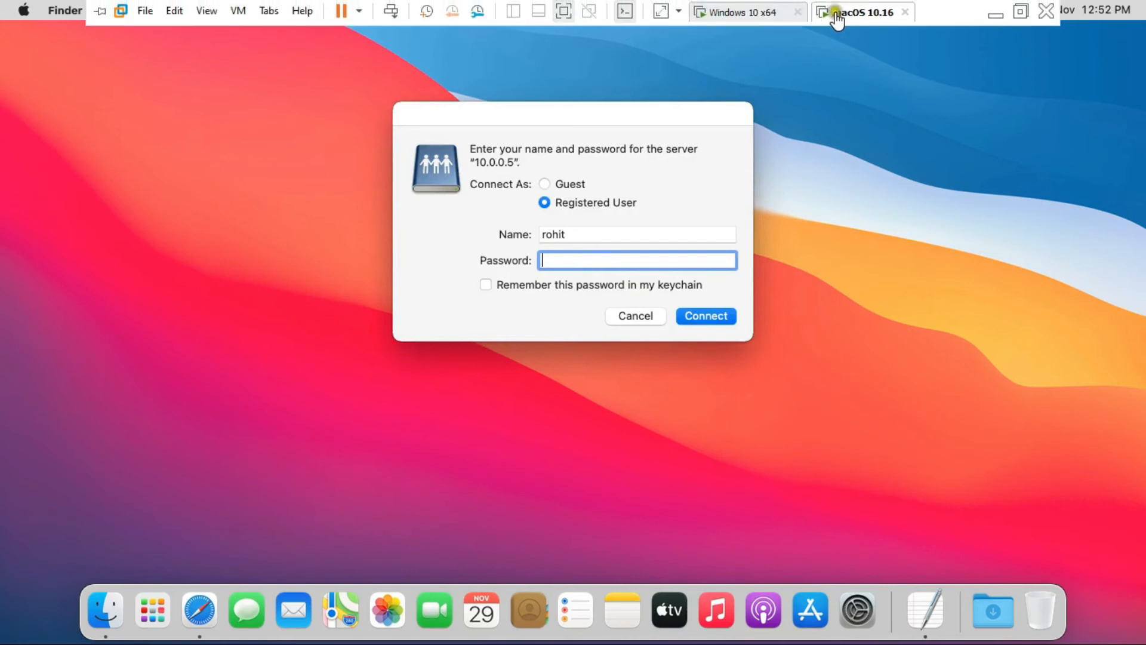
pyautogui.click(744, 12)
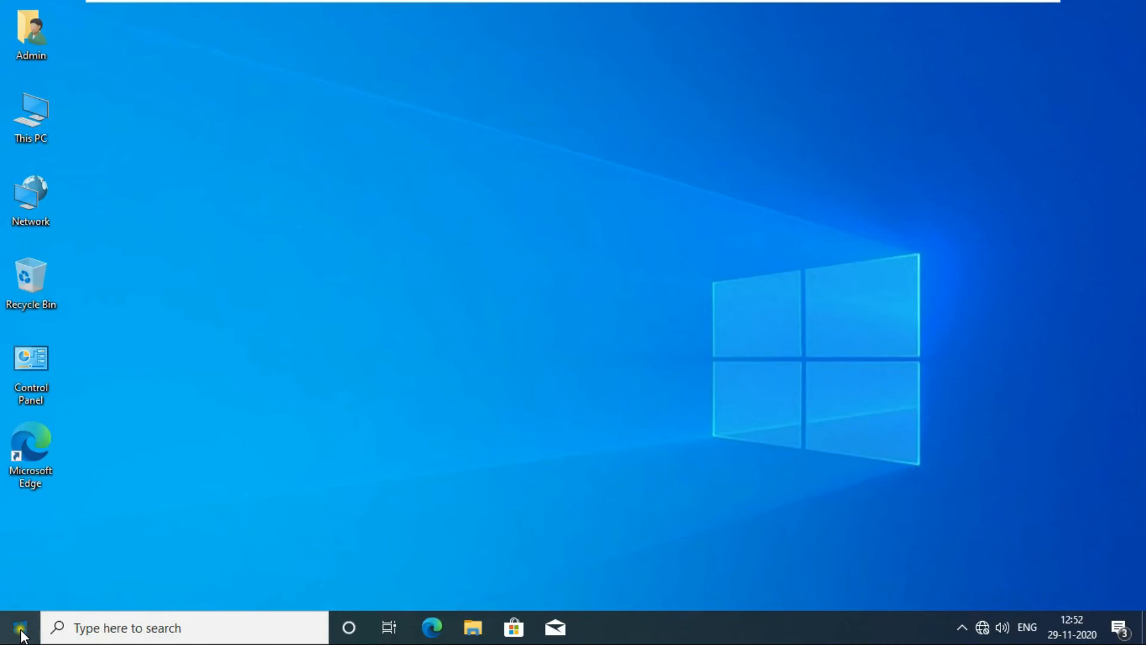
# - Show the Windows Start menu and look up the signed-in account
pyautogui.click(20, 620)
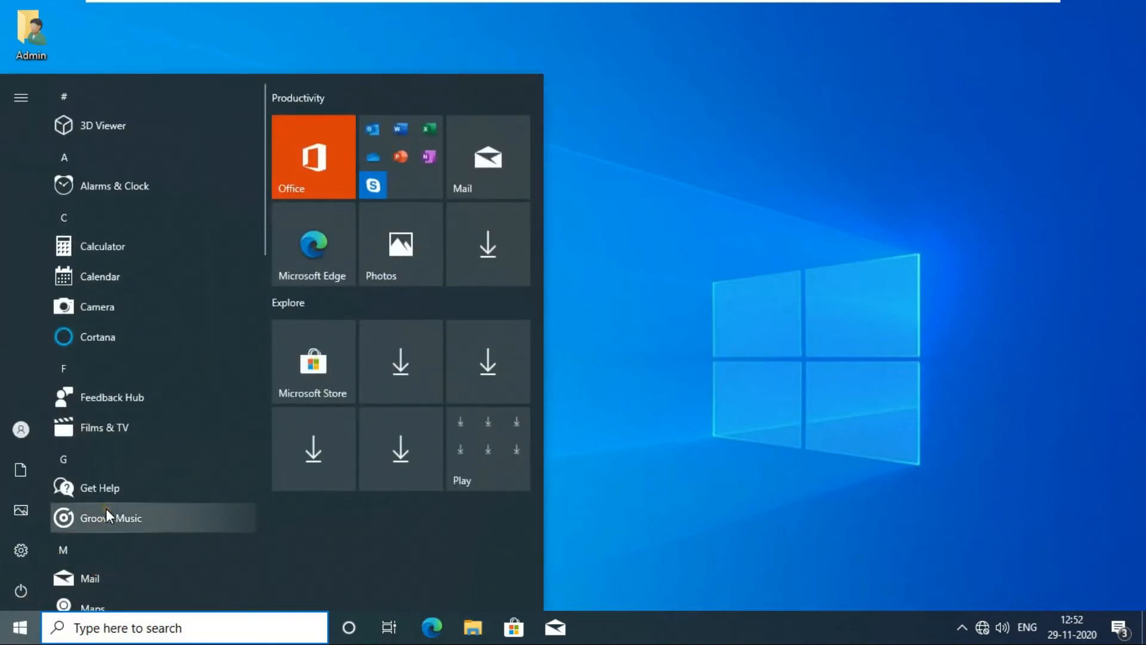
pyautogui.moveTo(20, 432)
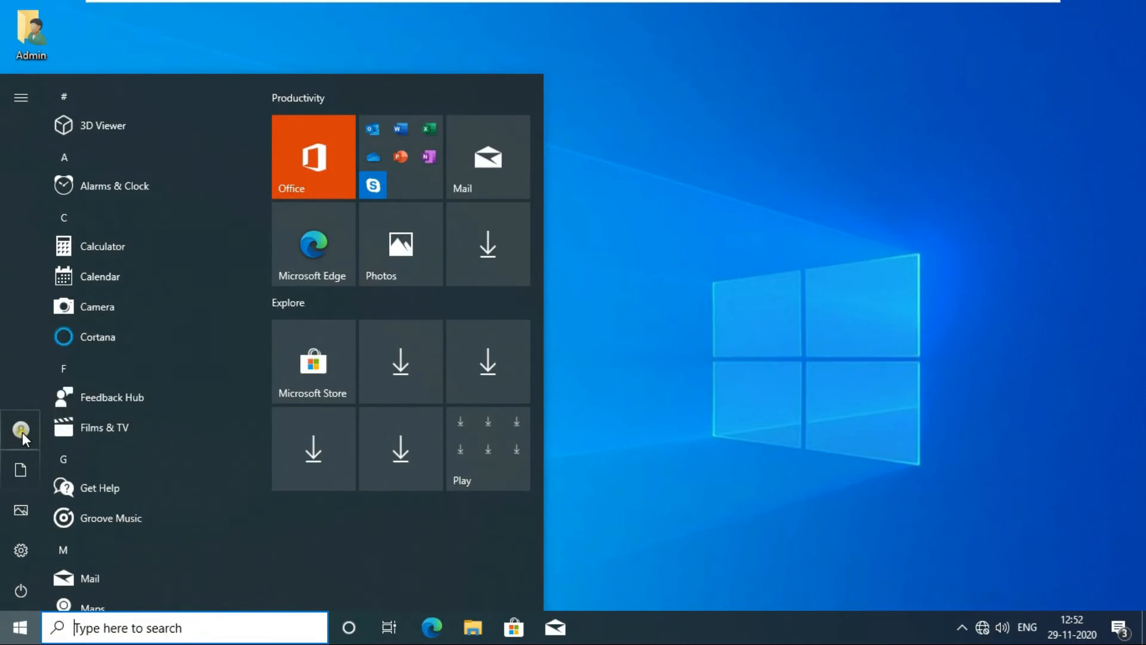
pyautogui.click(21, 429)
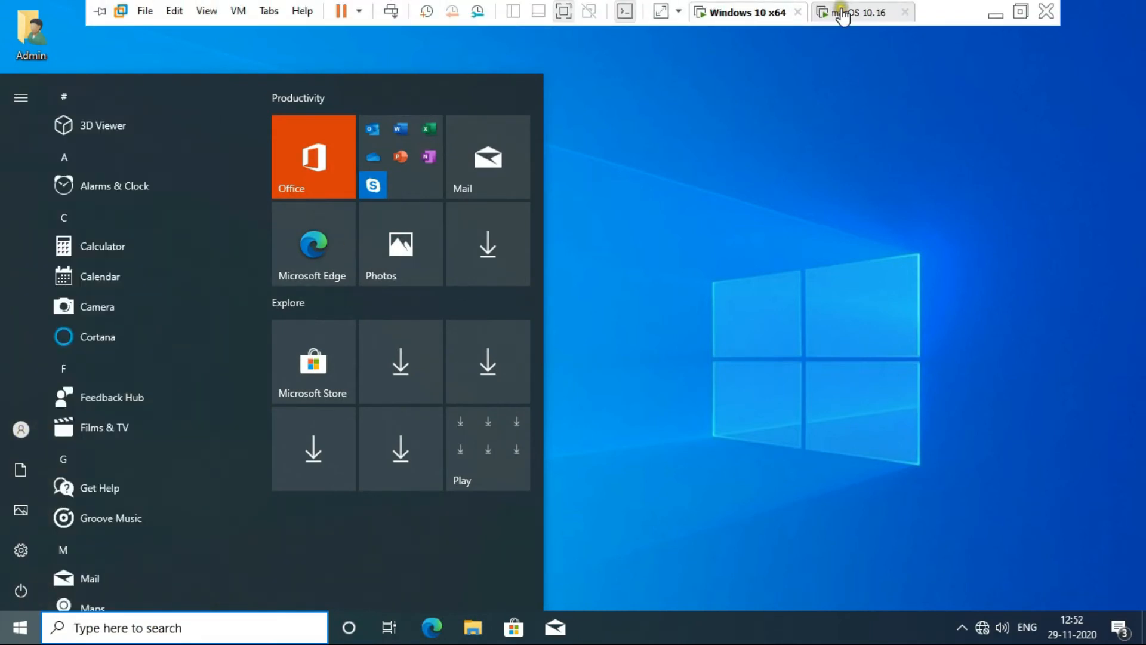
# - Log in to 10.0.0.5 as admin with the password remembered in the keychain
pyautogui.click(844, 12)
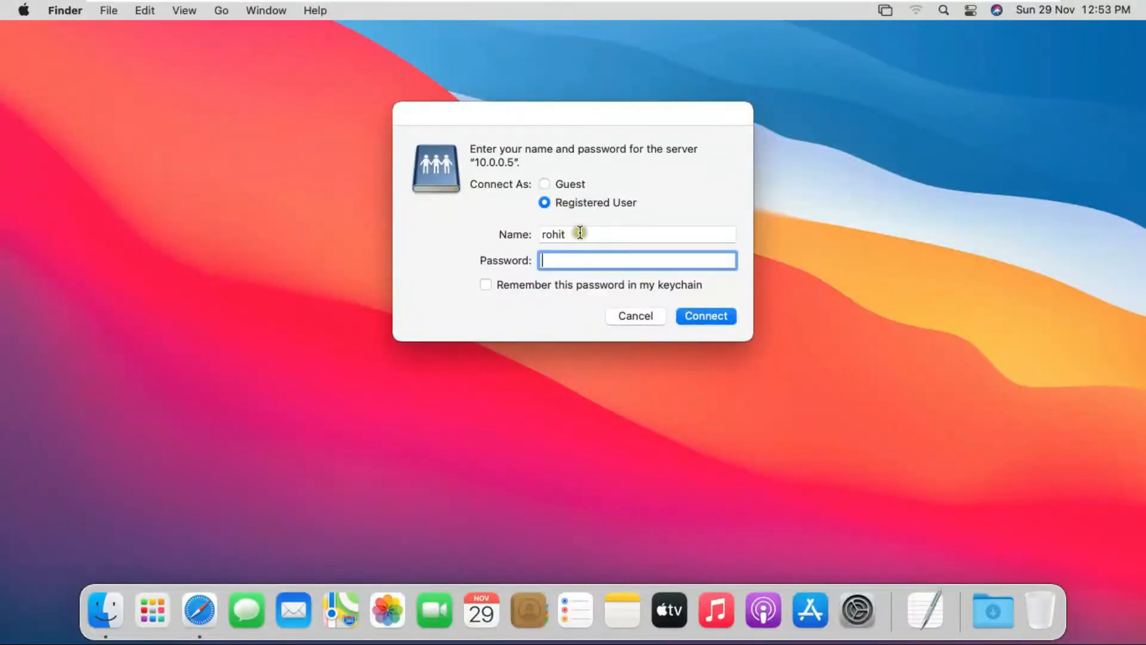
pyautogui.write('admin')
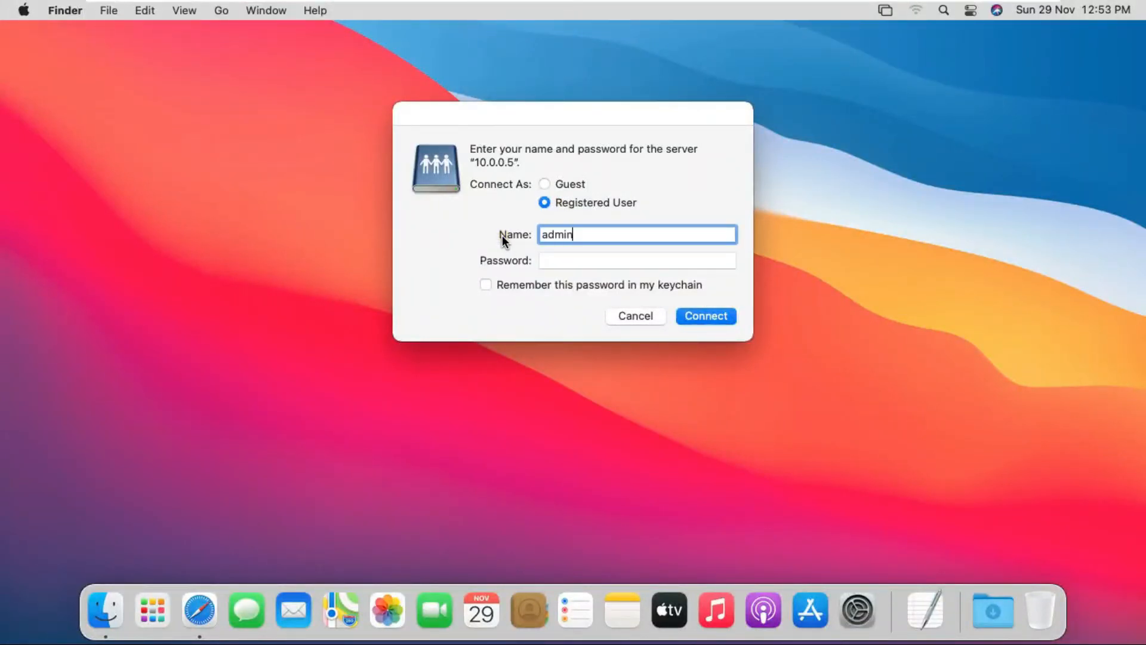
pyautogui.write('•')
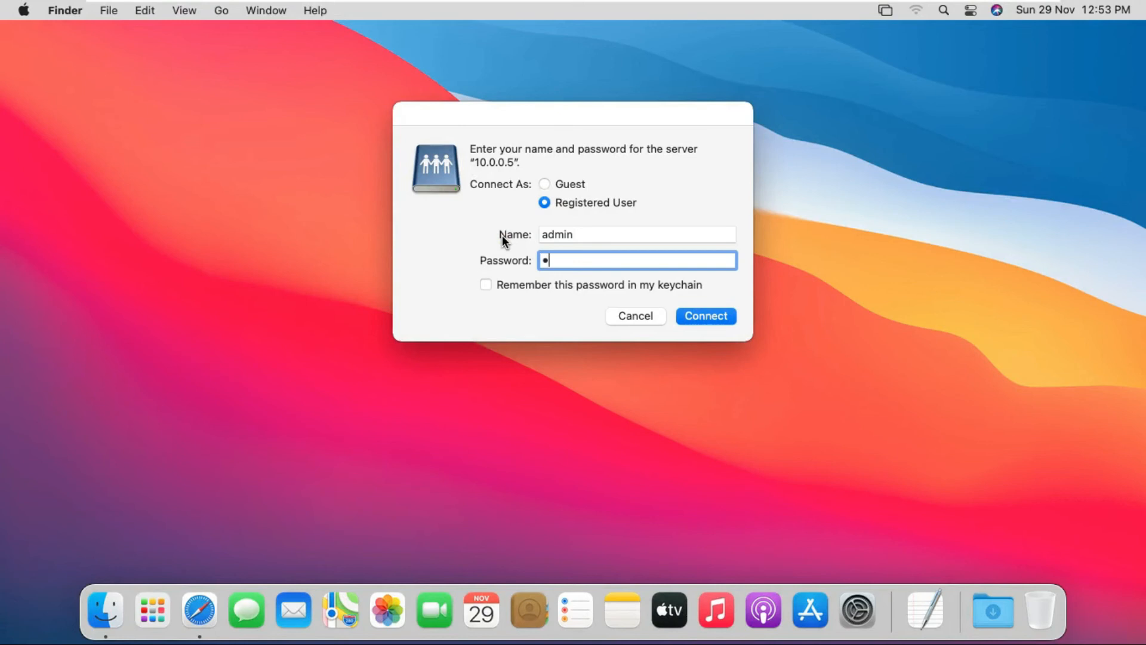
pyautogui.write('••')
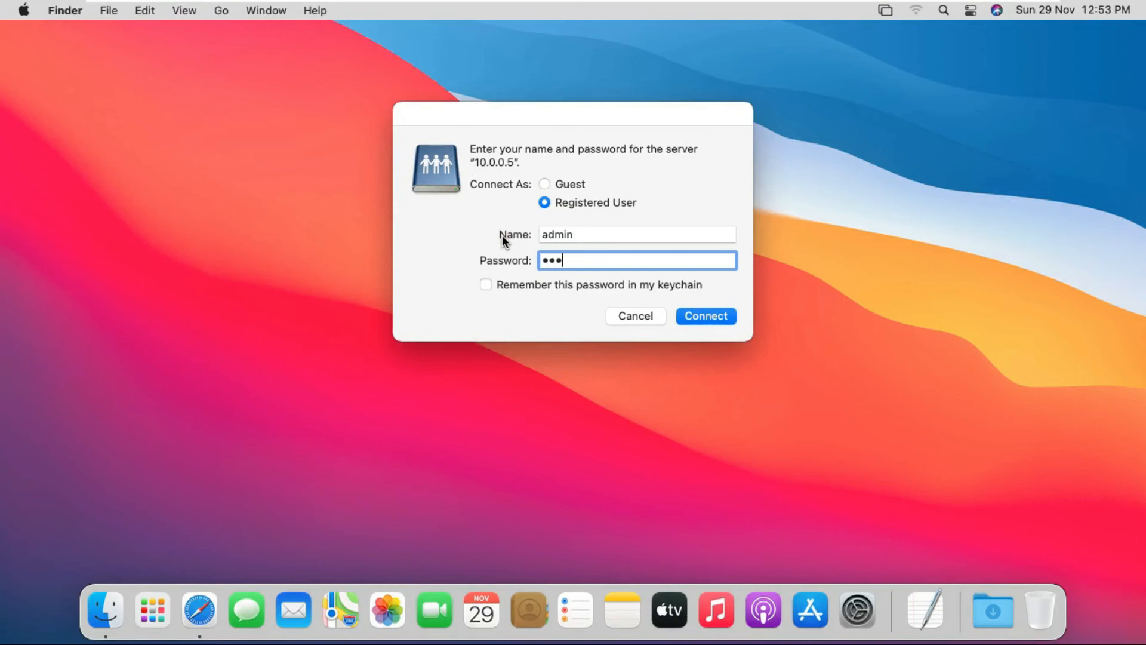
pyautogui.click(485, 284)
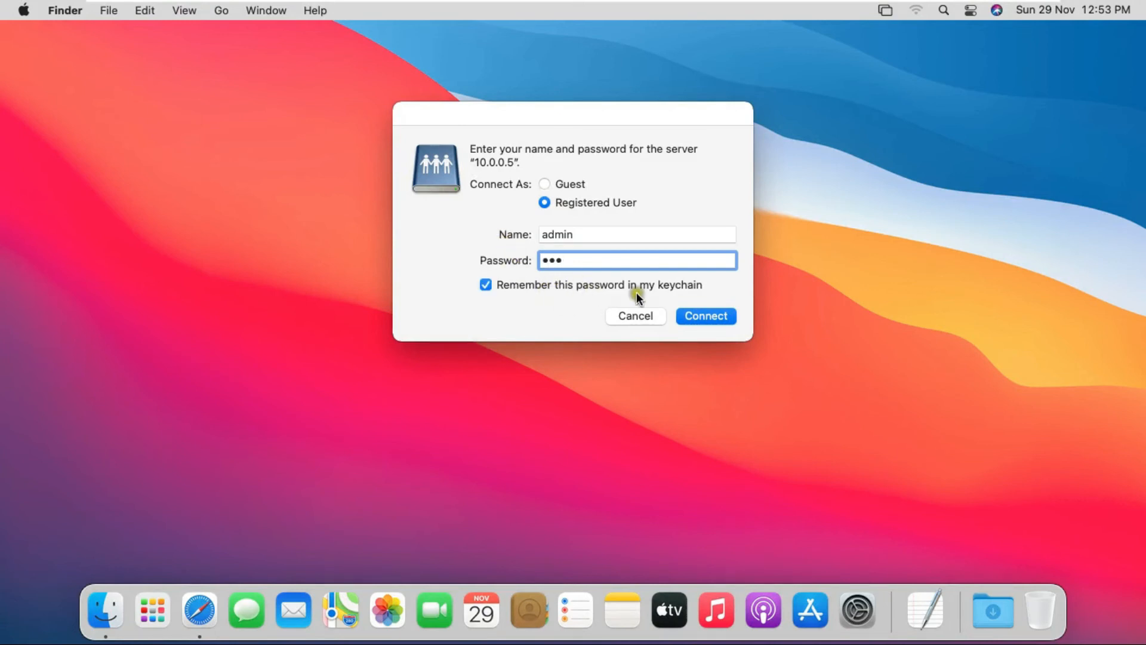
pyautogui.moveTo(656, 304)
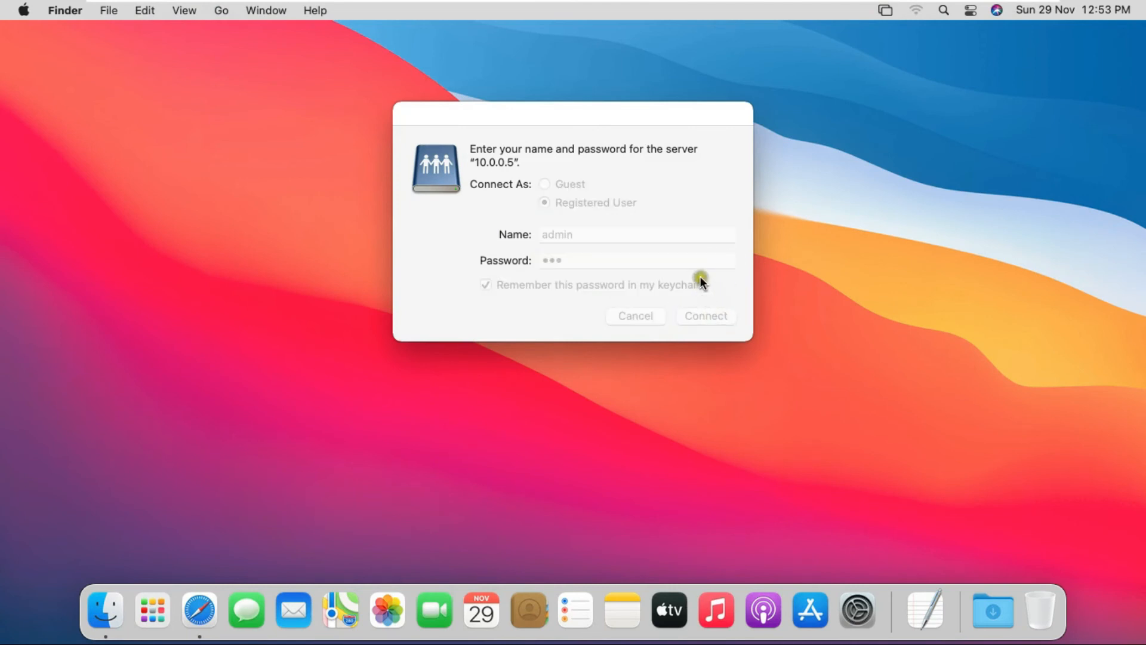
pyautogui.click(707, 315)
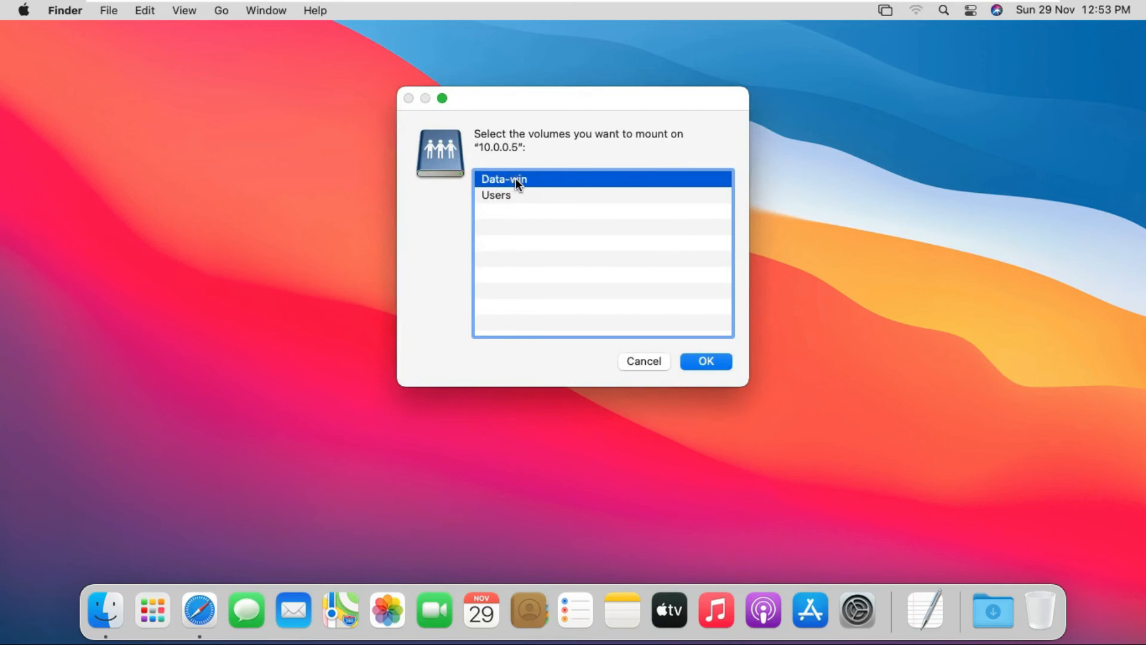
# - Mount the Data-win volume and create a new folder inside it
pyautogui.click(705, 361)
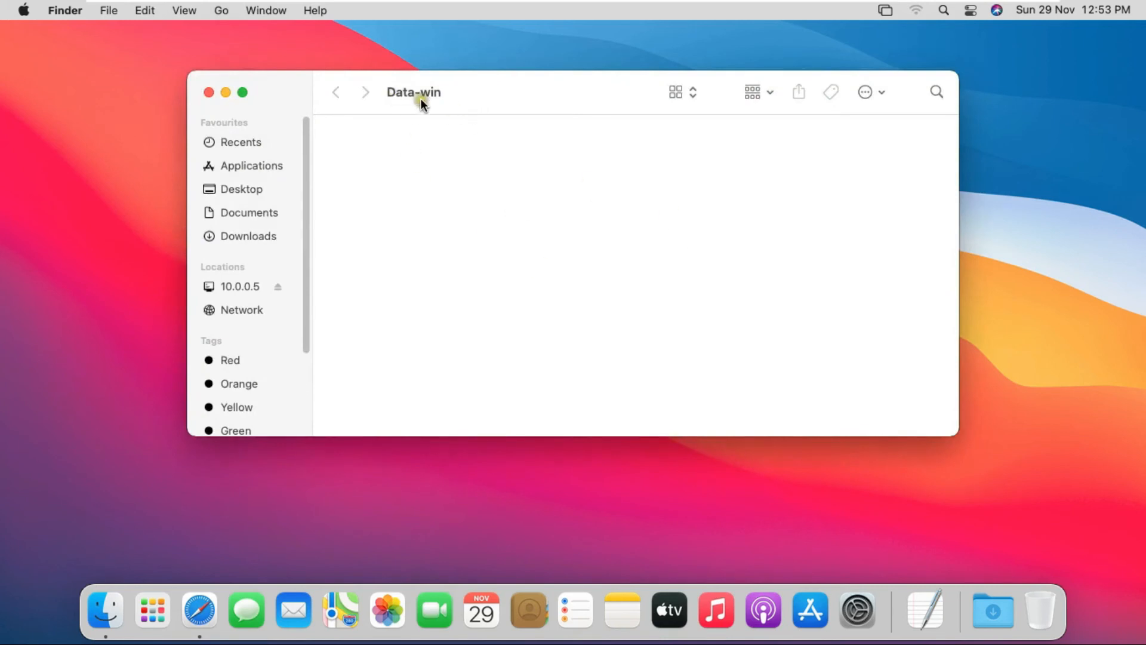
pyautogui.rightClick(327, 222)
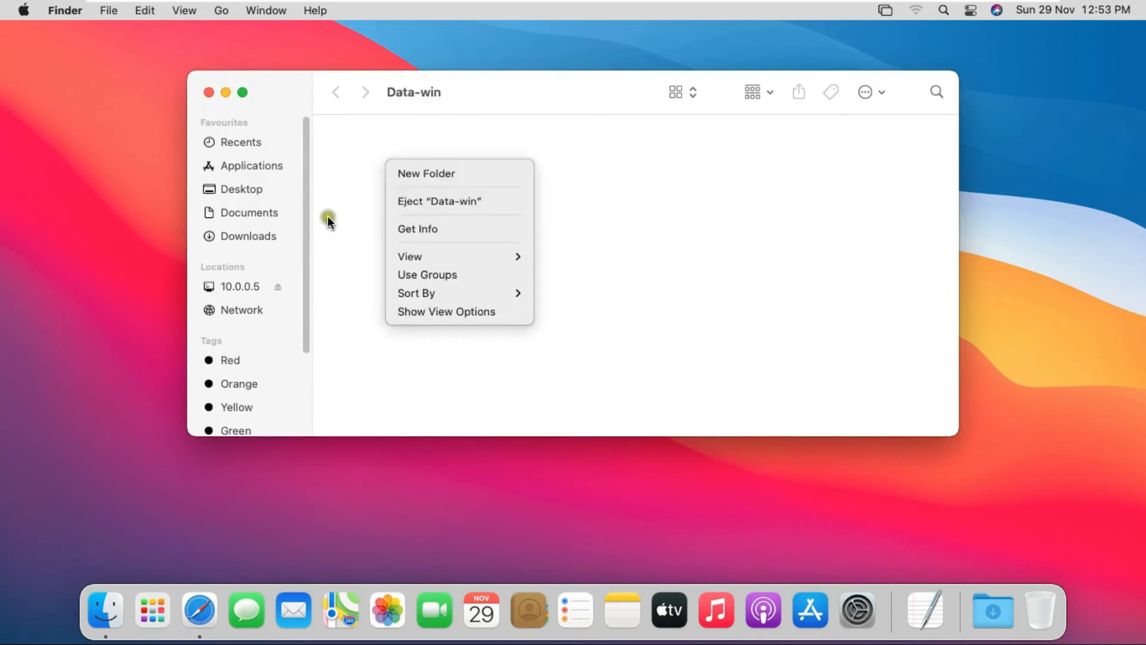
pyautogui.moveTo(345, 230)
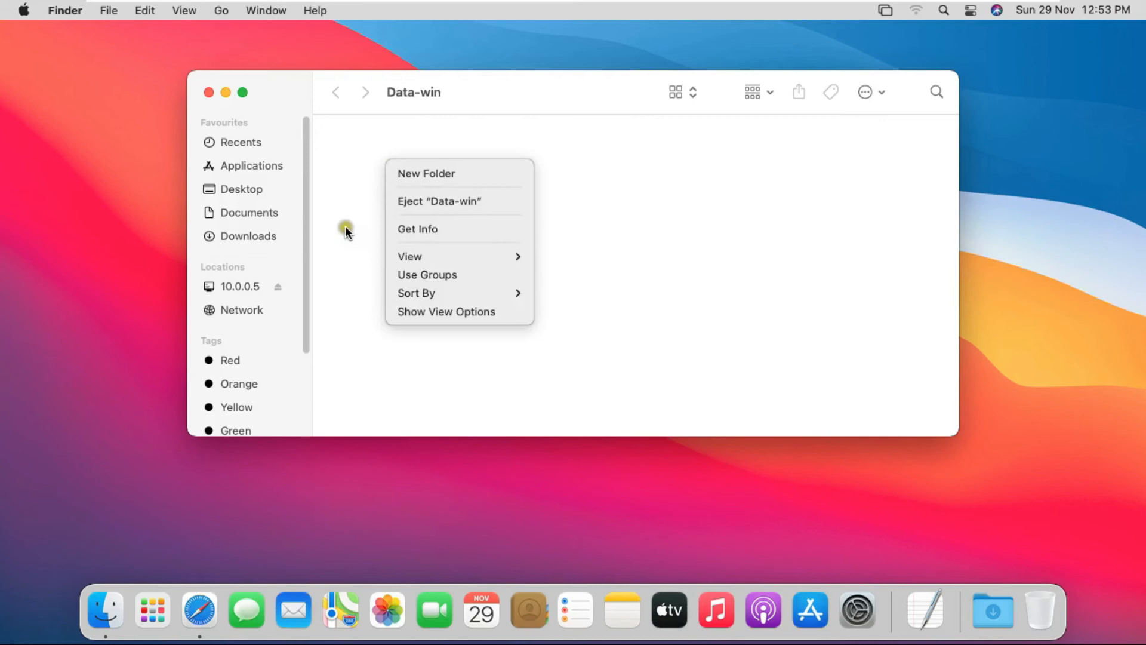
pyautogui.click(425, 173)
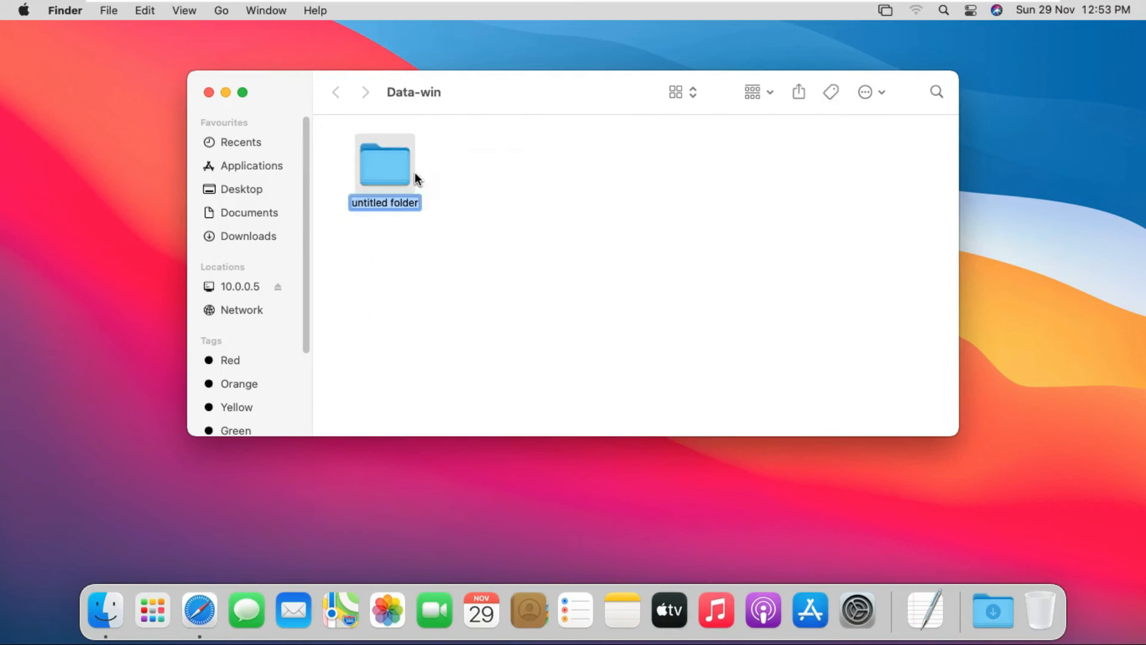
# - Name the folder 'Rohit on Windows', confirm it, and close the Data-win window
pyautogui.write('t')
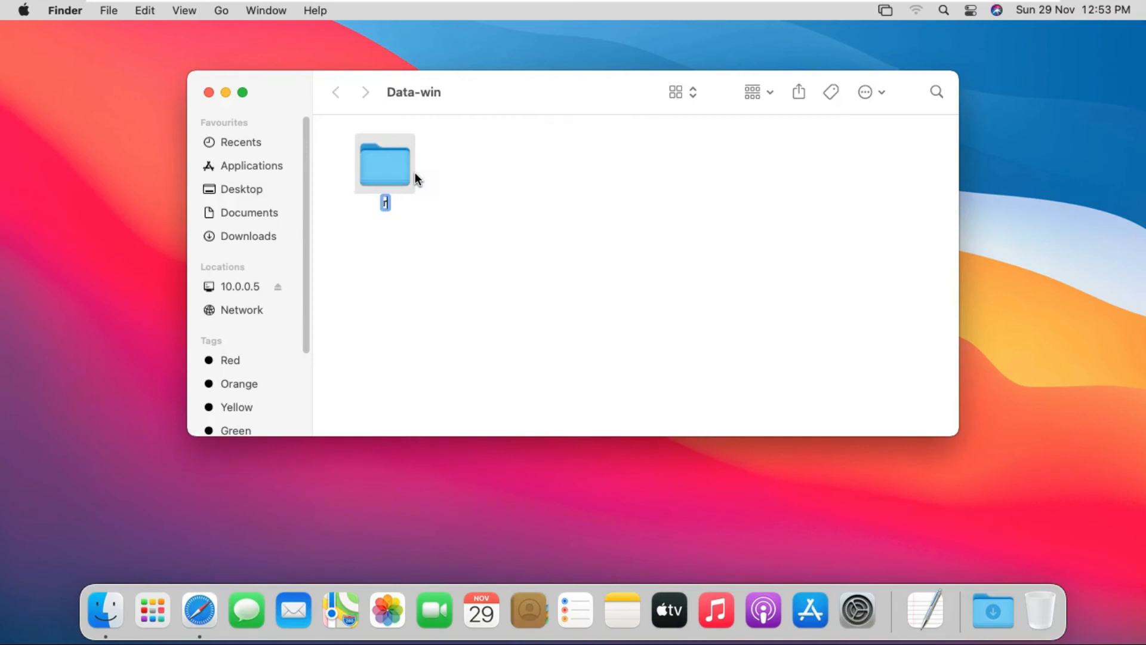
pyautogui.write('R')
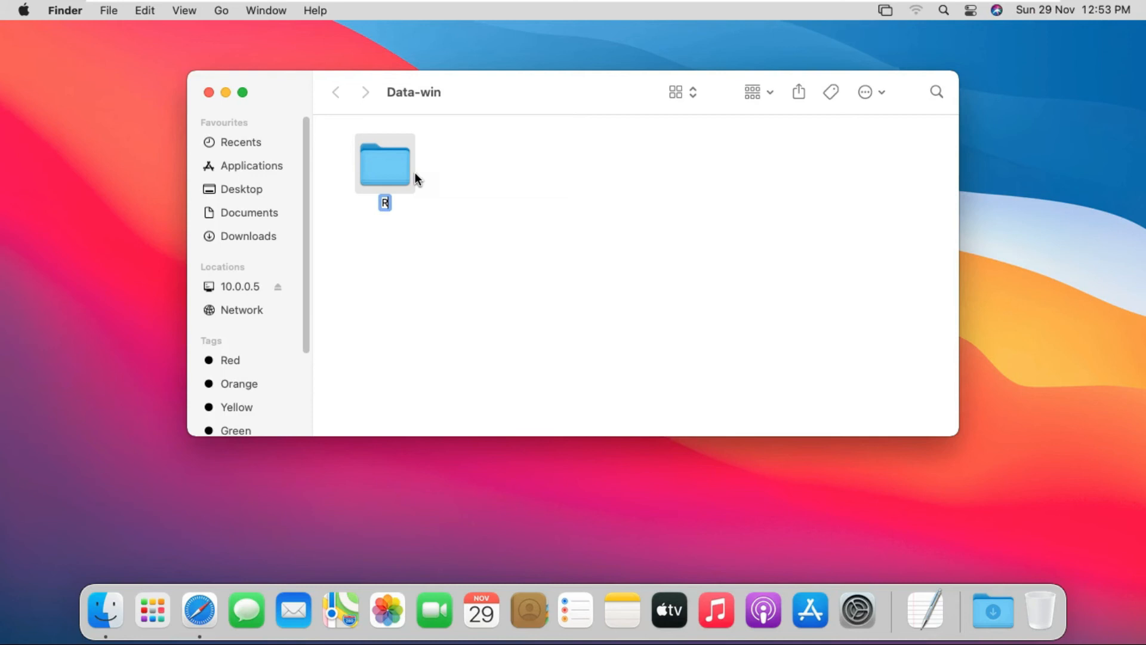
pyautogui.write('Rohit')
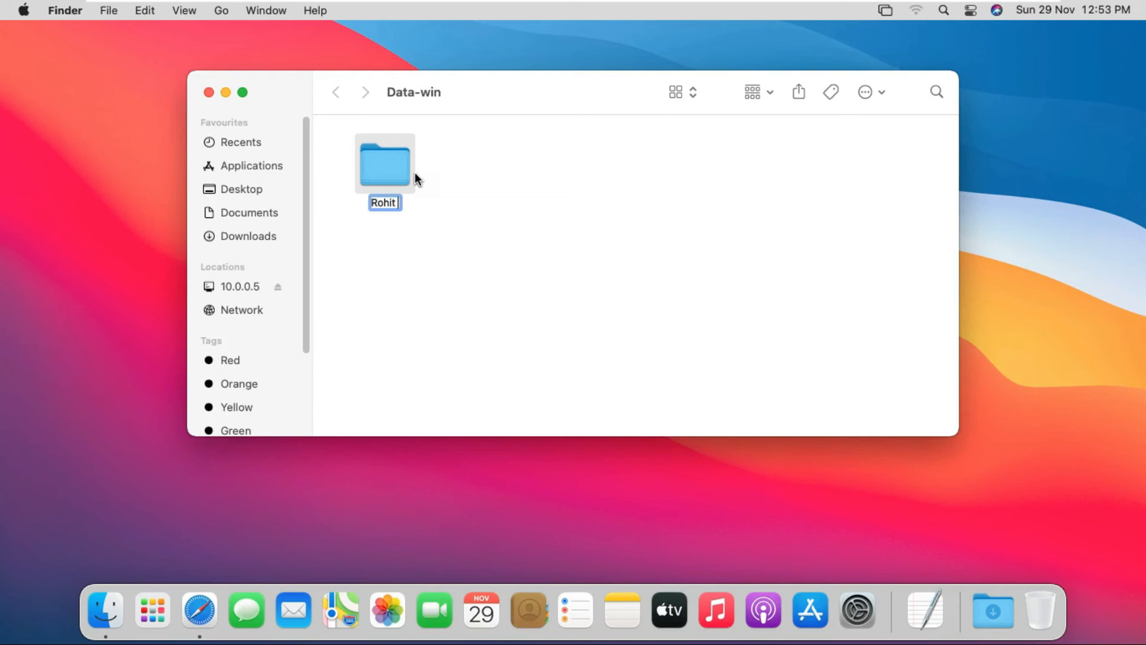
pyautogui.write('on Windows')
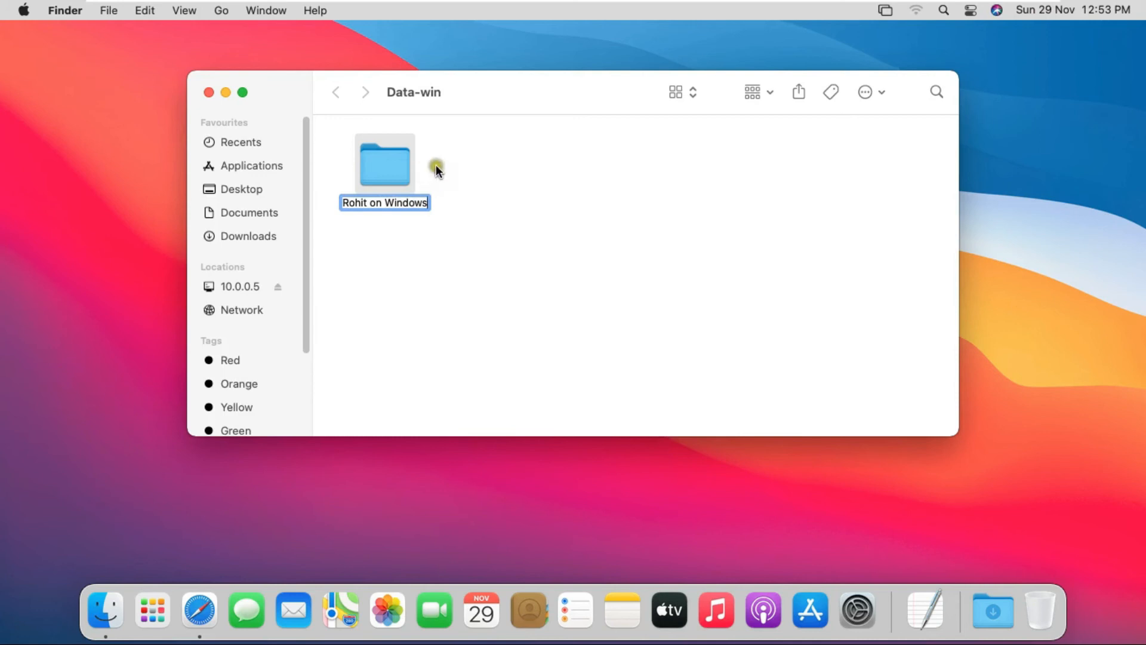
pyautogui.click(381, 166)
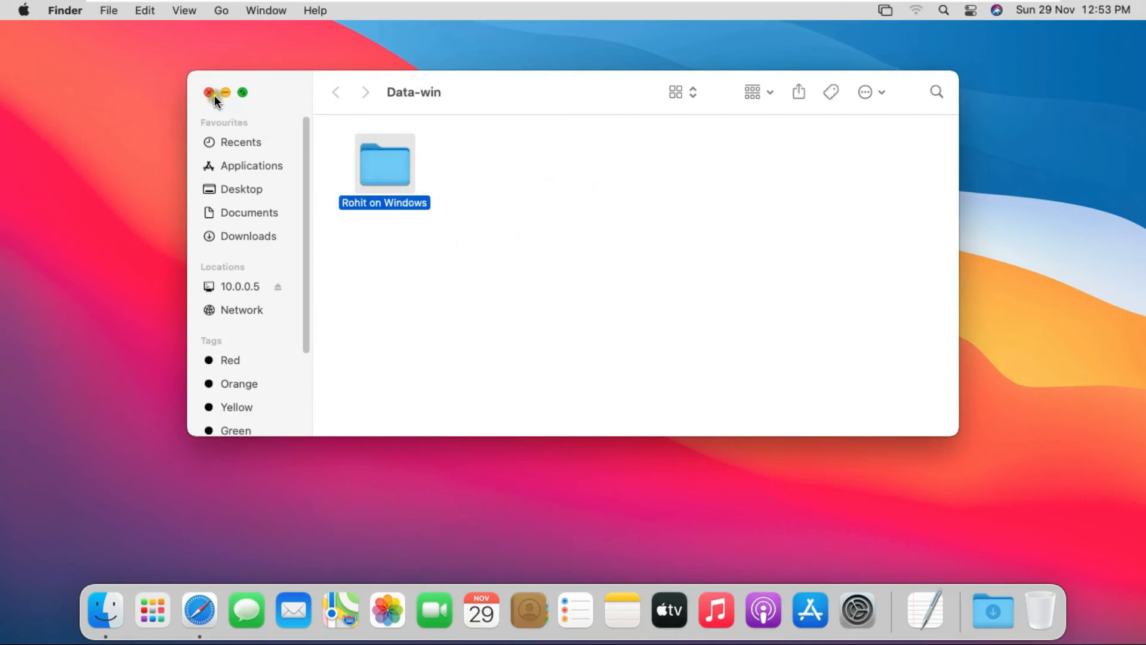
pyautogui.click(208, 94)
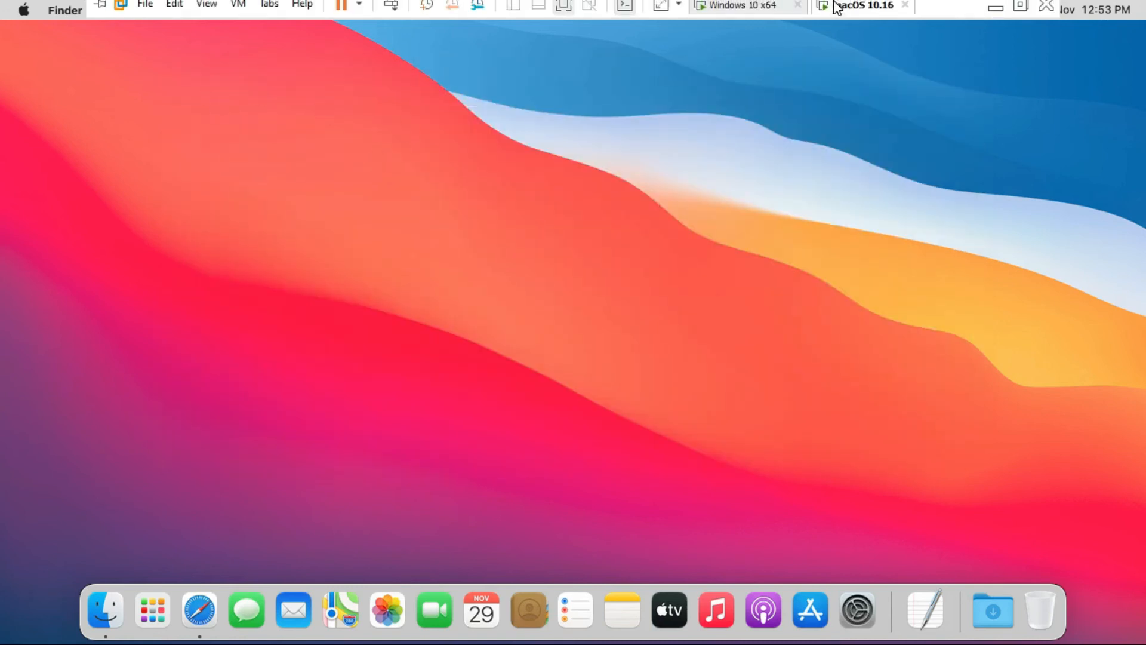
# - On Windows, confirm 'Rohit on Windows' exists in C:\Data-win, then close Explorer
pyautogui.click(743, 7)
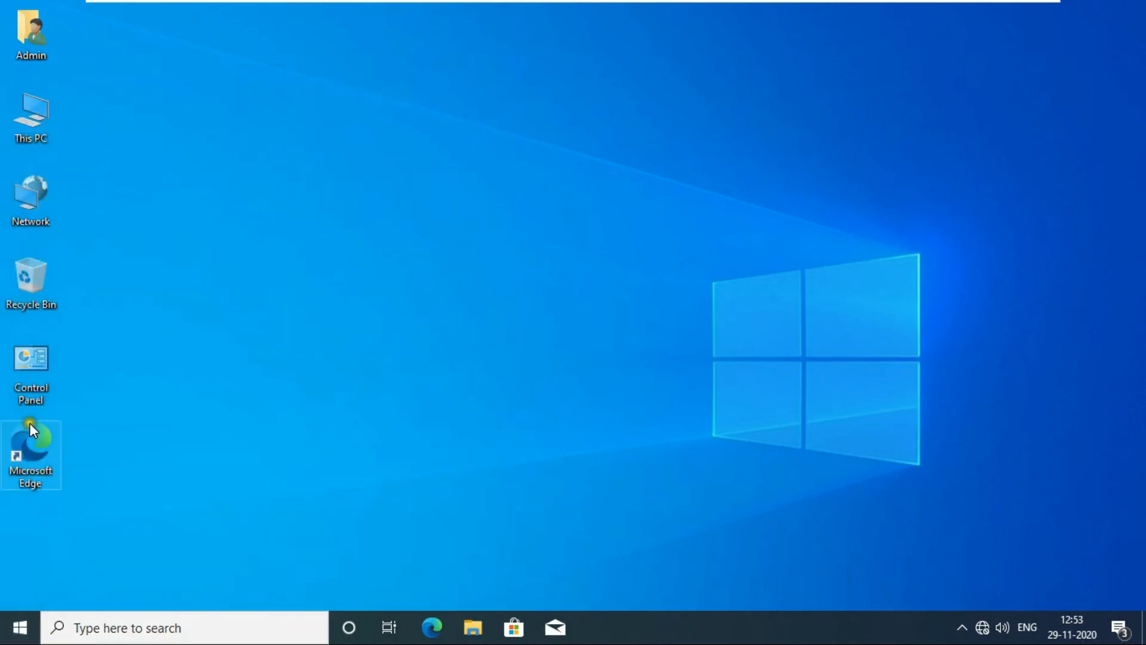
pyautogui.doubleClick(28, 113)
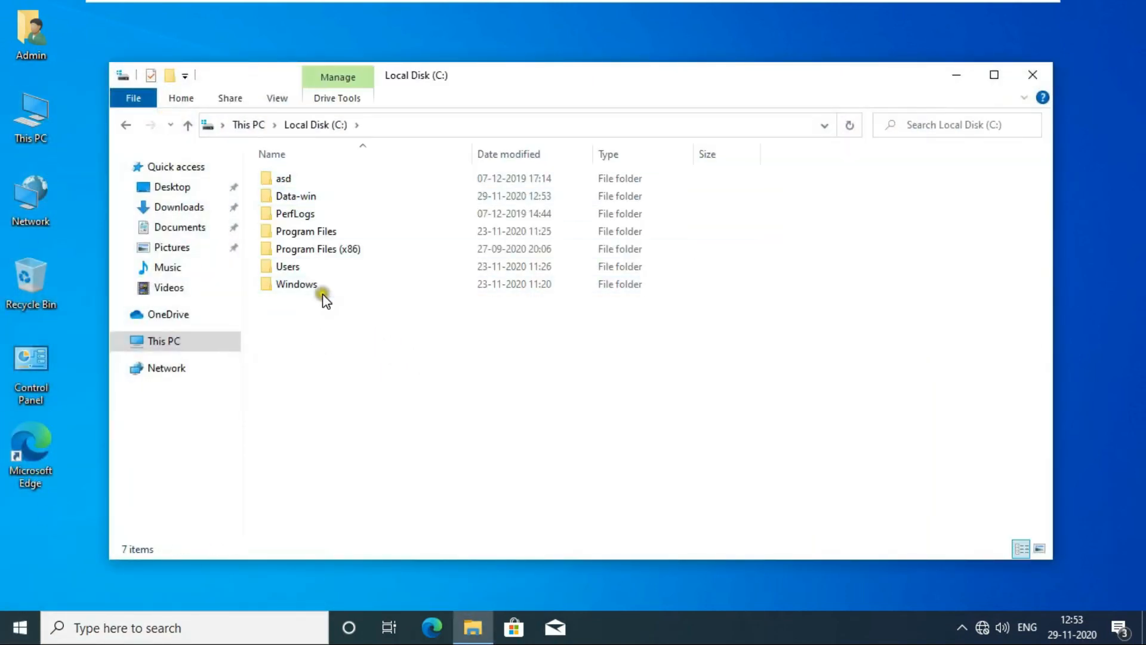
pyautogui.click(296, 195)
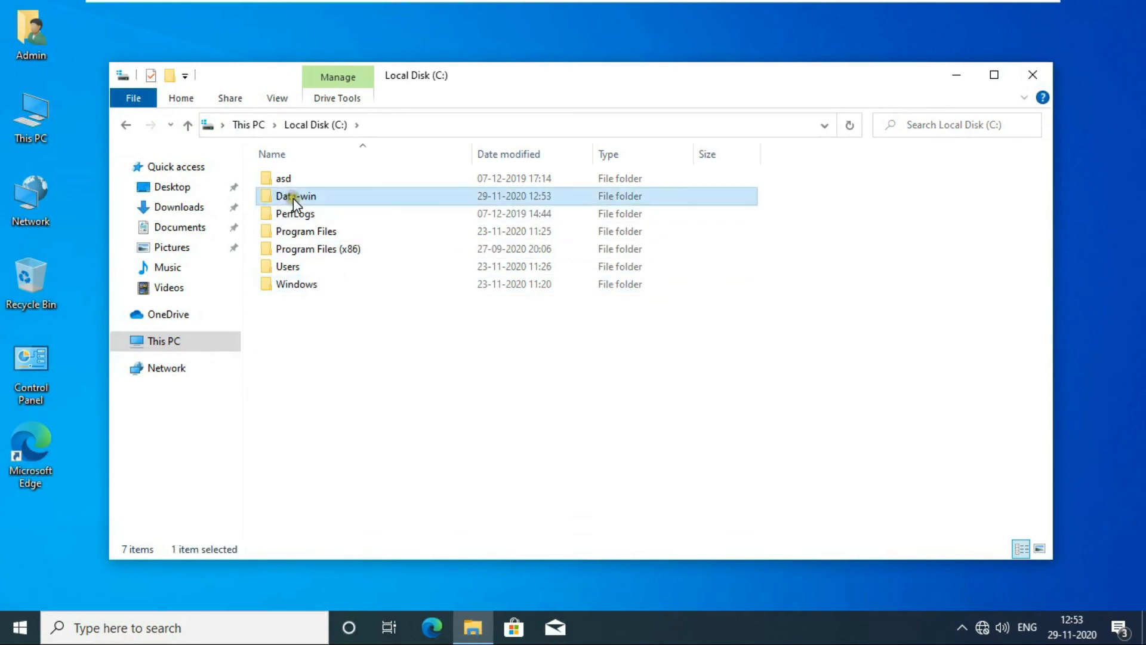
pyautogui.doubleClick(295, 196)
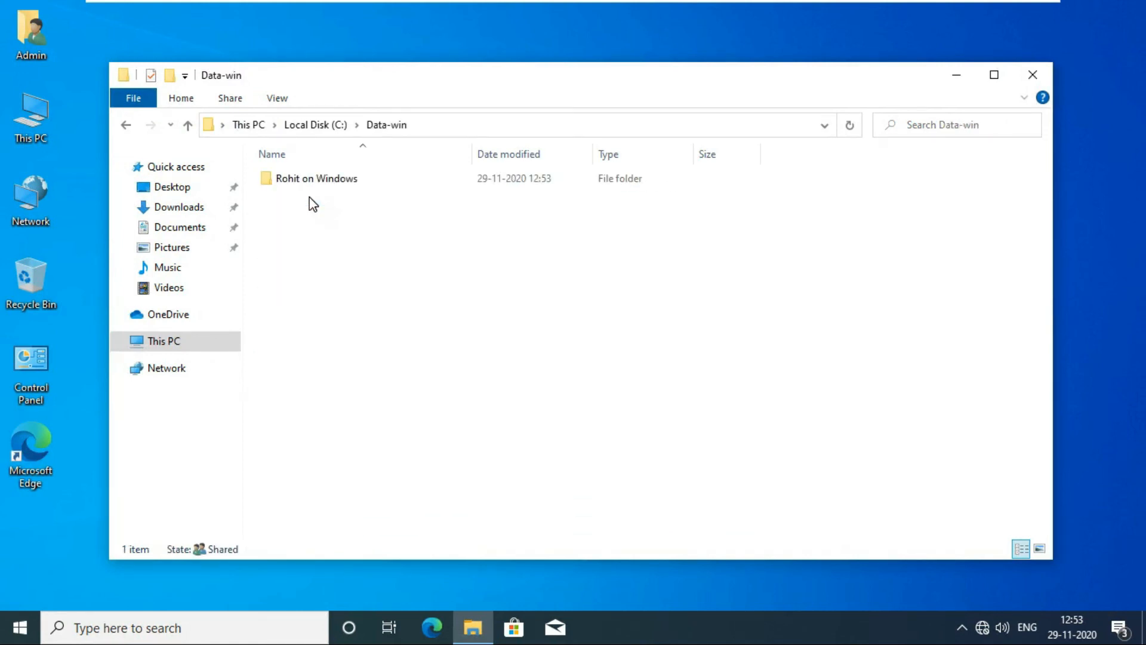
pyautogui.click(323, 192)
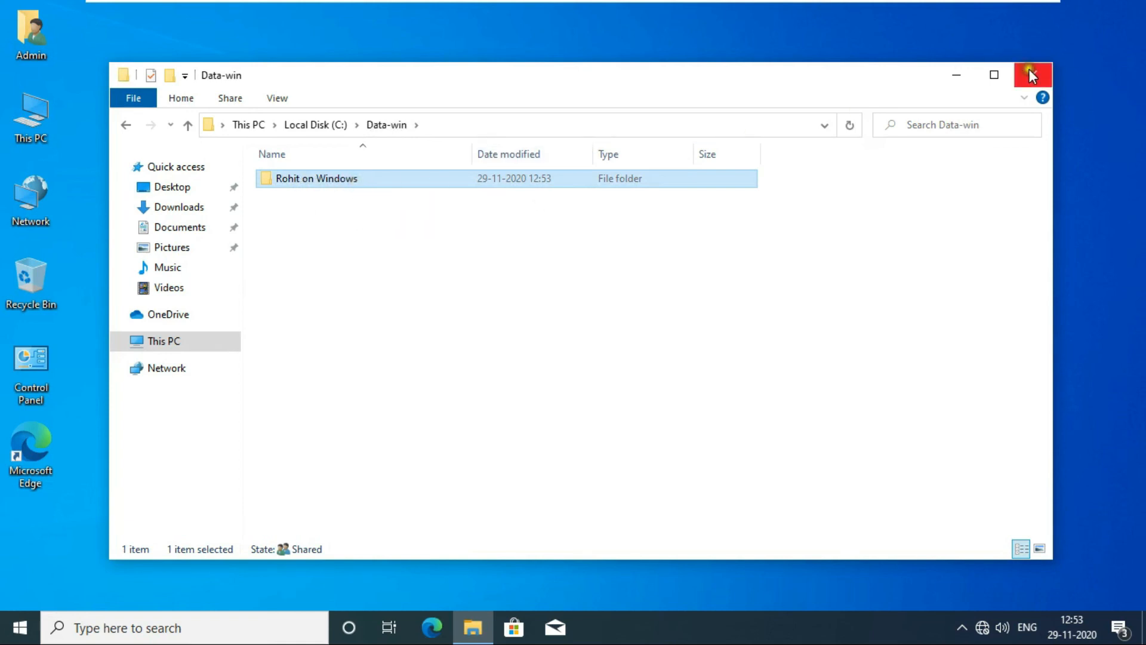
pyautogui.click(1032, 74)
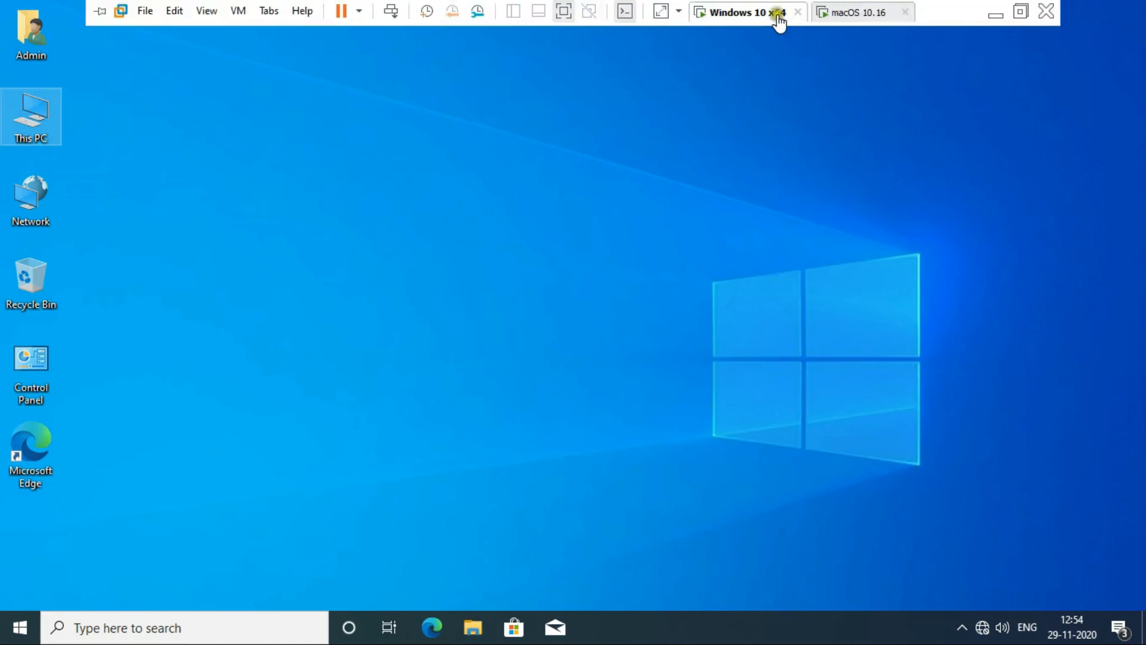
# - Reconnect Finder to smb://10.0.0.5 and mount its Users volume
pyautogui.click(862, 12)
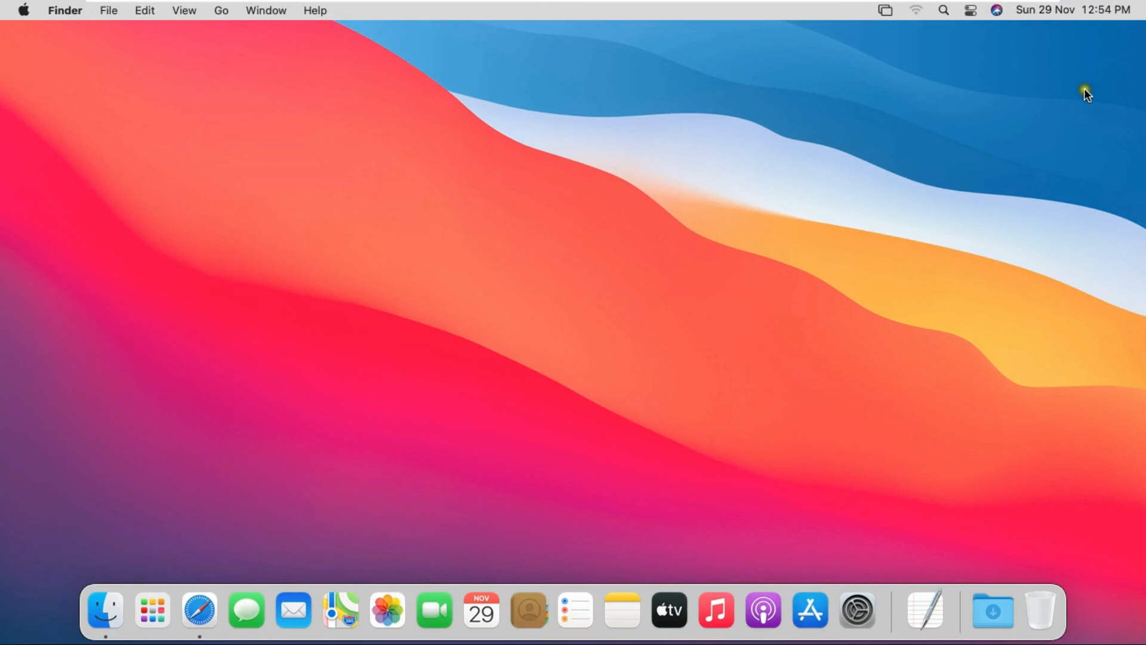
pyautogui.moveTo(1054, 135)
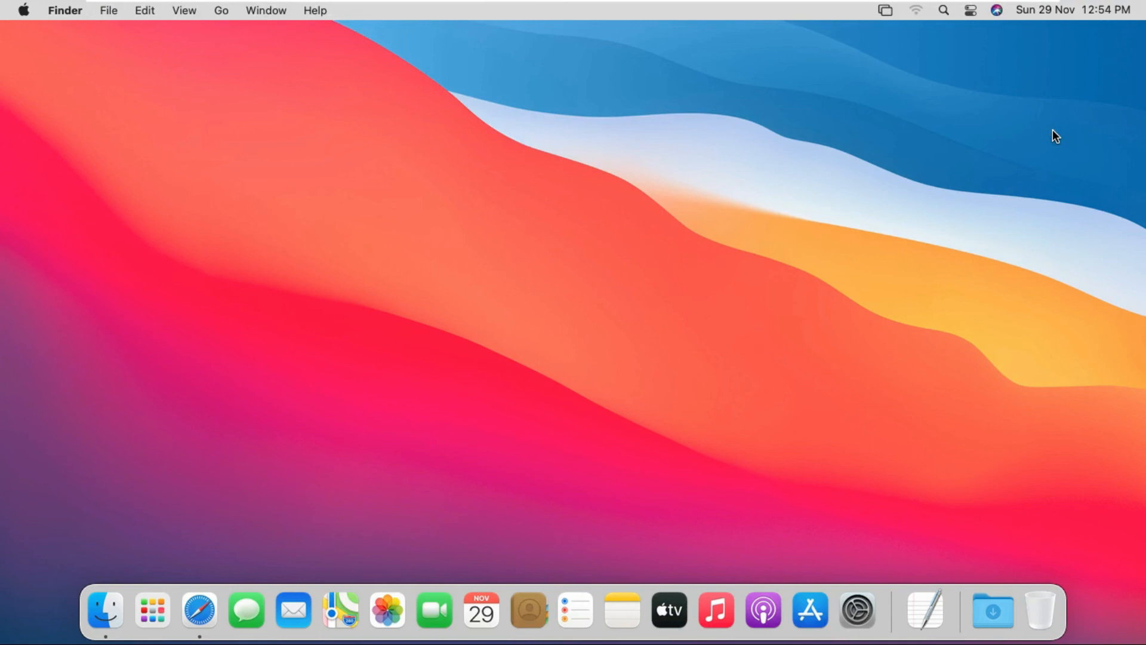
pyautogui.moveTo(325, 6)
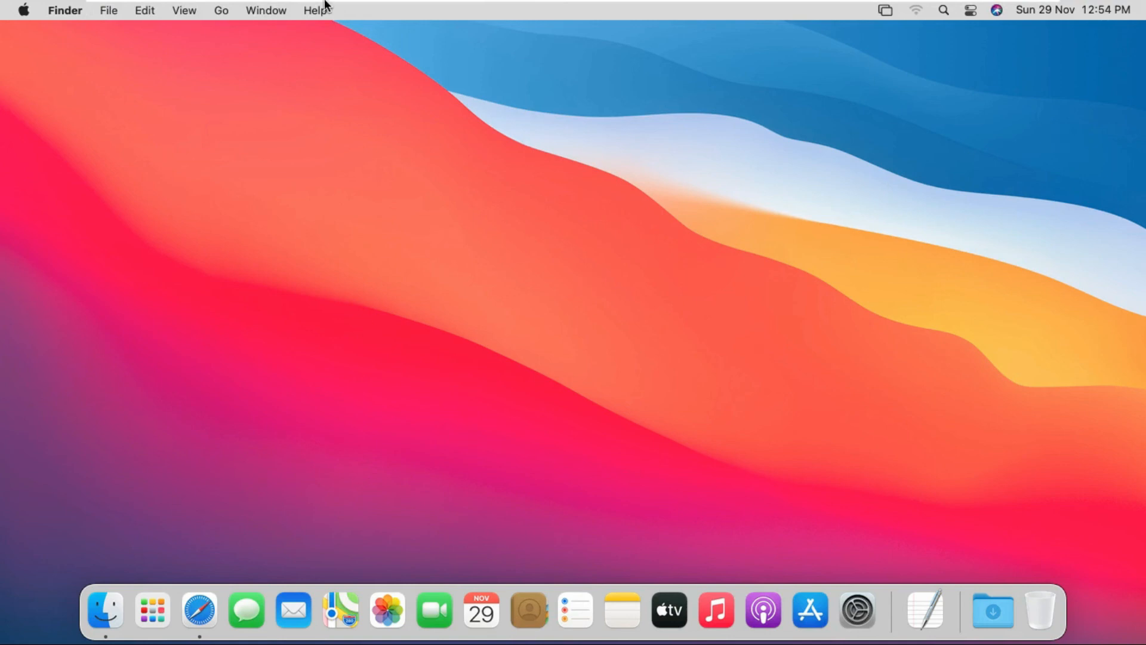
pyautogui.click(222, 10)
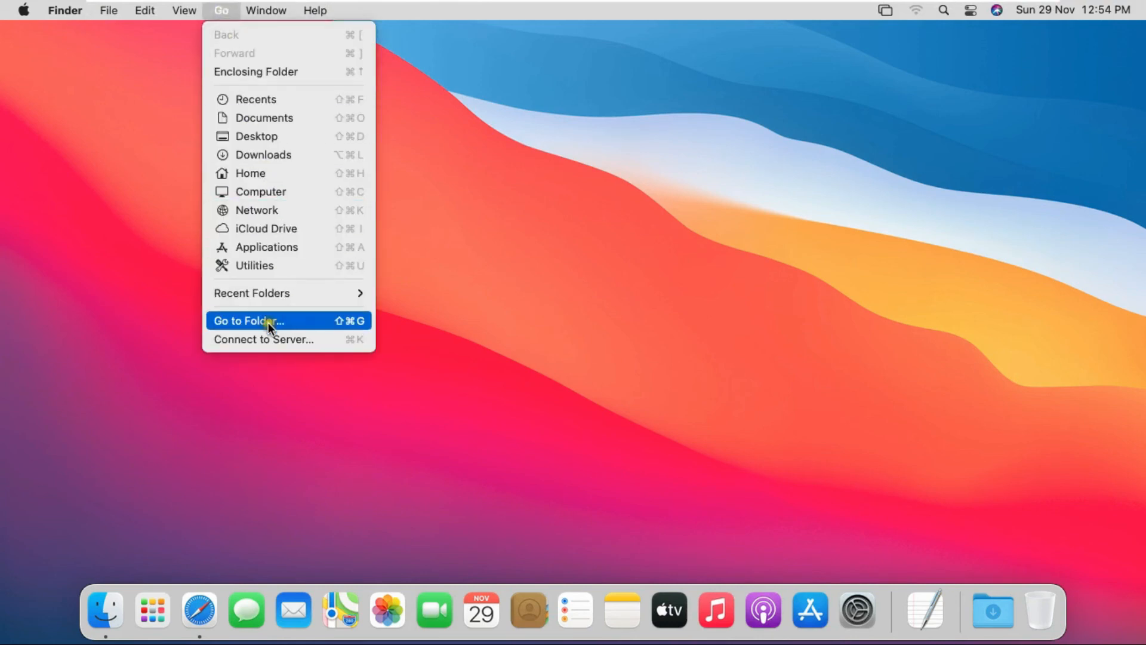
pyautogui.click(264, 339)
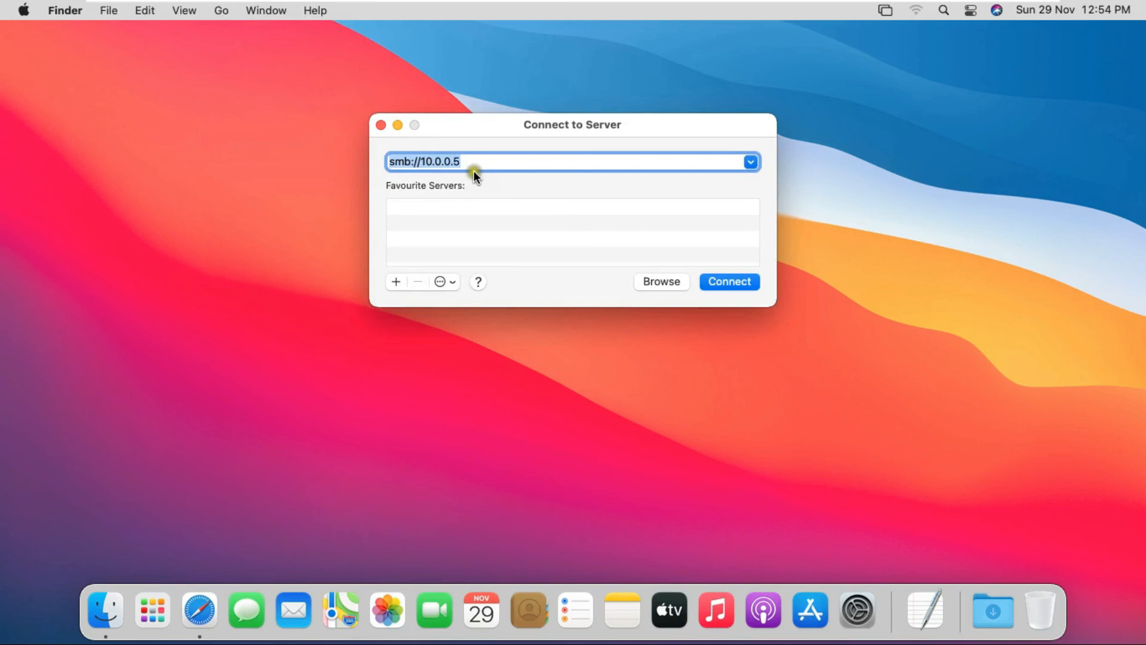
pyautogui.click(729, 282)
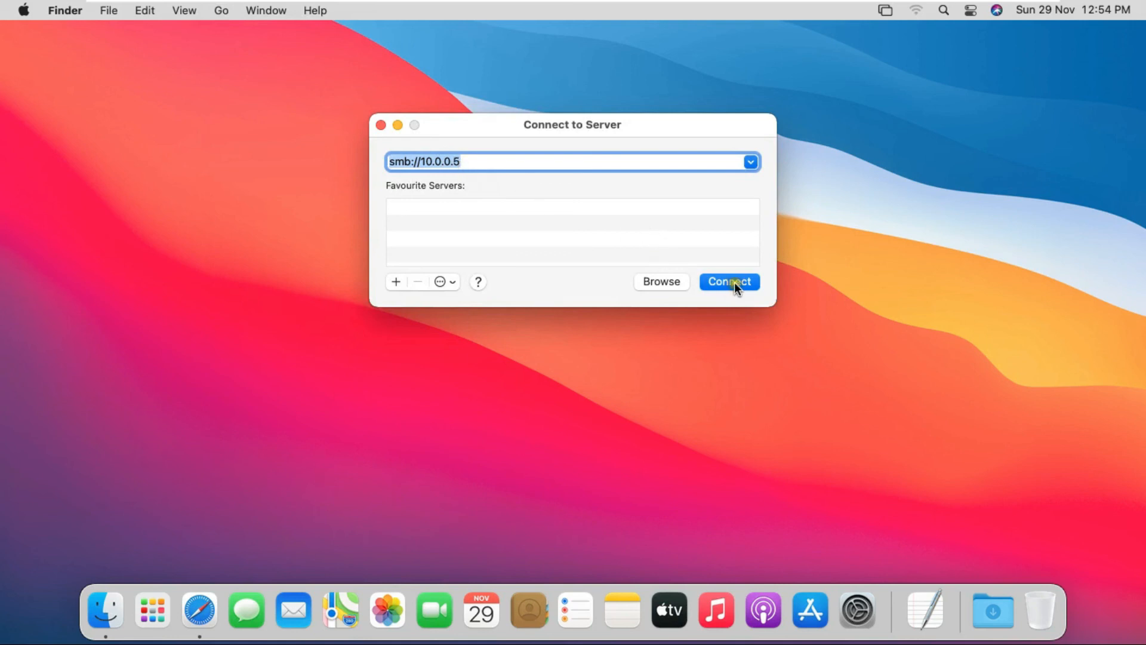
pyautogui.click(729, 282)
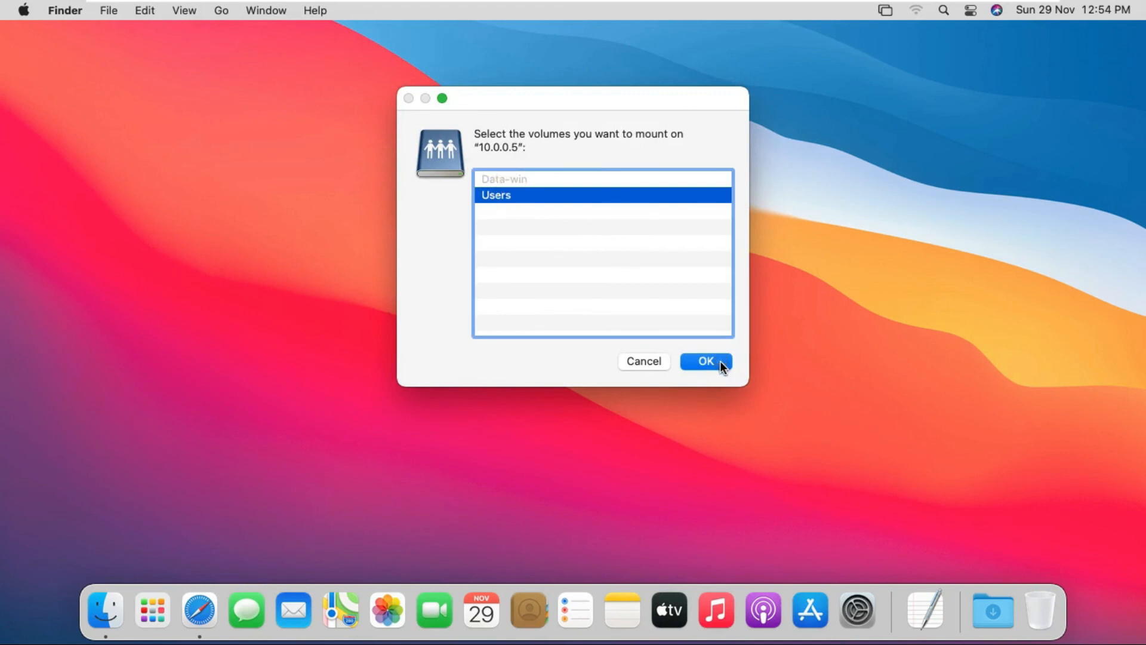
pyautogui.click(706, 361)
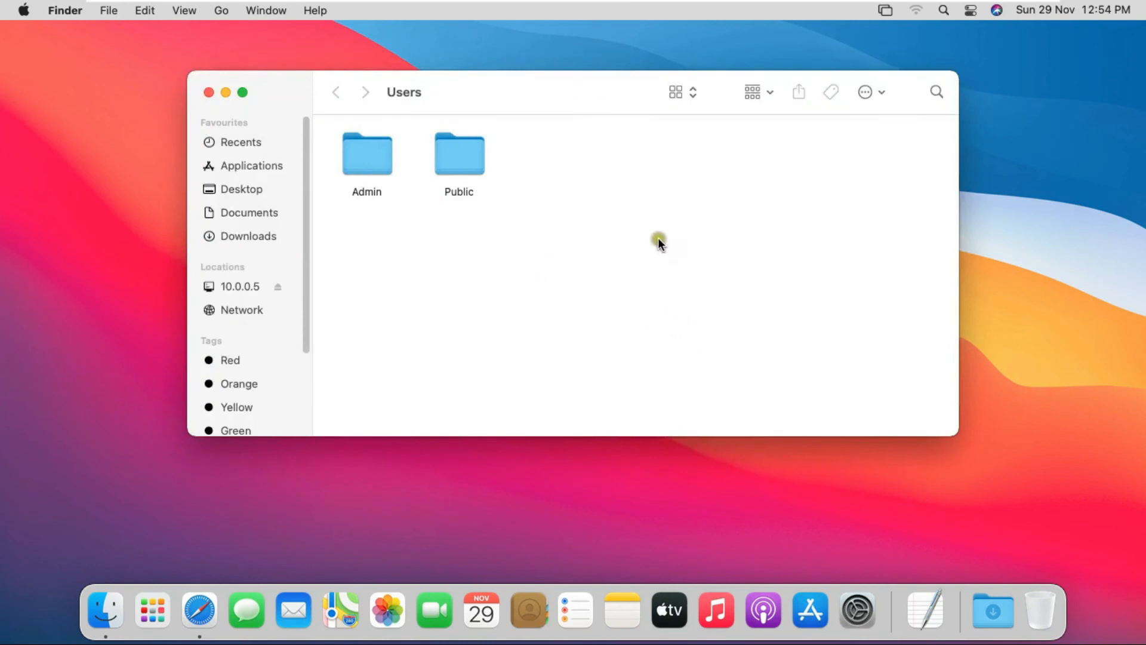
# - Make an alias of the shared 'Rohit on Windows' folder from Data-win
pyautogui.click(239, 287)
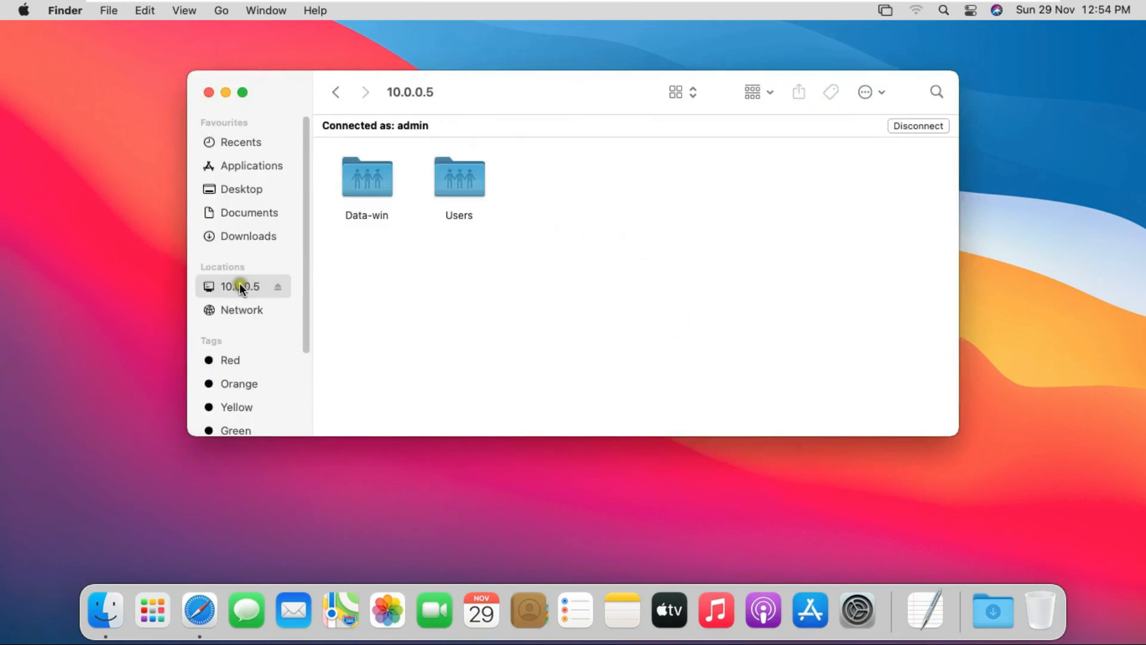
pyautogui.click(366, 176)
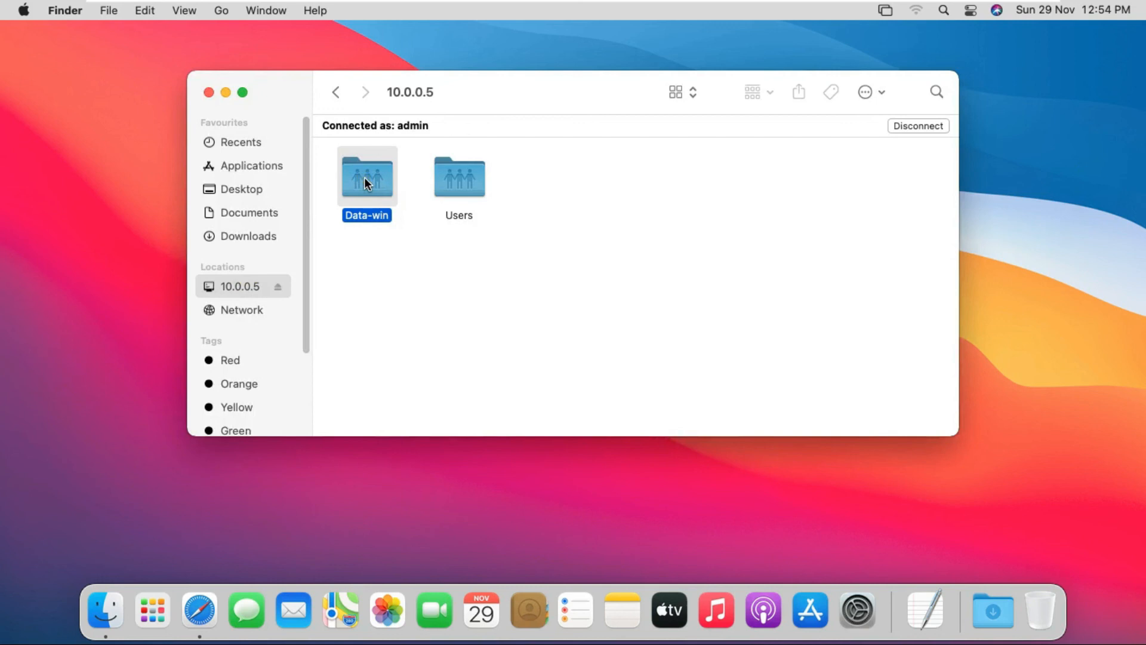
pyautogui.rightClick(383, 167)
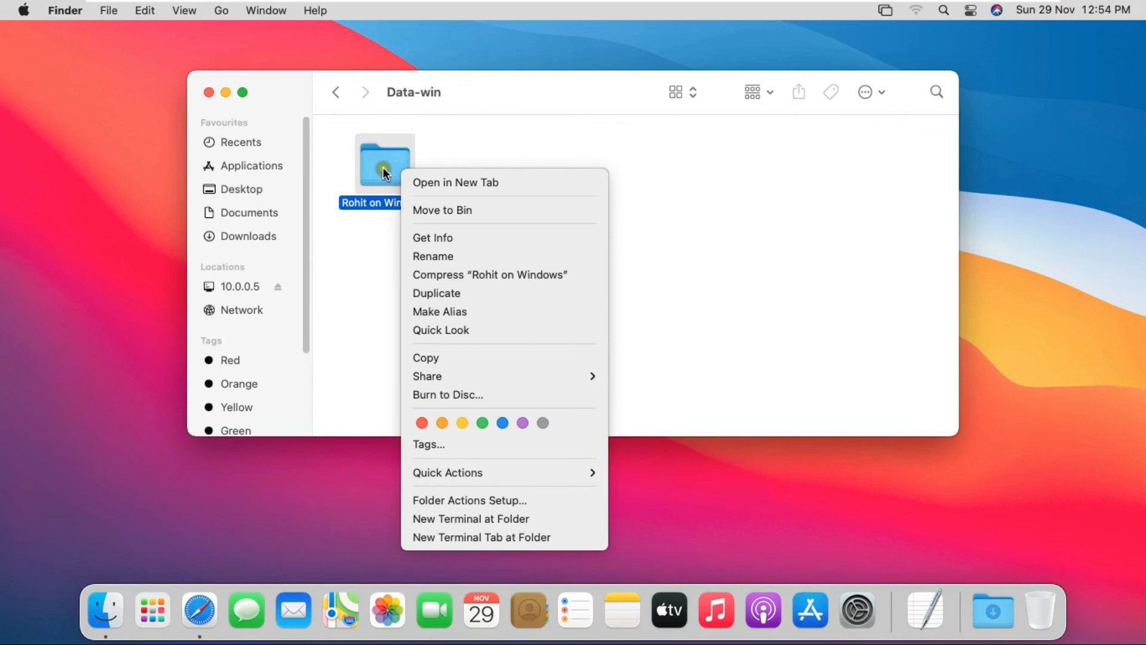
pyautogui.click(463, 225)
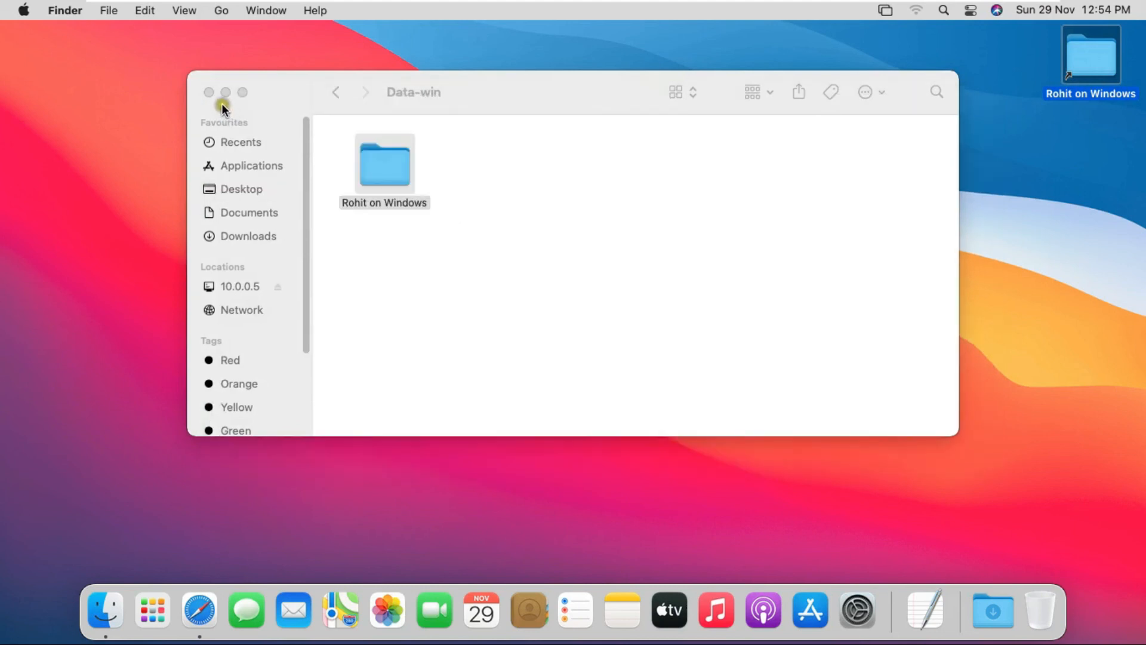
# - Close Data-win, open the desktop alias to confirm it works, and close it
pyautogui.click(205, 93)
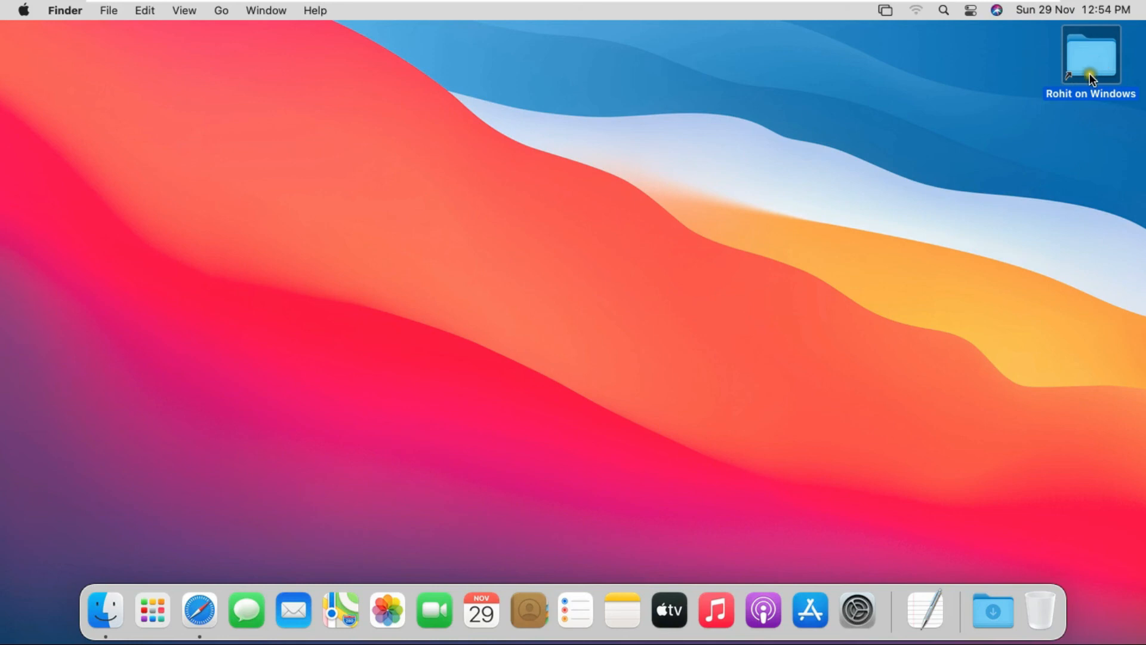
pyautogui.doubleClick(1088, 55)
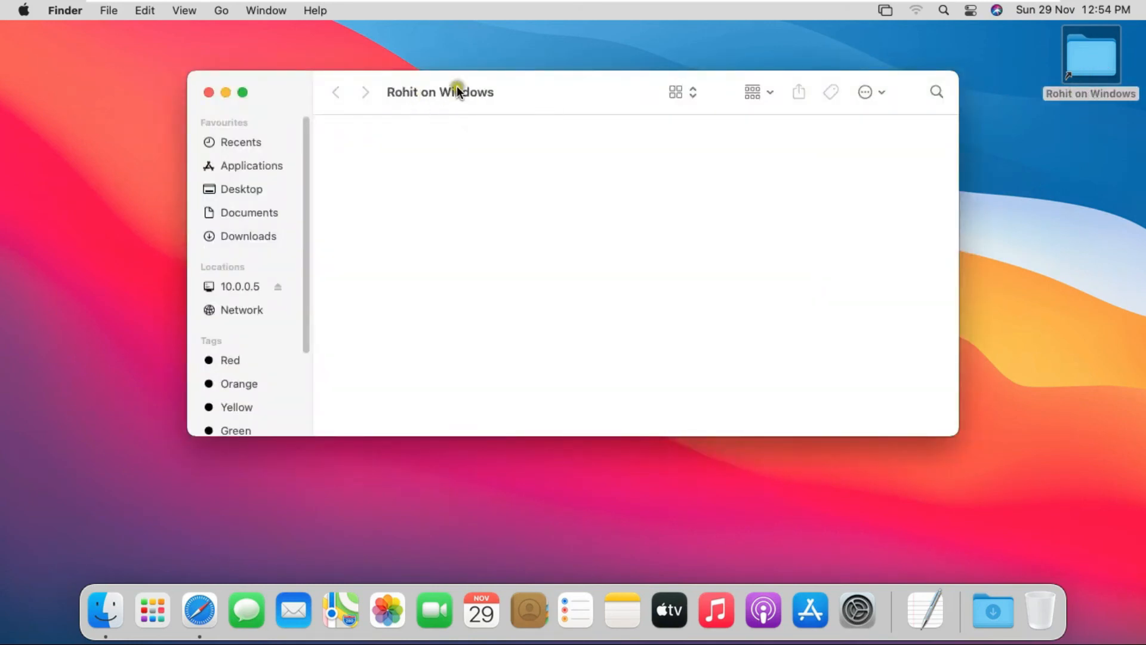
pyautogui.click(208, 93)
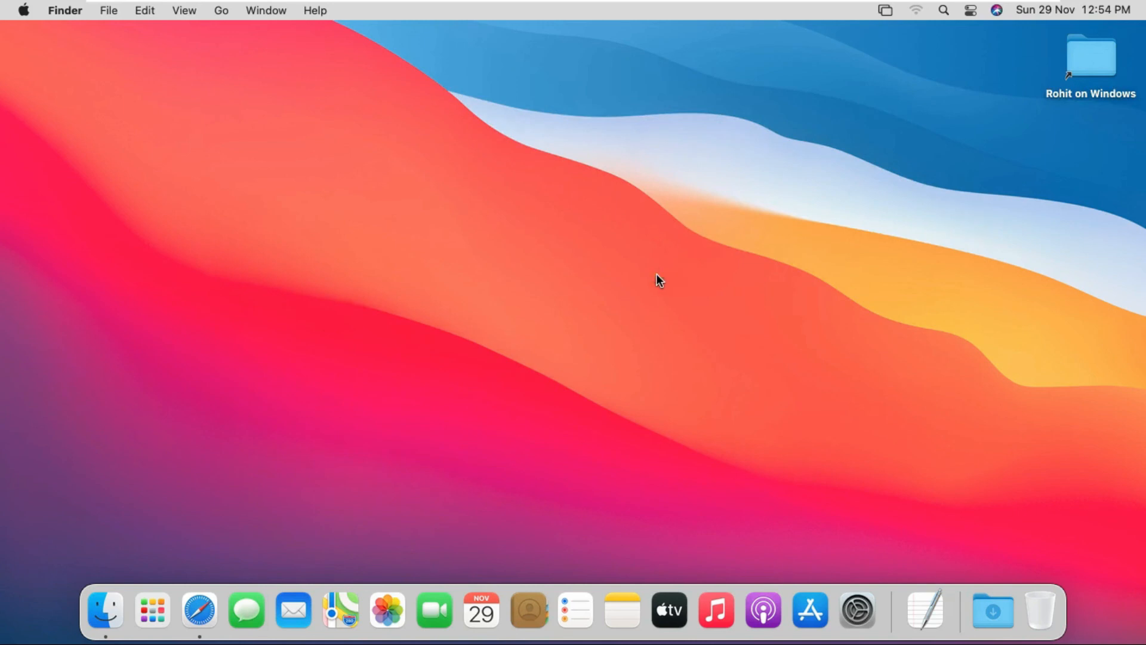
pyautogui.moveTo(757, 168)
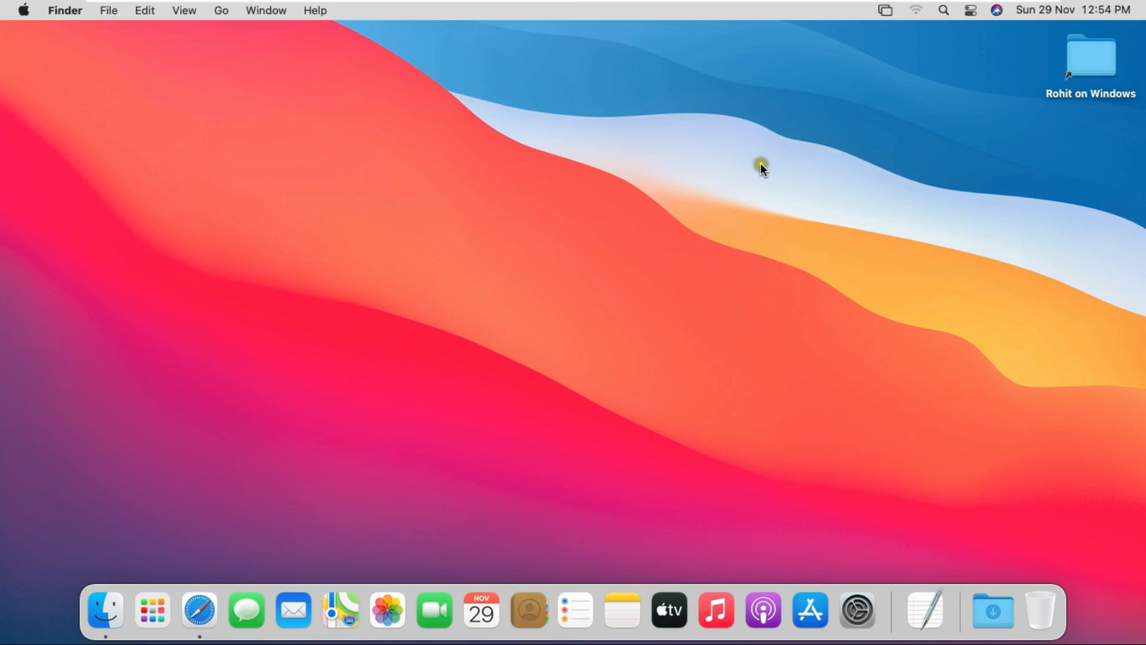
pyautogui.moveTo(964, 9)
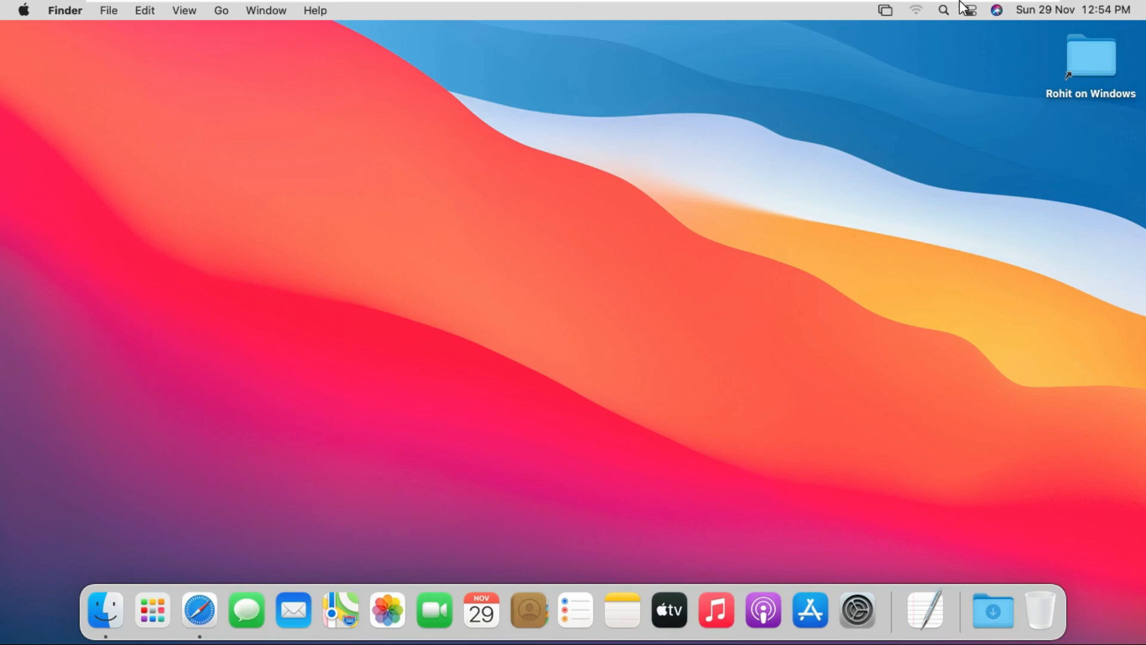